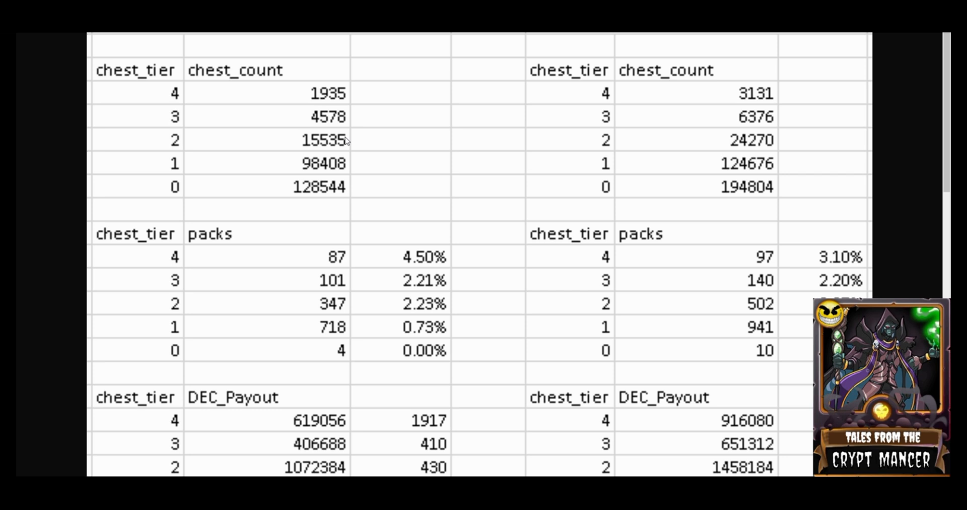
mouse_move(395, 109)
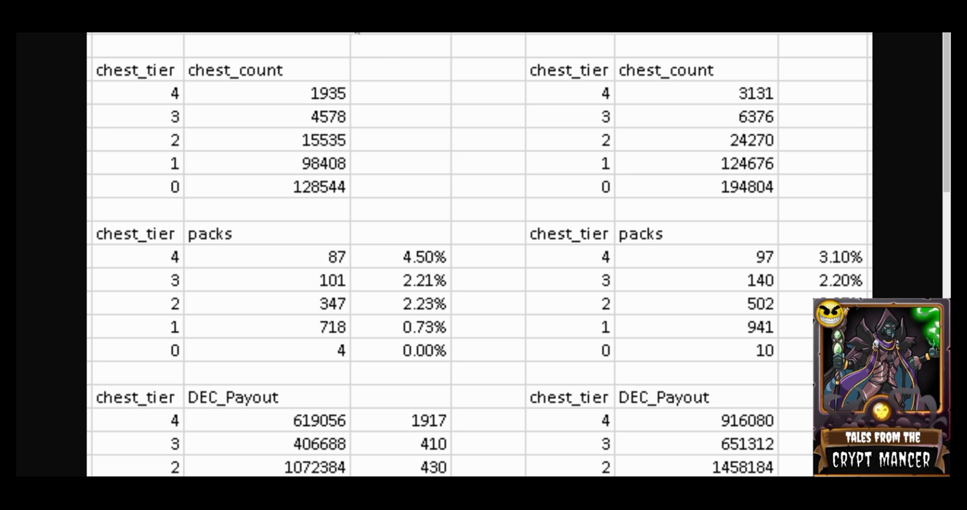
mouse_move(364, 33)
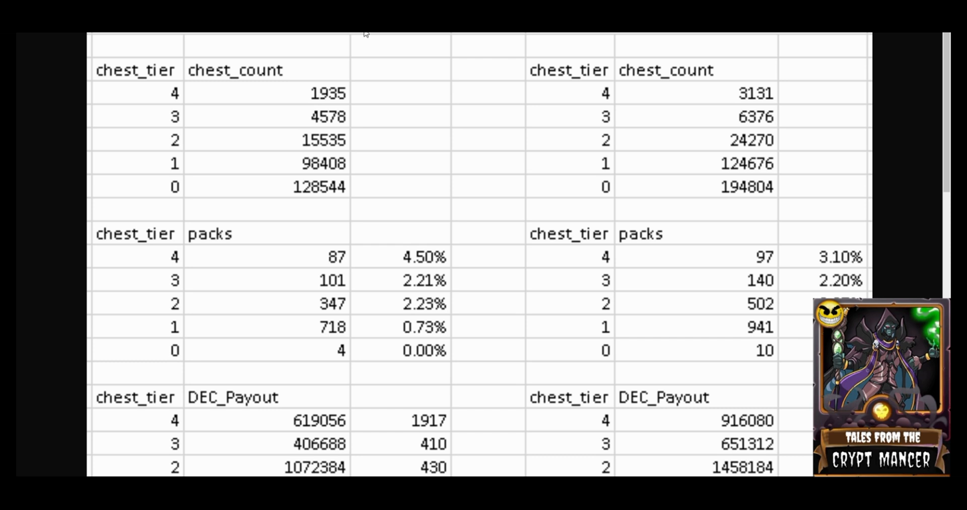
mouse_move(571, 41)
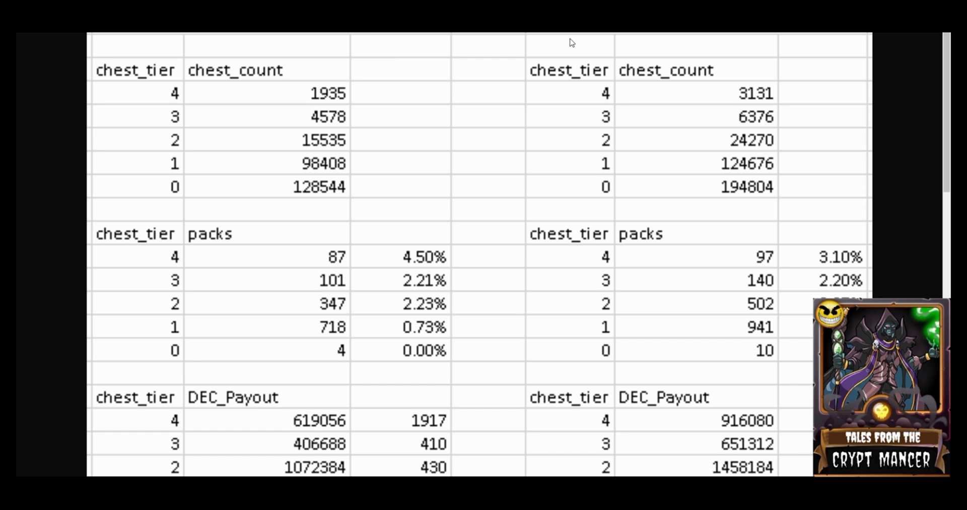
- Scroll down to the reward_cards_gold and players tables for both leagues
scroll("down", 3)
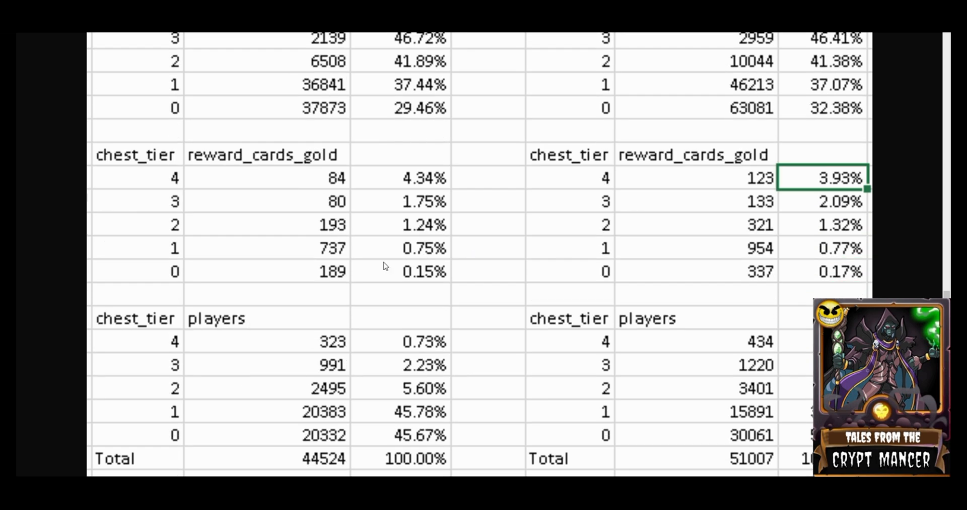
mouse_move(122, 341)
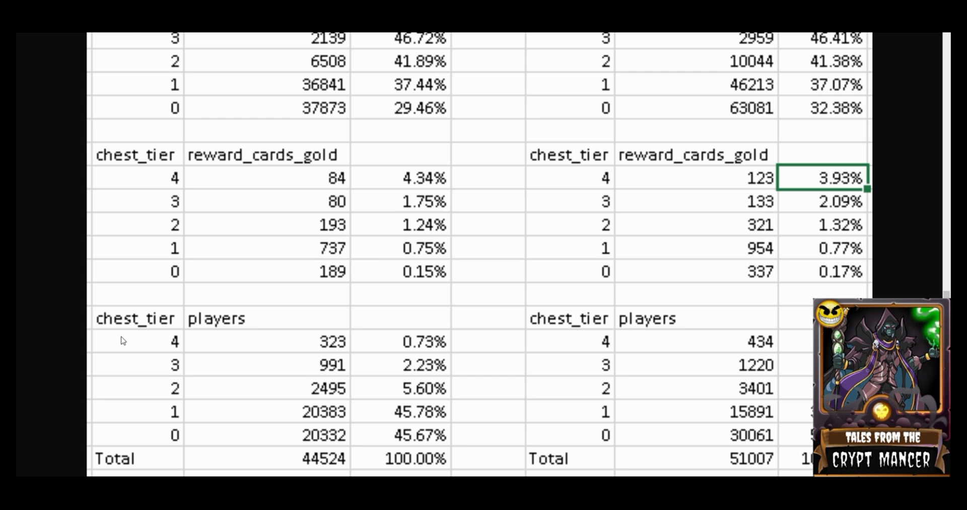
mouse_move(166, 313)
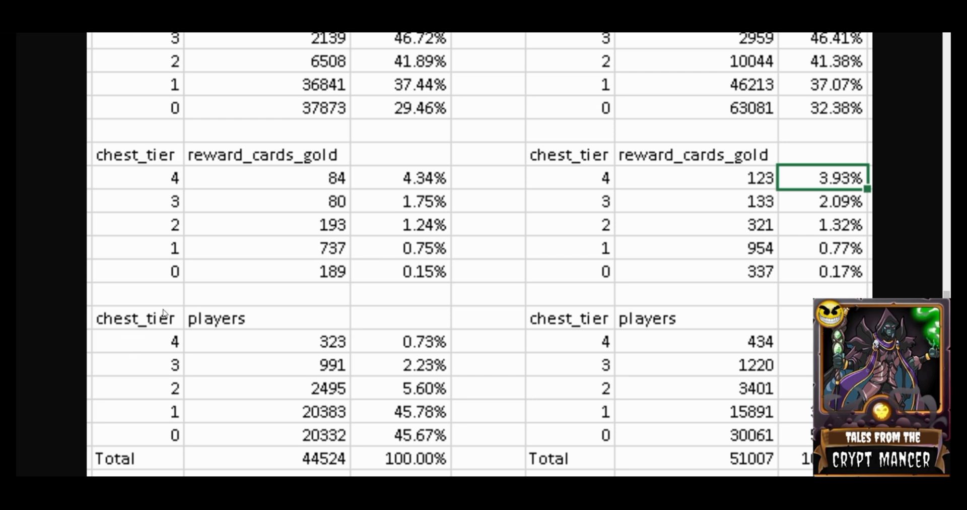
mouse_move(185, 324)
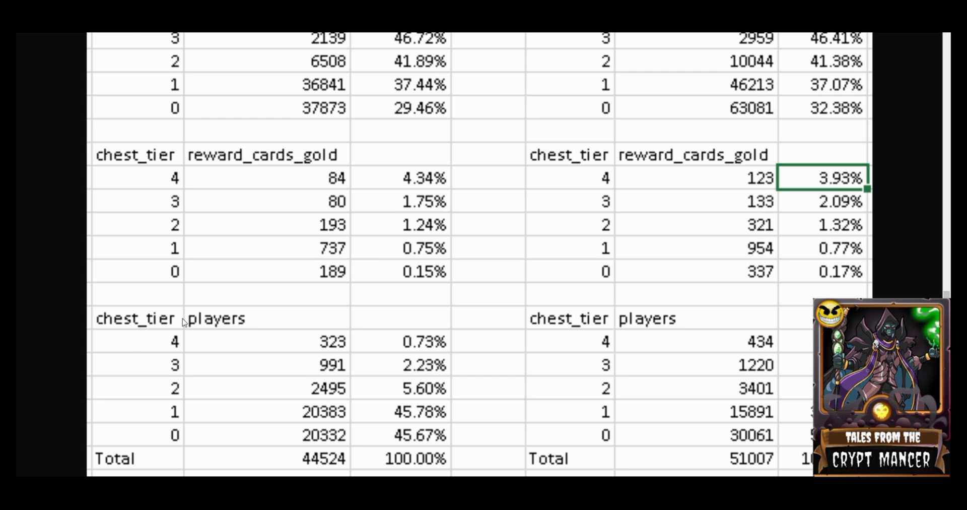
mouse_move(183, 455)
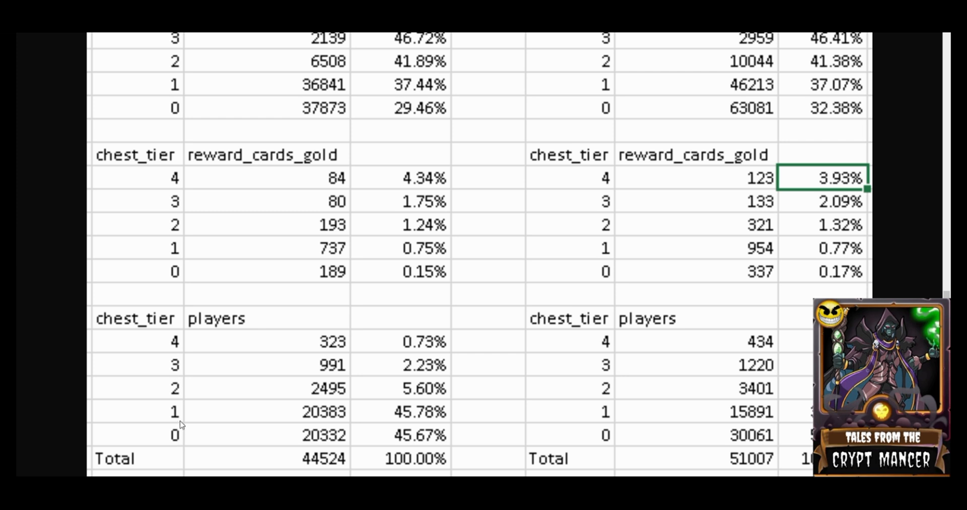
mouse_move(183, 399)
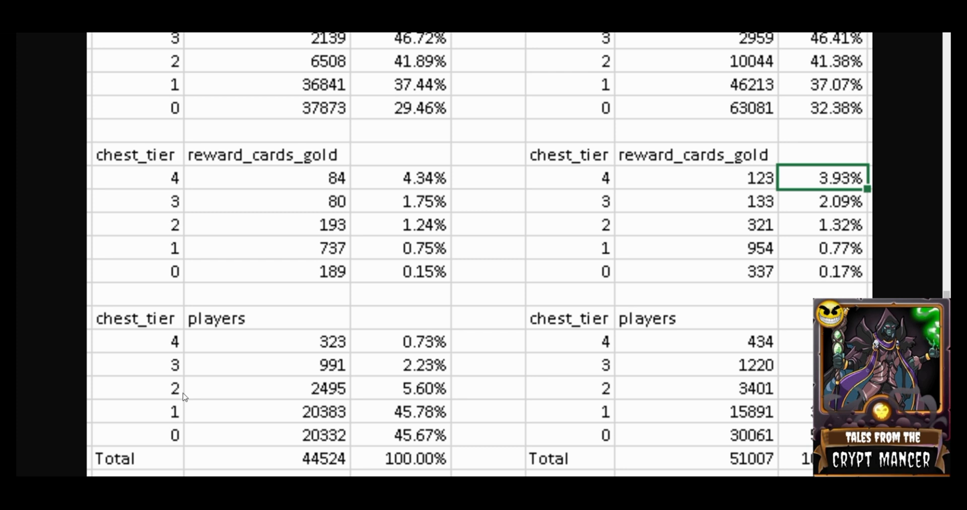
mouse_move(183, 375)
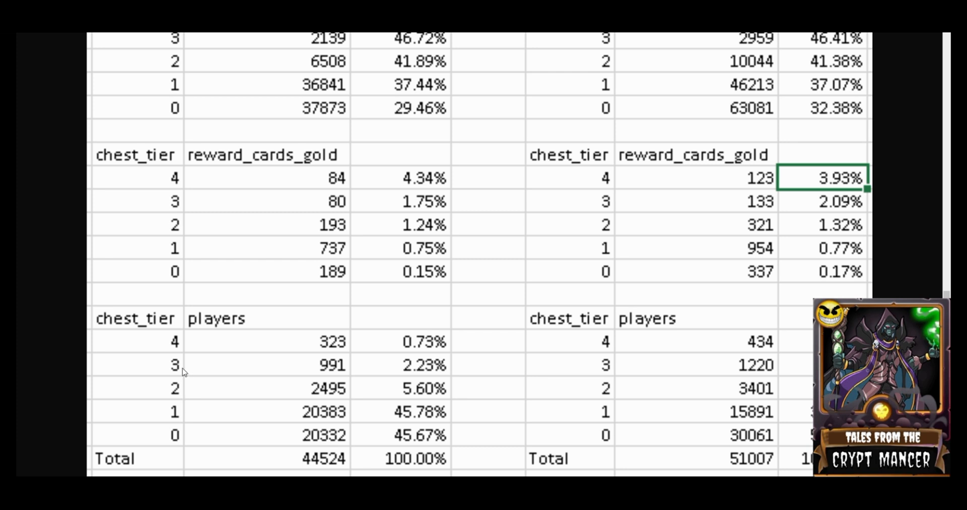
mouse_move(187, 347)
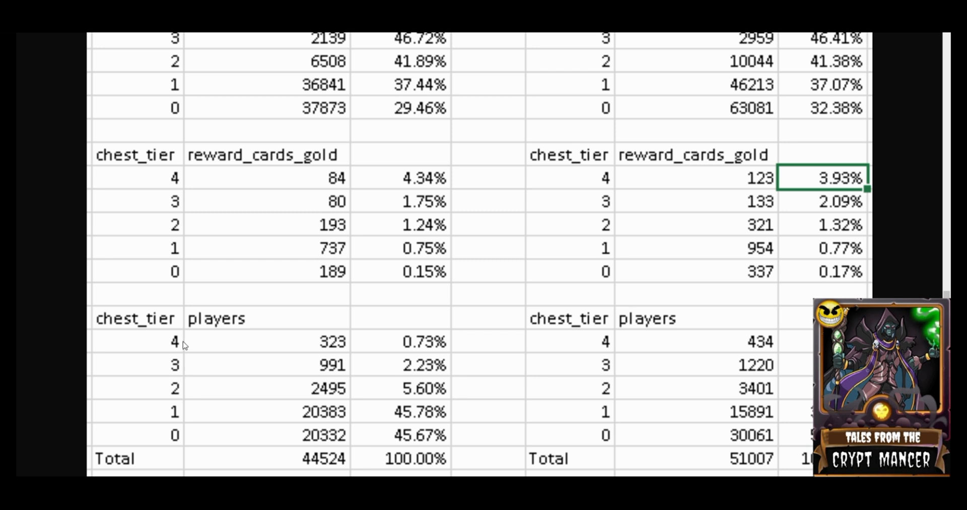
mouse_move(245, 448)
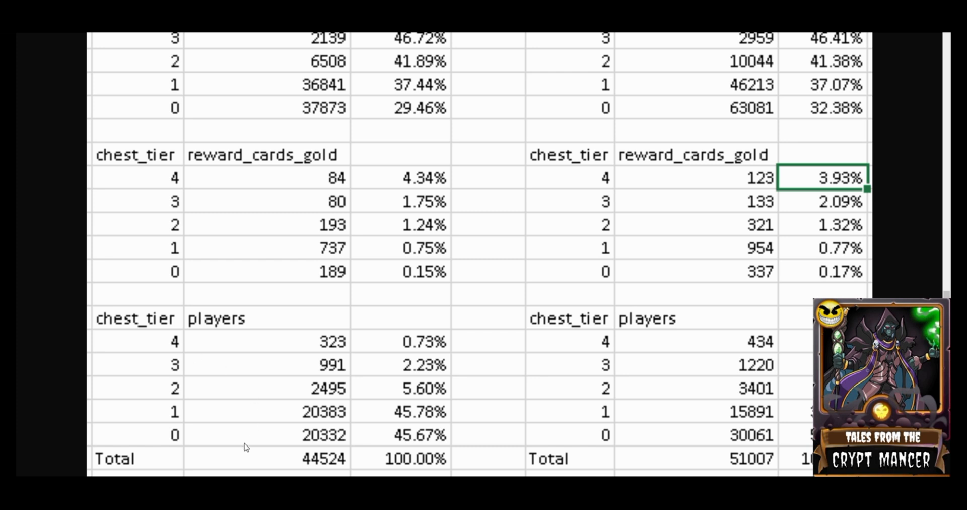
mouse_move(250, 459)
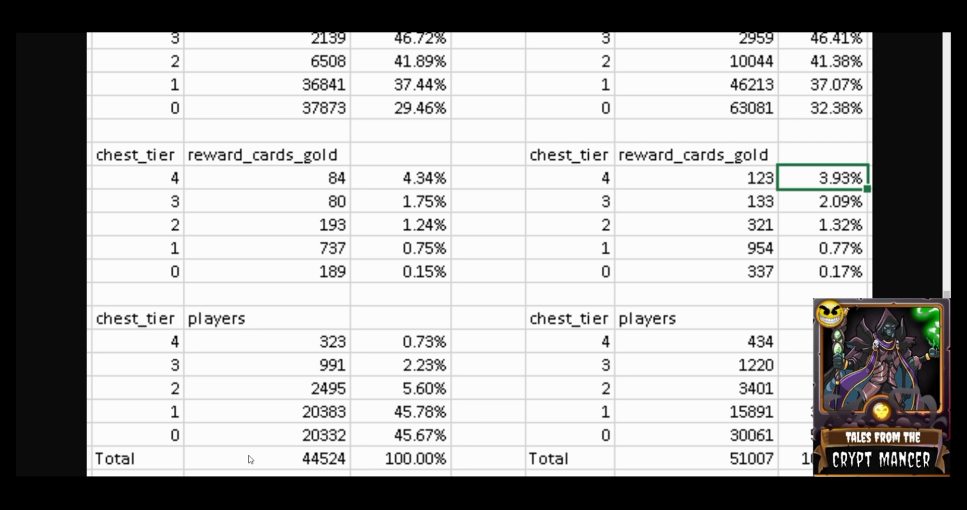
mouse_move(411, 275)
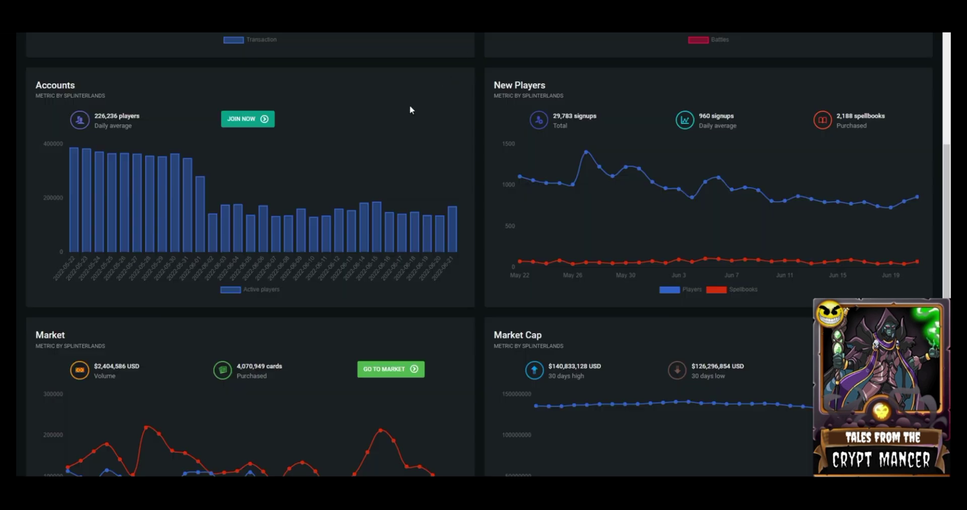
mouse_move(400, 118)
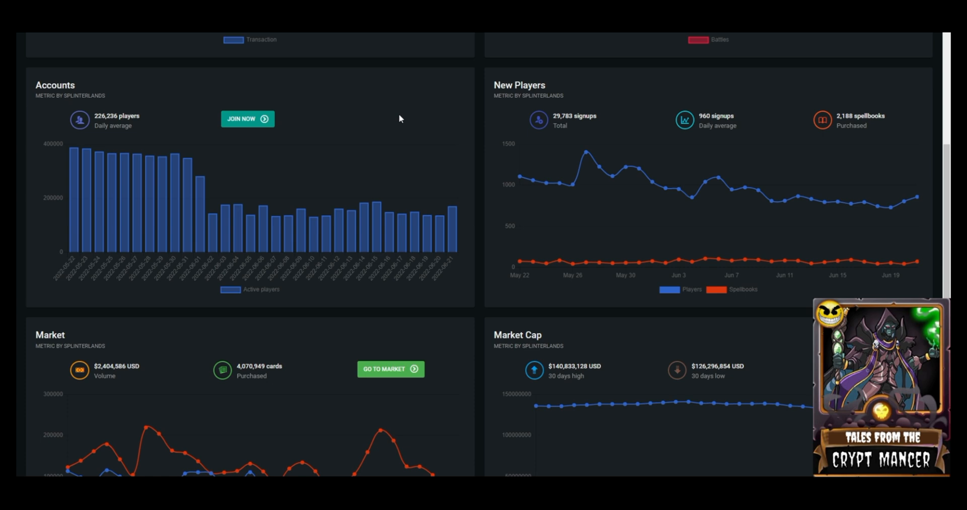
mouse_move(430, 238)
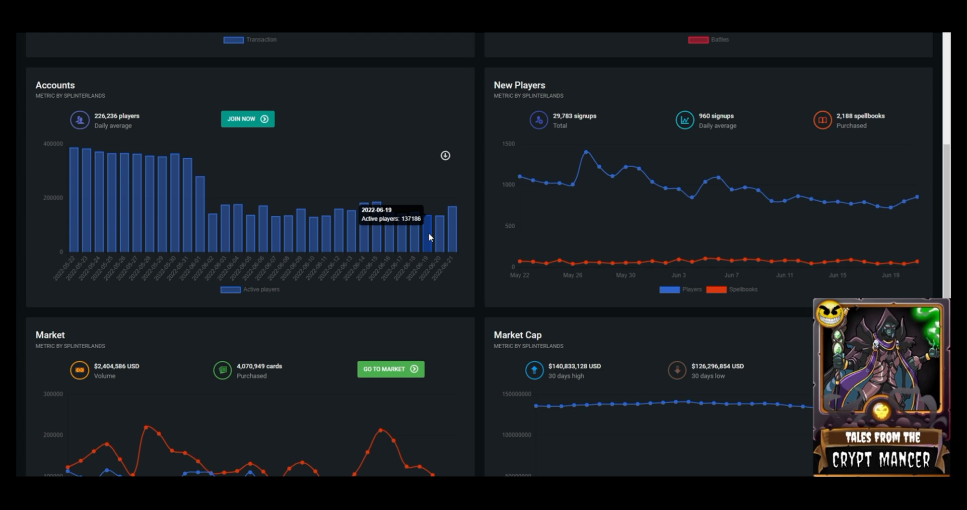
mouse_move(417, 106)
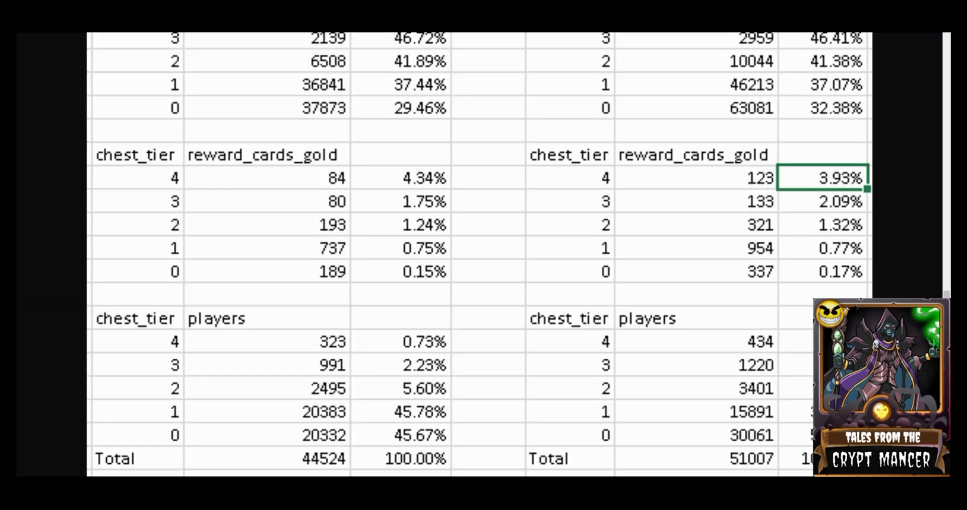
mouse_move(496, 324)
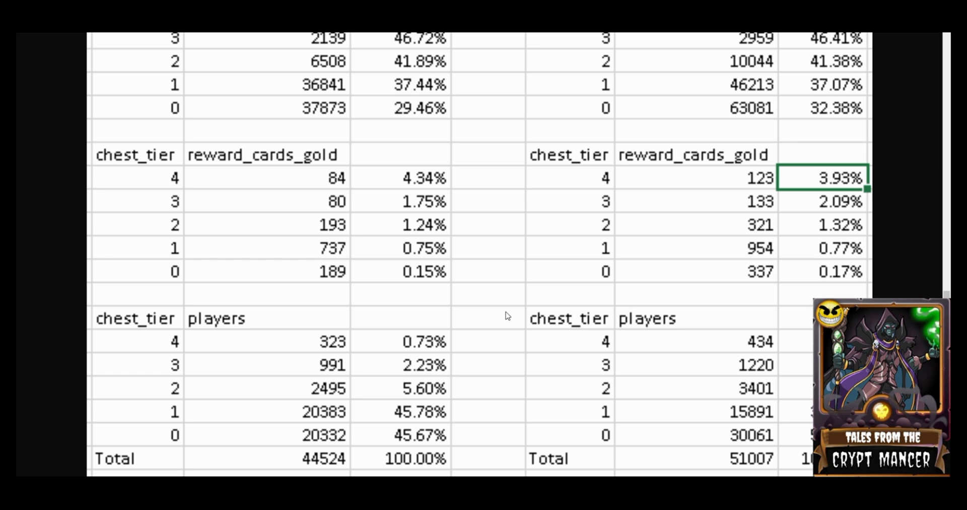
mouse_move(213, 444)
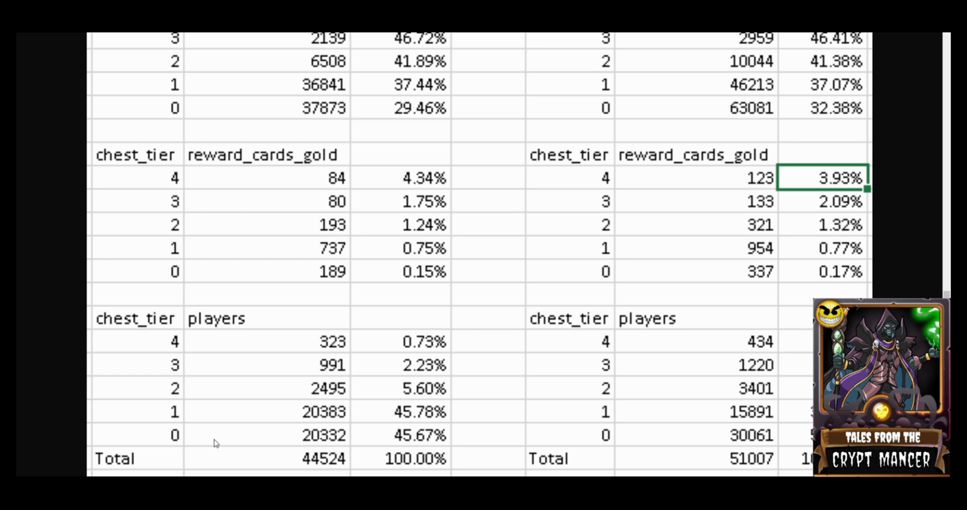
mouse_move(181, 456)
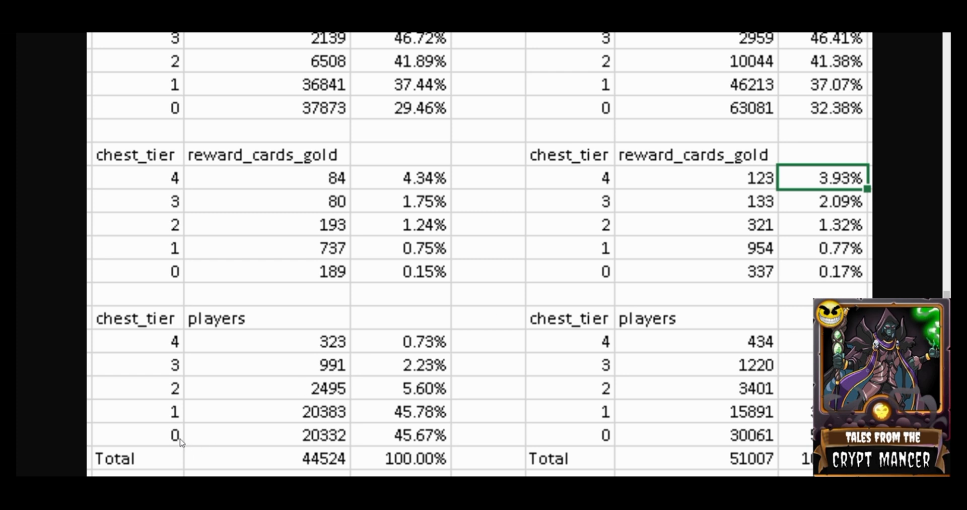
mouse_move(182, 420)
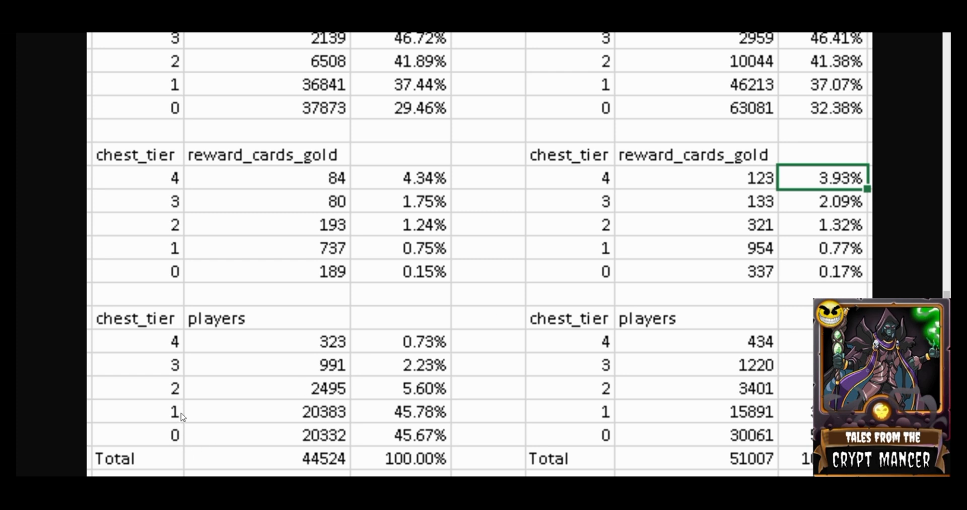
mouse_move(242, 413)
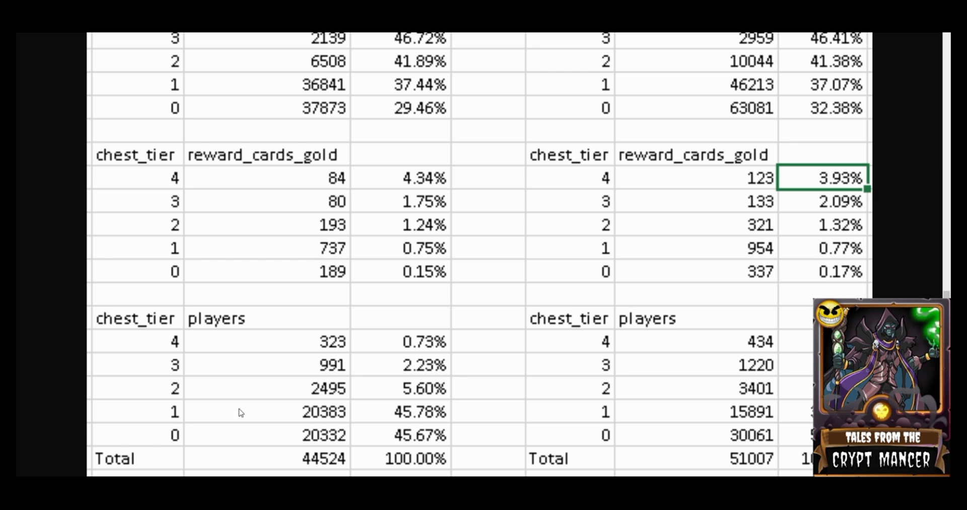
mouse_move(267, 414)
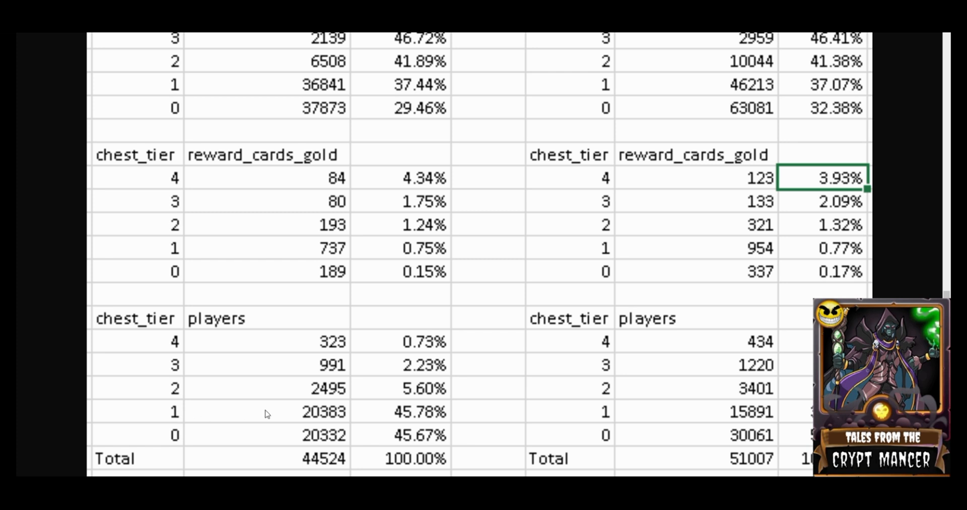
mouse_move(447, 426)
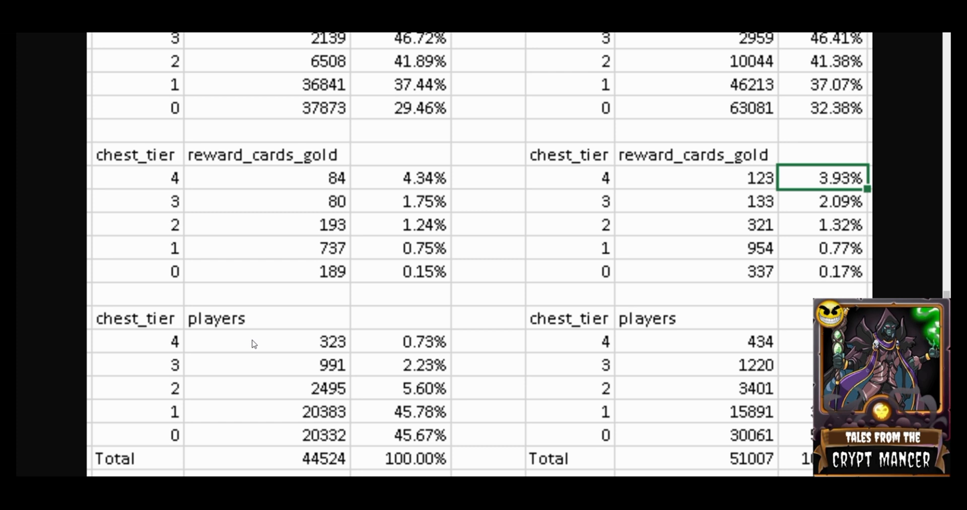
mouse_move(308, 350)
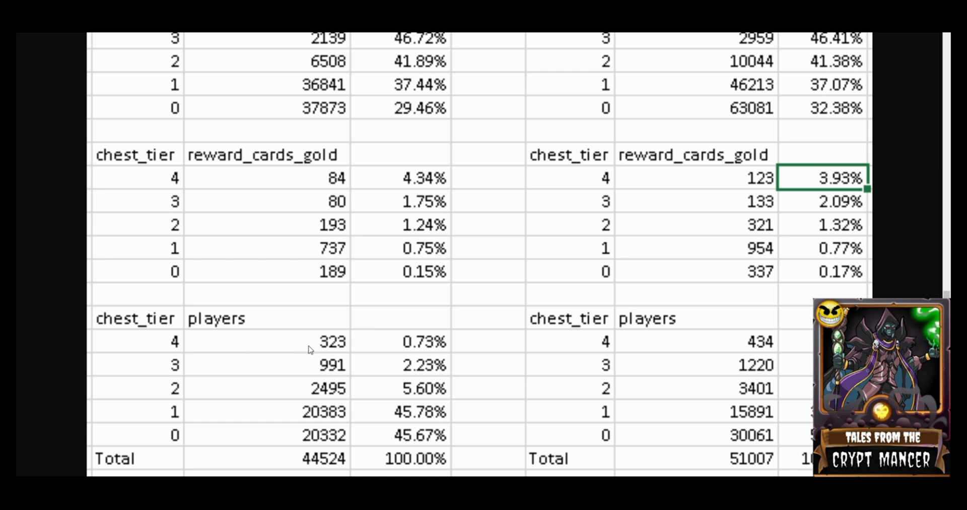
mouse_move(348, 350)
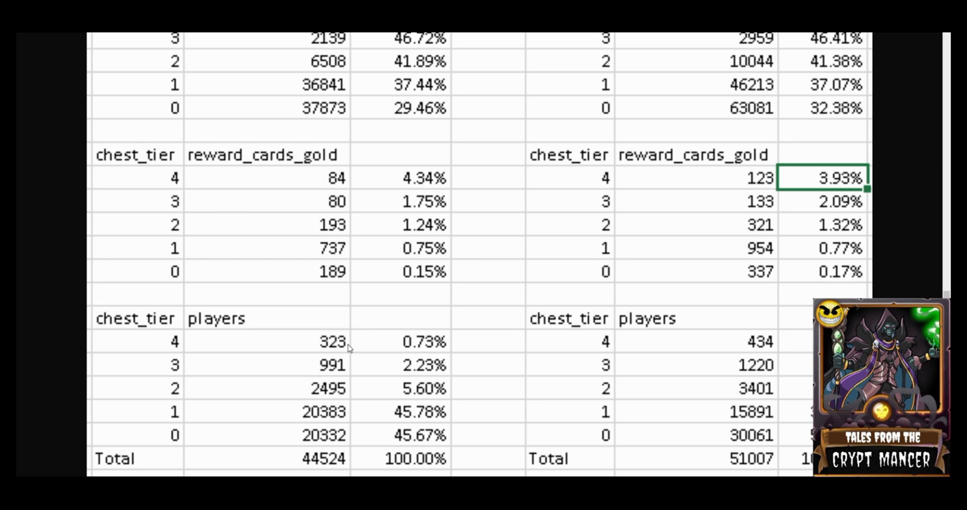
mouse_move(321, 357)
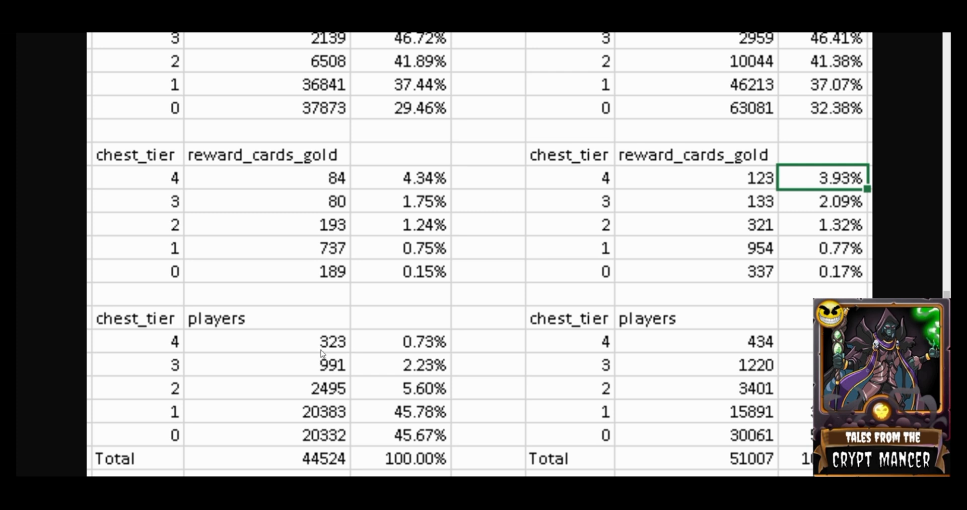
mouse_move(317, 368)
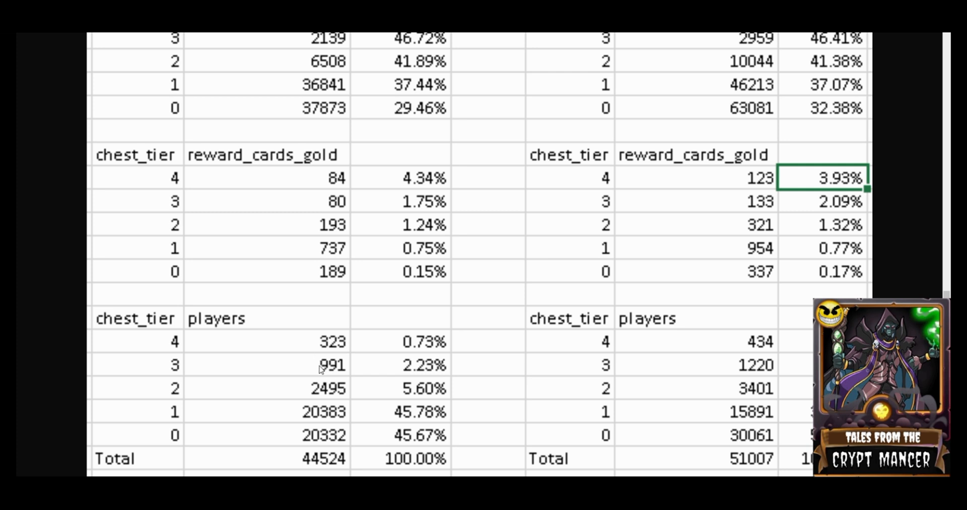
mouse_move(309, 370)
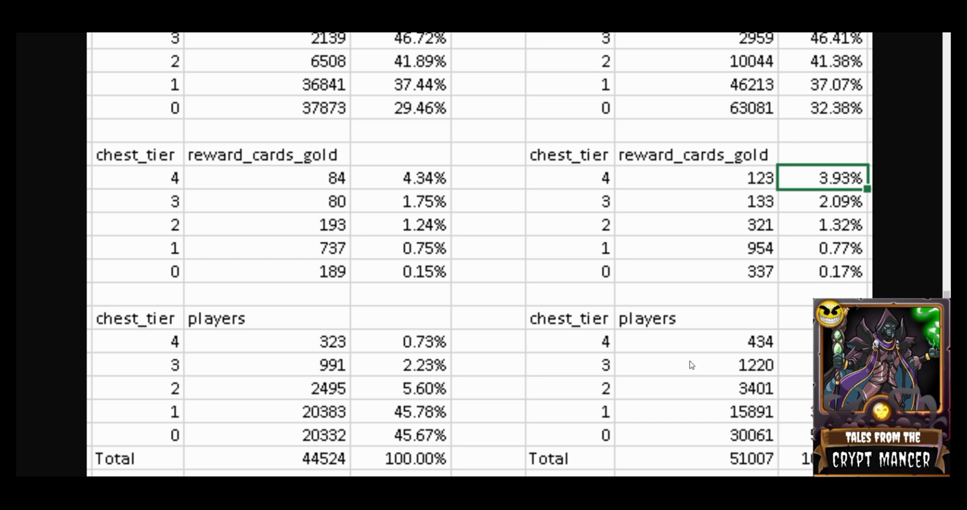
mouse_move(467, 312)
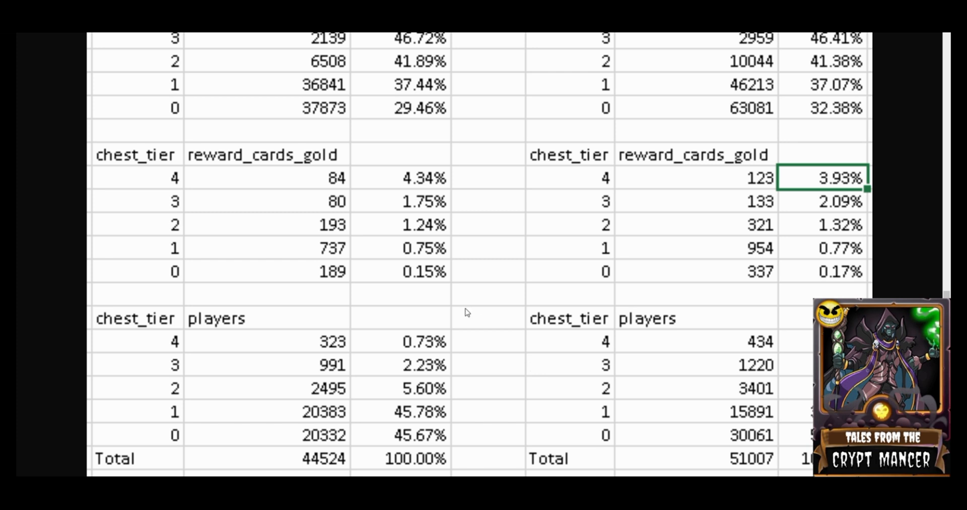
mouse_move(453, 310)
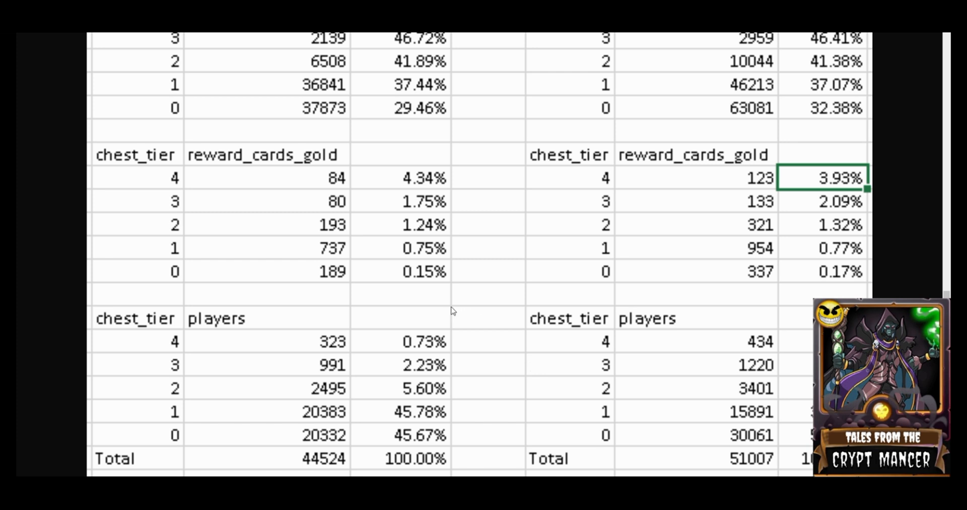
mouse_move(484, 352)
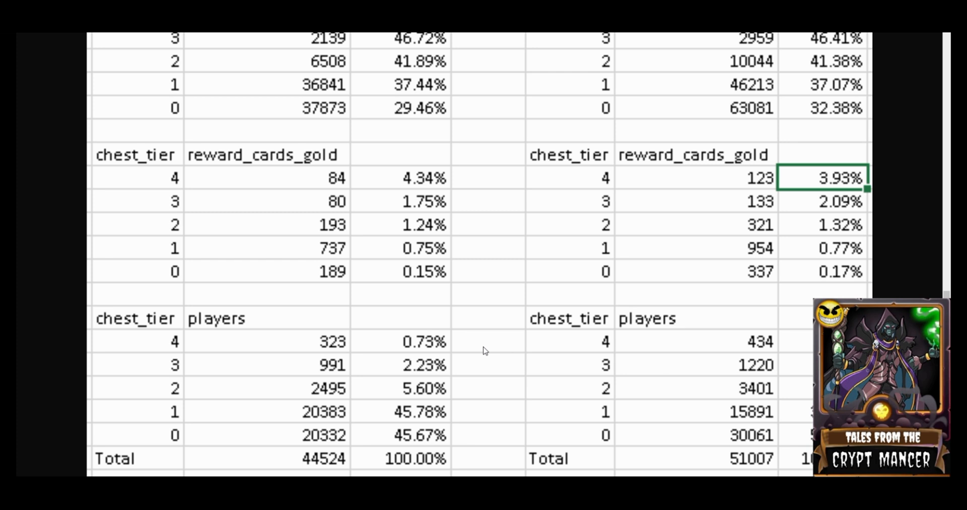
mouse_move(390, 370)
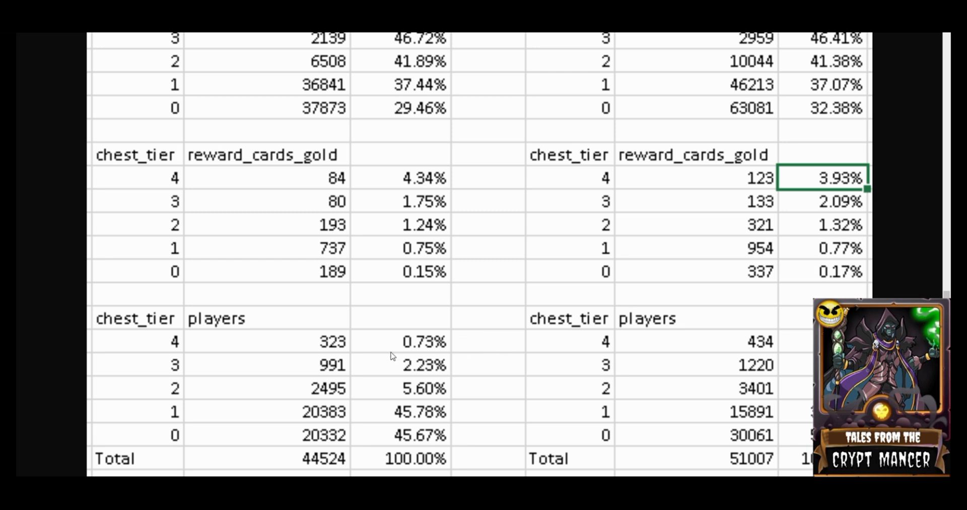
mouse_move(380, 362)
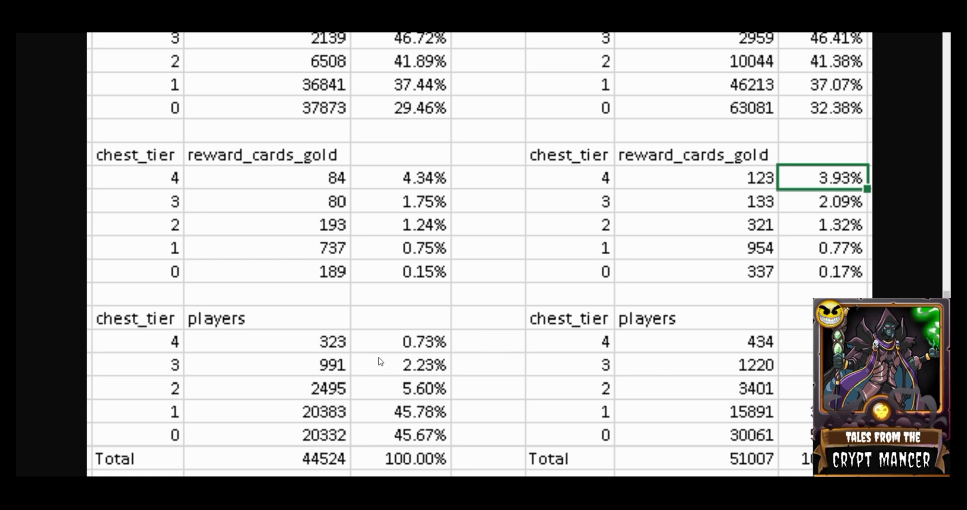
mouse_move(342, 346)
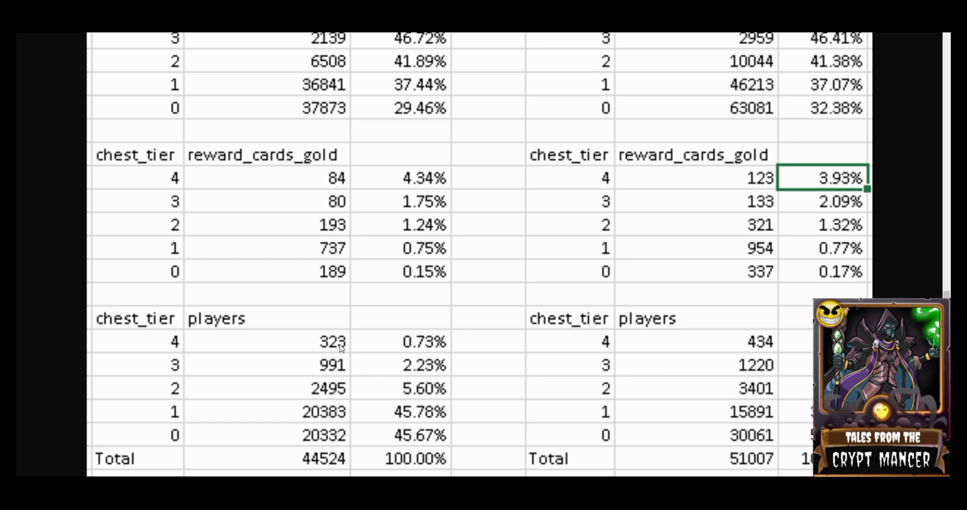
mouse_move(333, 351)
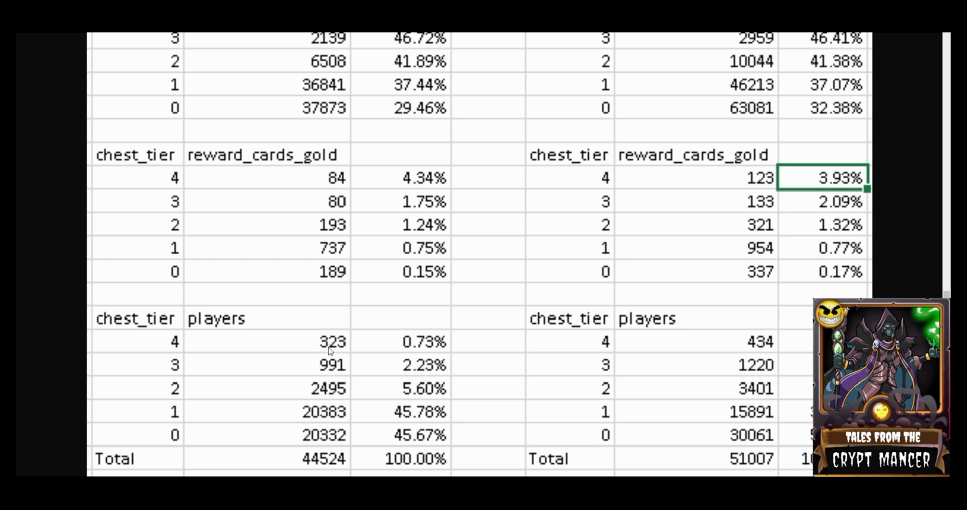
mouse_move(299, 419)
type("323")
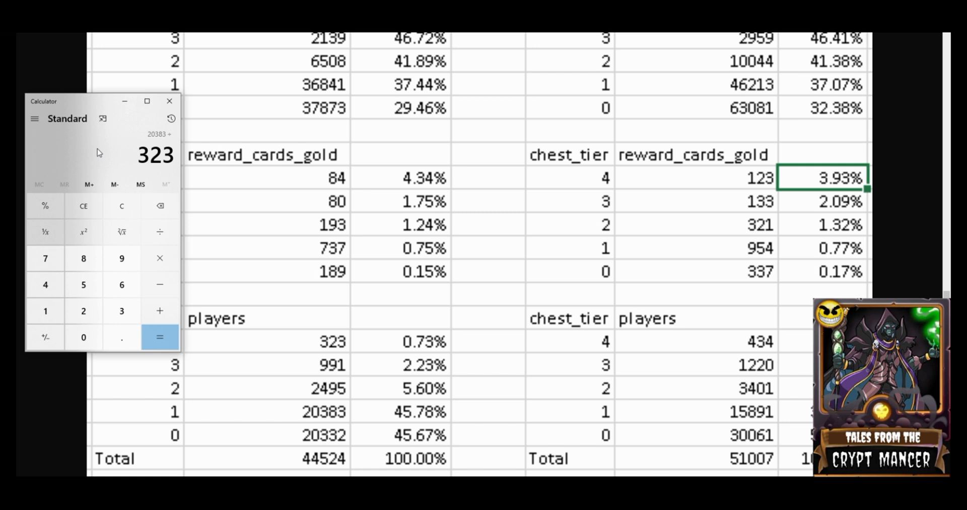
- Compute 20,383 ÷ 323 ≈ 63.1, clear, then start adding 20,383 + 20,332
left_click(160, 337)
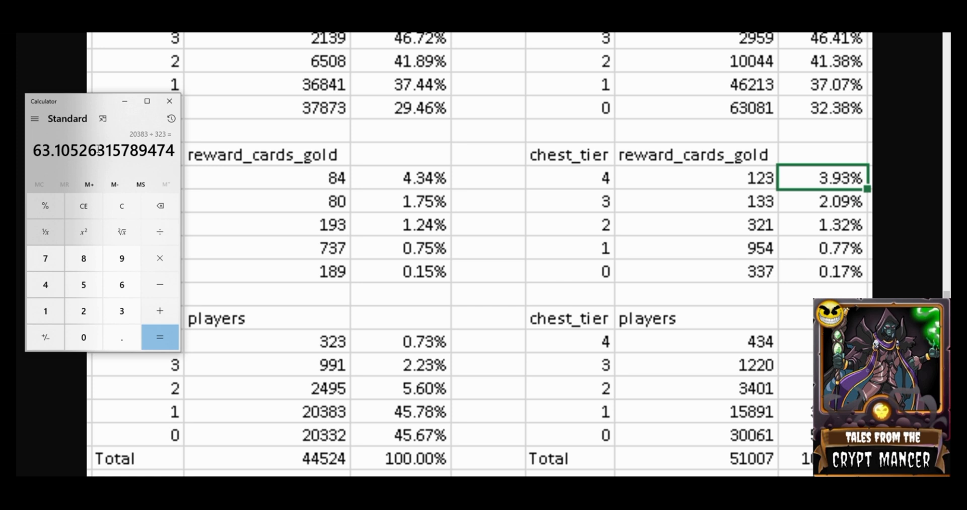
mouse_move(108, 204)
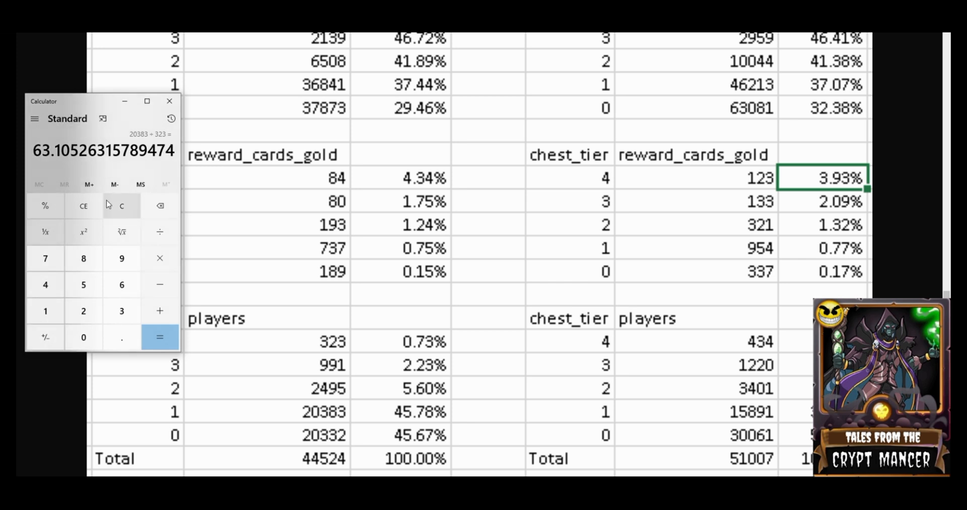
mouse_move(121, 209)
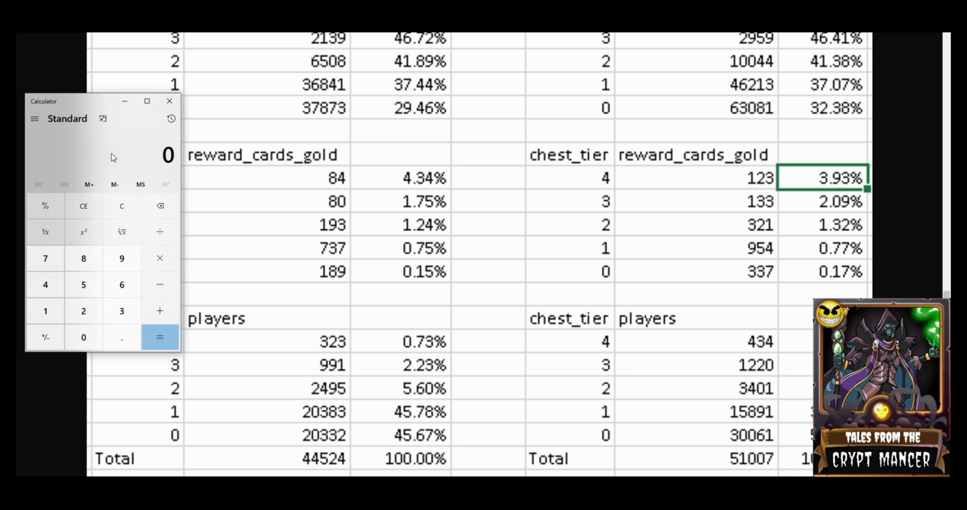
left_click(83, 311)
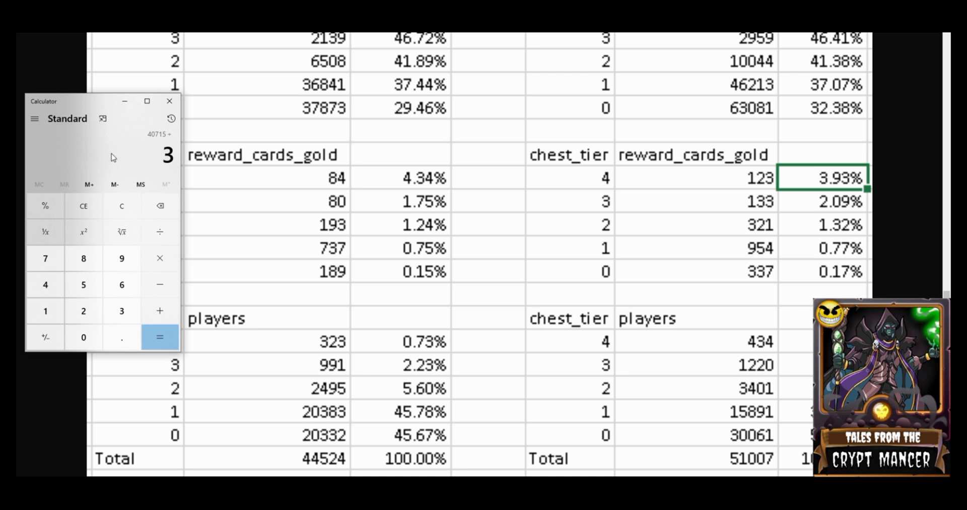
left_click(159, 337)
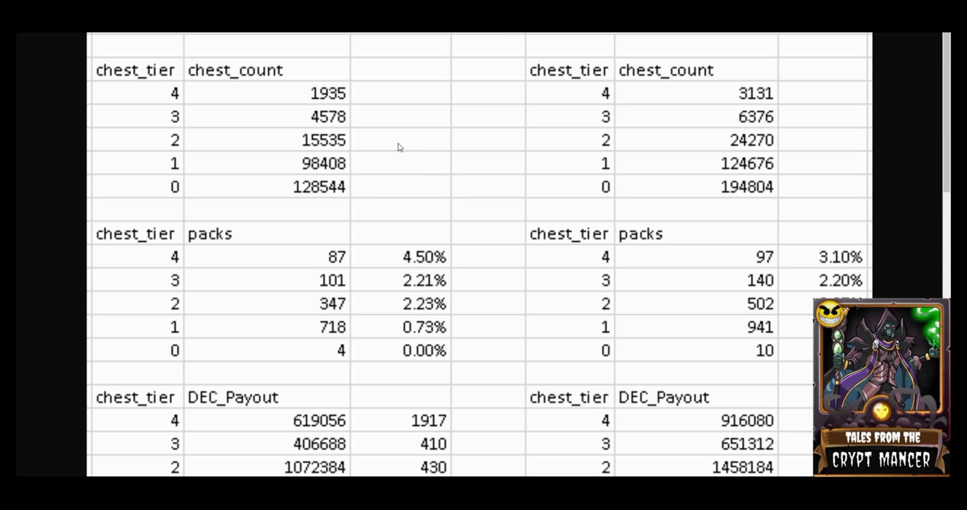
mouse_move(179, 98)
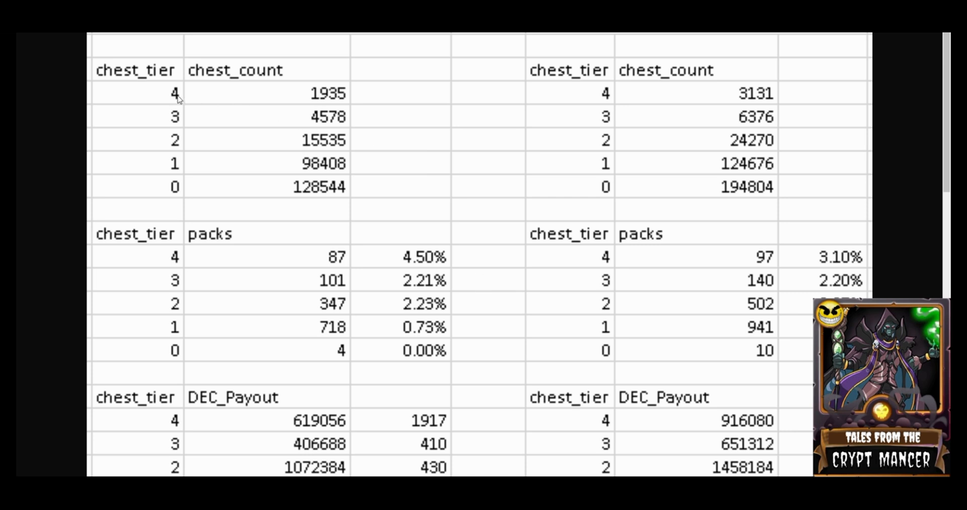
mouse_move(318, 110)
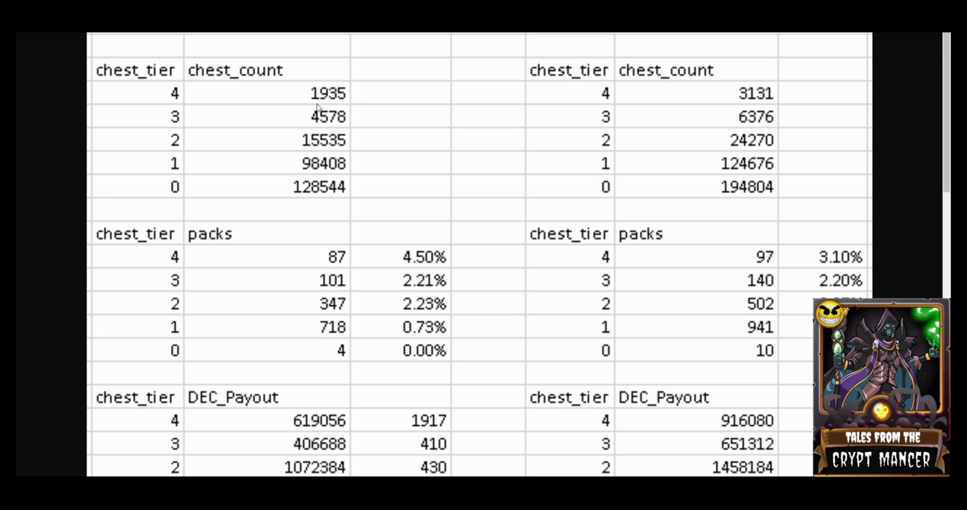
mouse_move(346, 105)
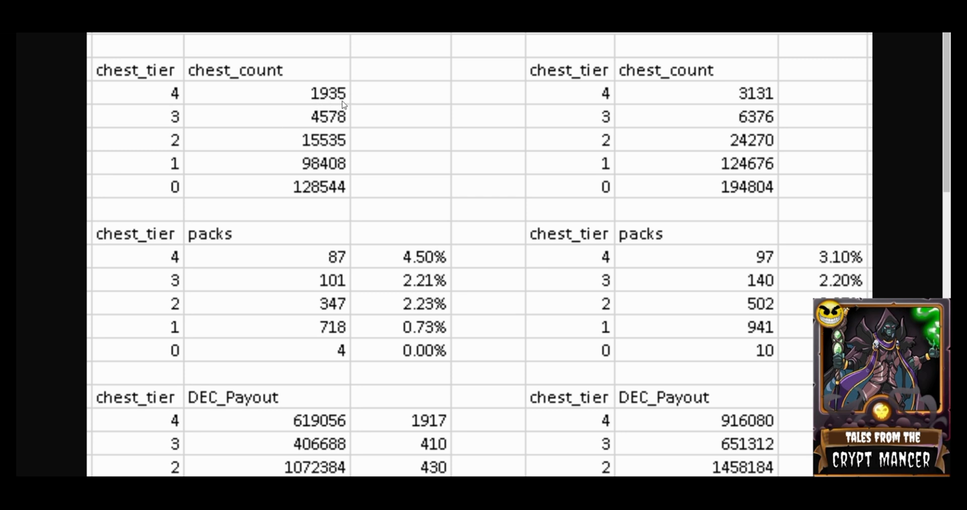
mouse_move(350, 101)
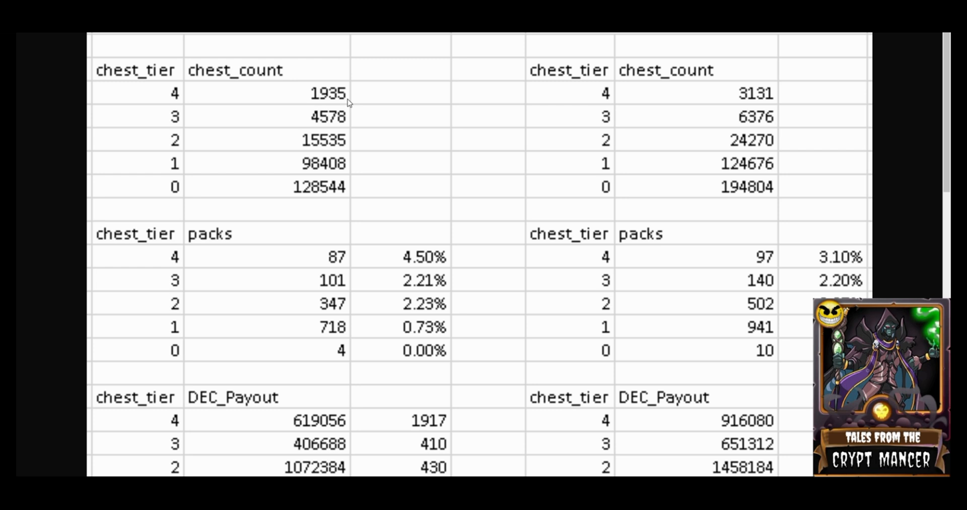
mouse_move(371, 153)
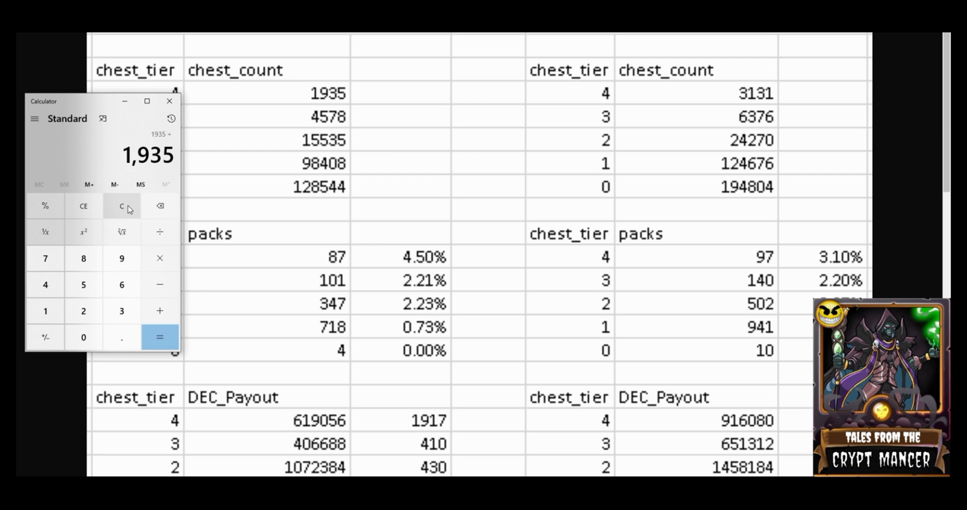
- Compute 1,935 ÷ 323 ≈ 5.99 chests per tier-4 player, then clear Calculator
scroll("down", 3)
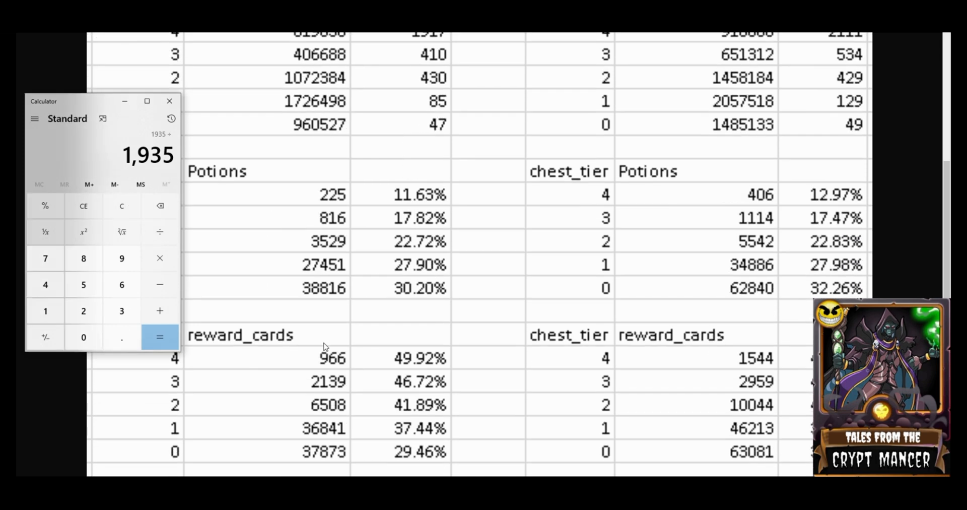
scroll("down", 3)
type("323")
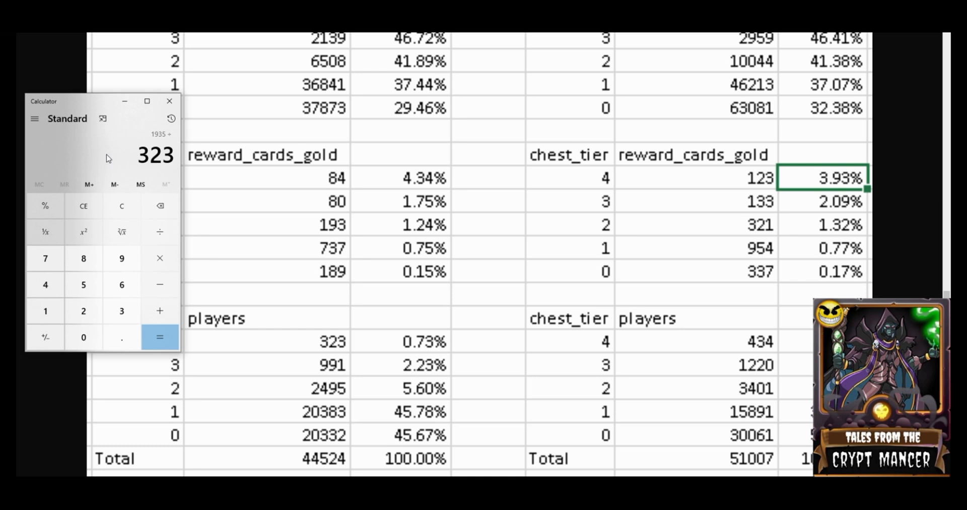
left_click(160, 337)
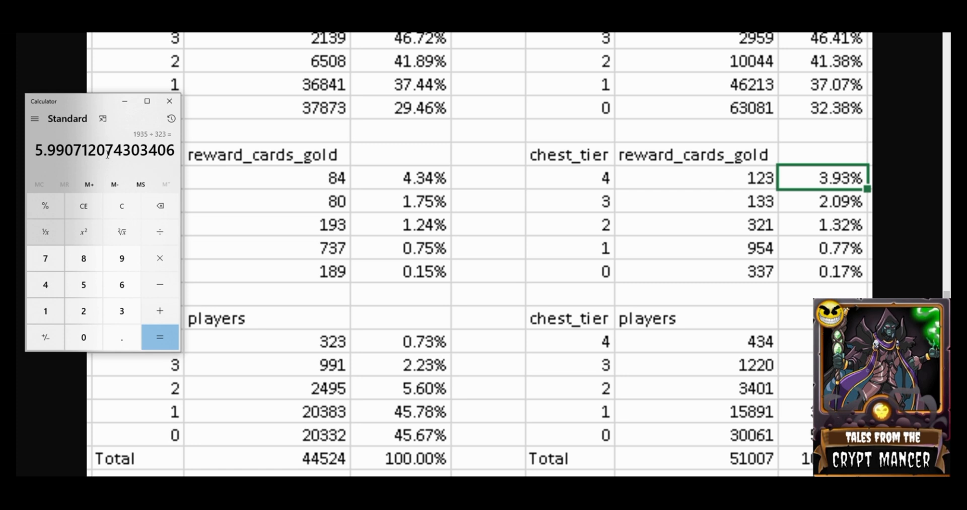
left_click(122, 205)
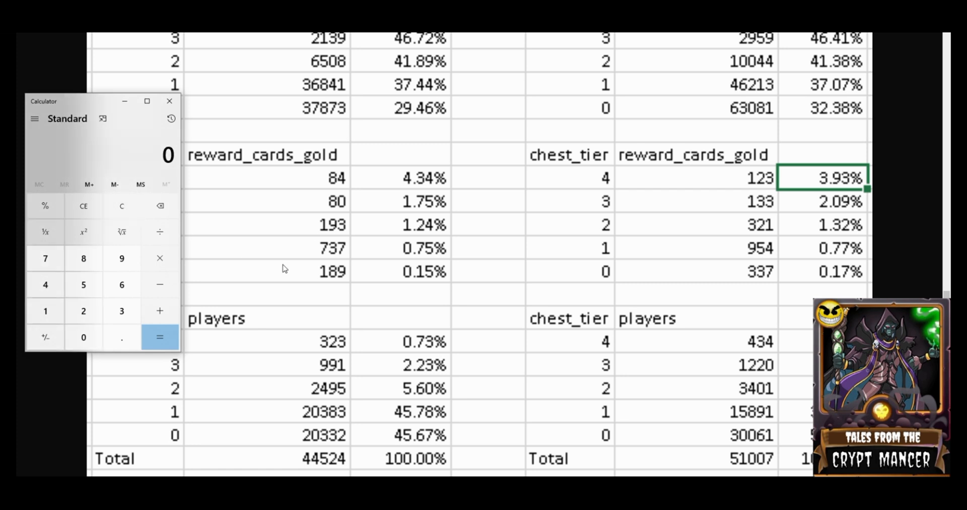
- Divide 4,578 tier-3 chests by 991 players, then enter 15,535
scroll("down", 3)
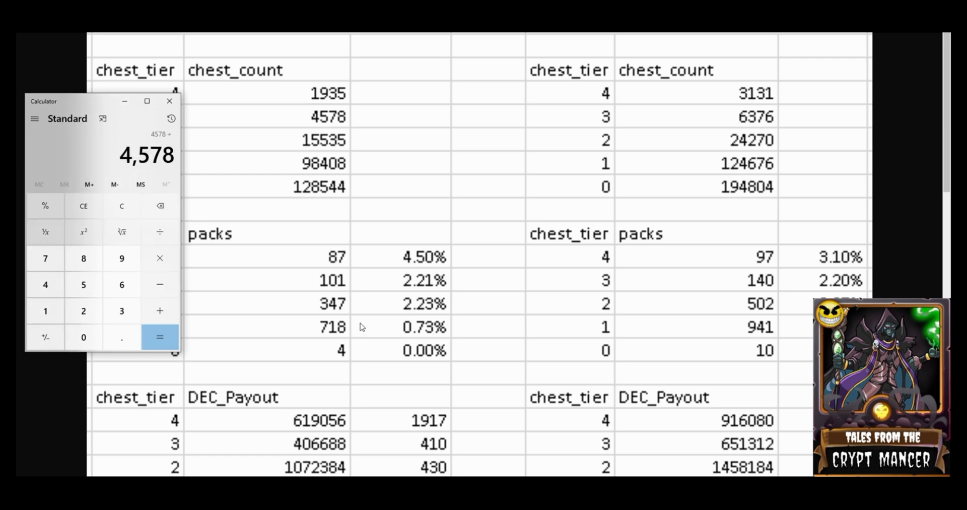
scroll("down", 3)
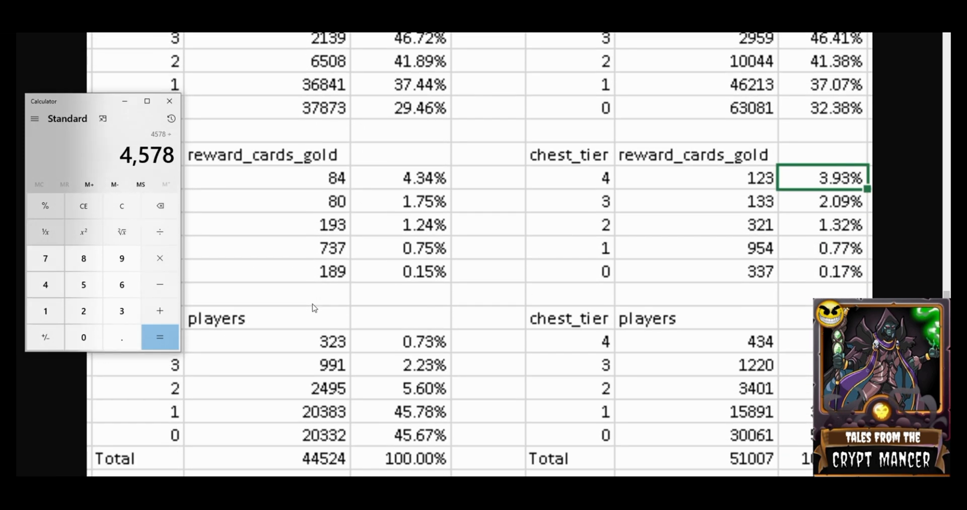
mouse_move(85, 158)
type("991")
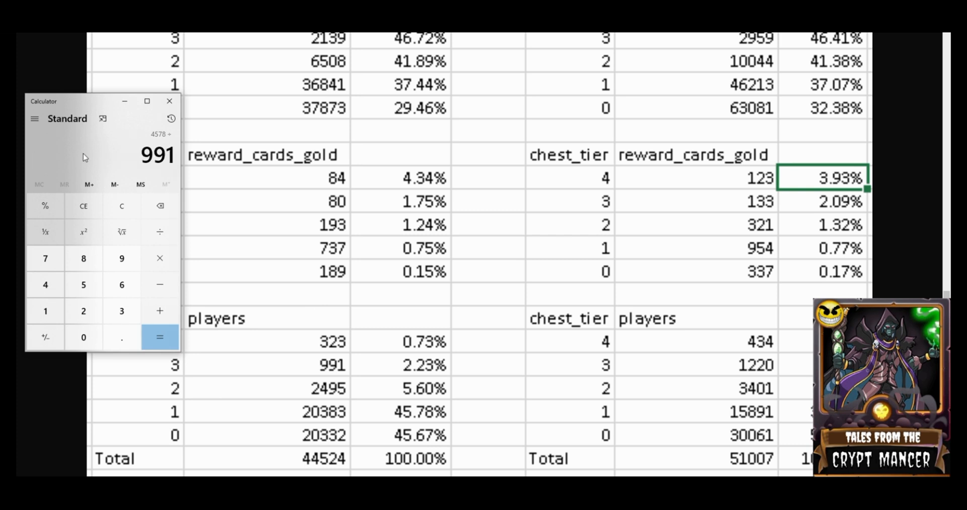
left_click(160, 337)
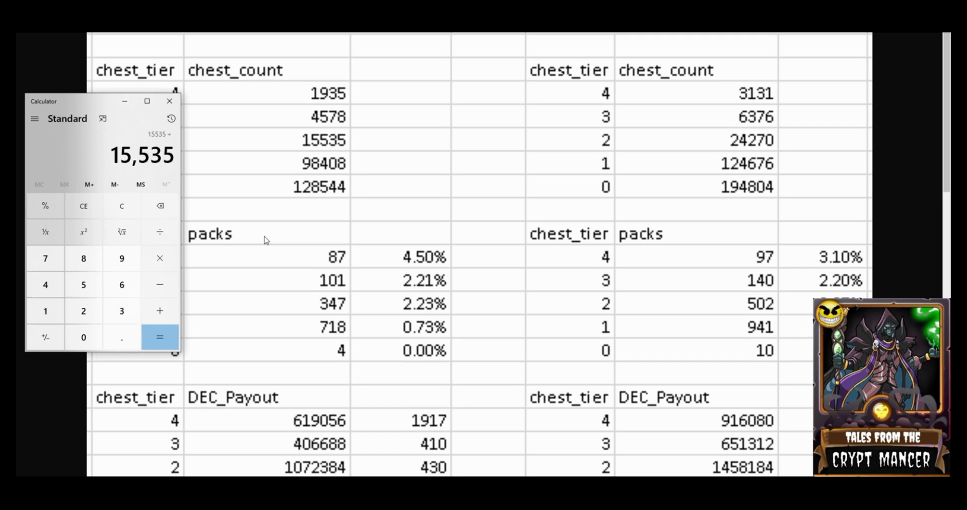
scroll("down", 3)
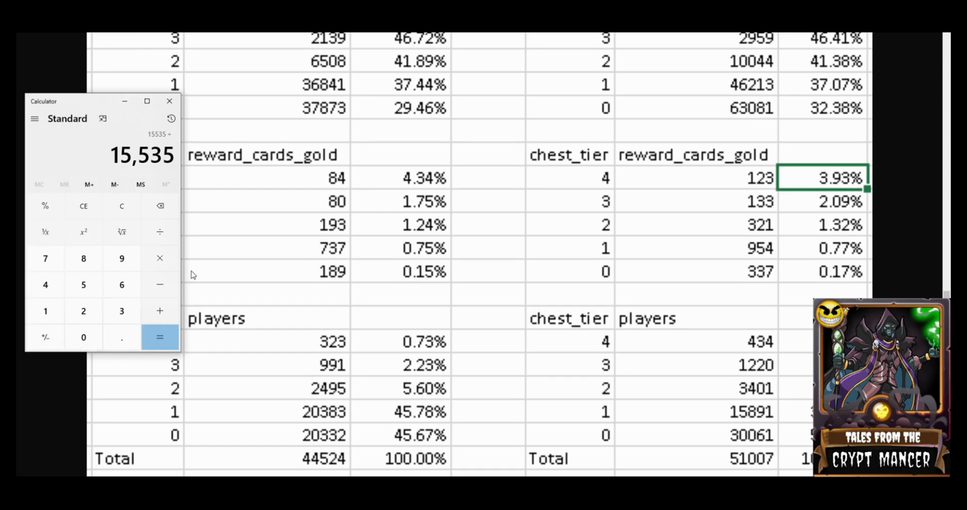
- Calculate 128,544 ÷ 20,332 ≈ 6.32 tier-0 chests per player
left_click(45, 284)
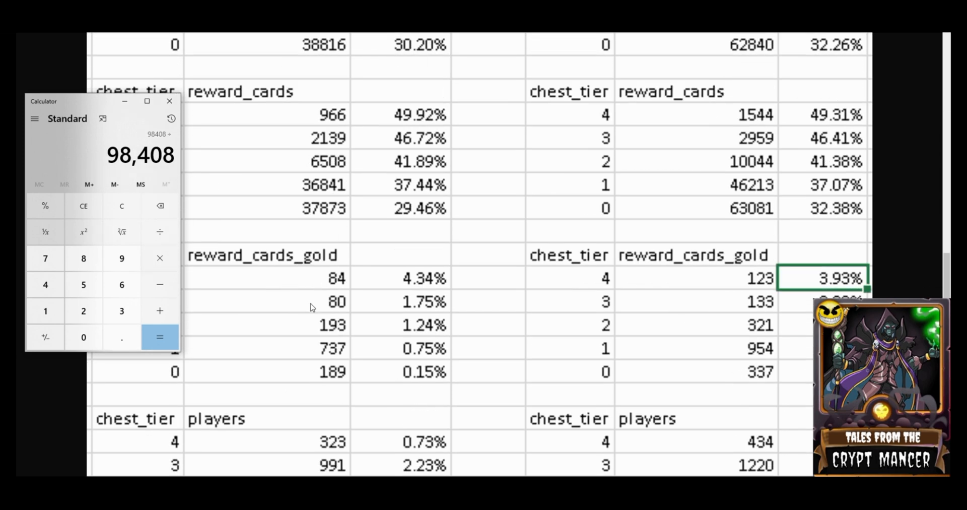
scroll("down", 3)
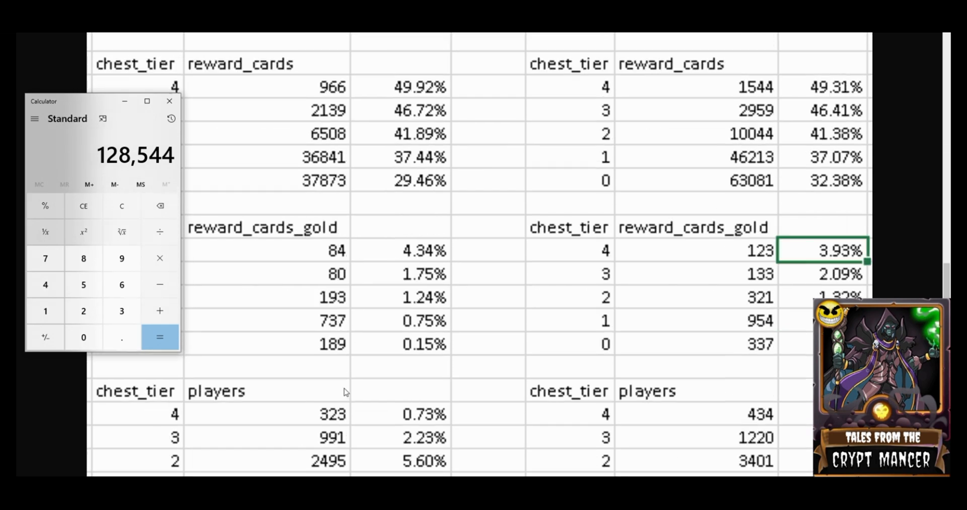
scroll("down", 3)
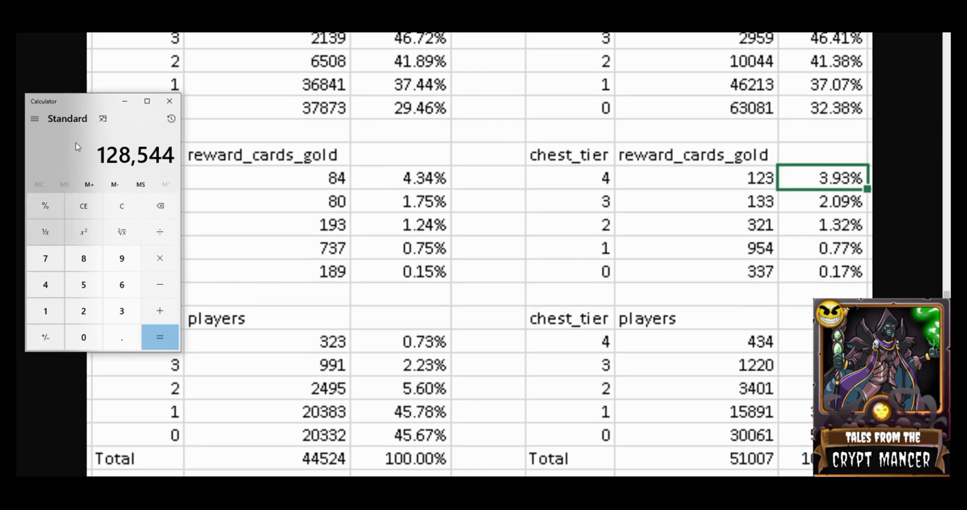
left_click(160, 337)
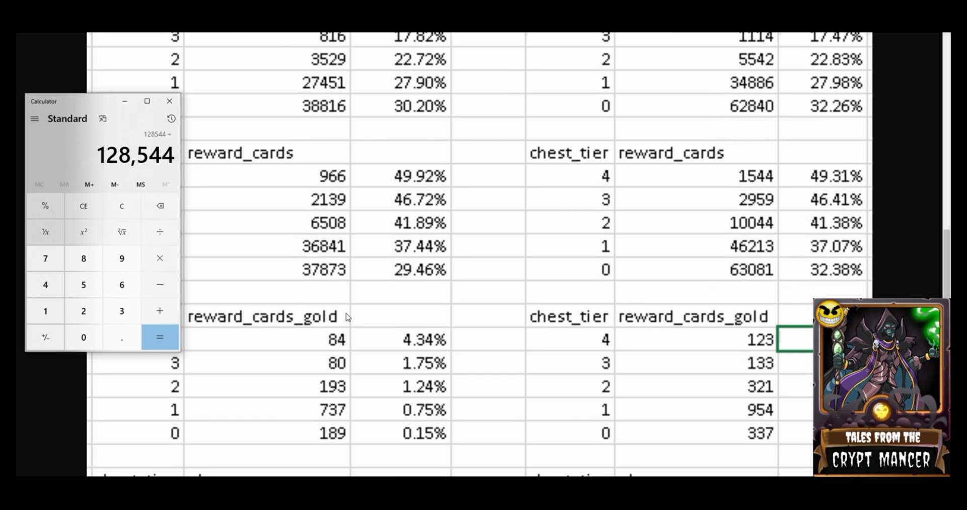
scroll("down", 3)
type("20")
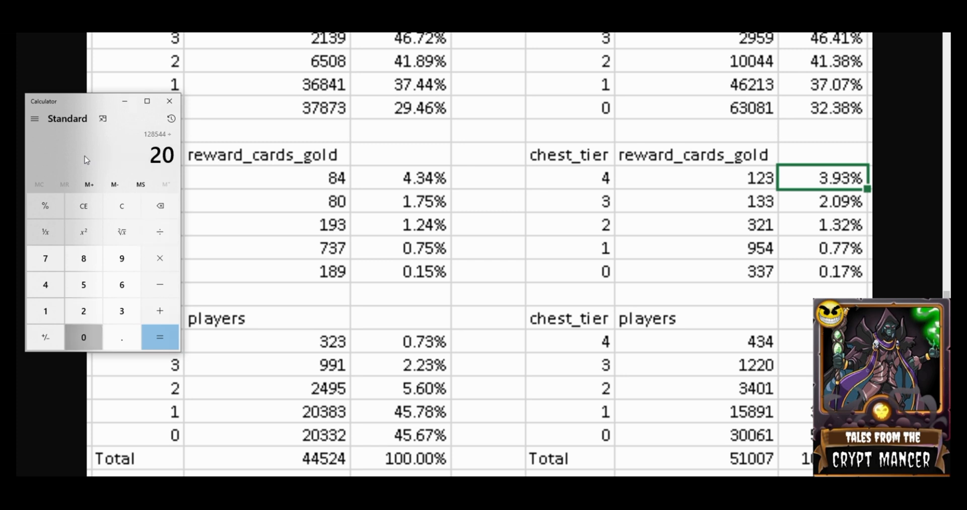
left_click(159, 337)
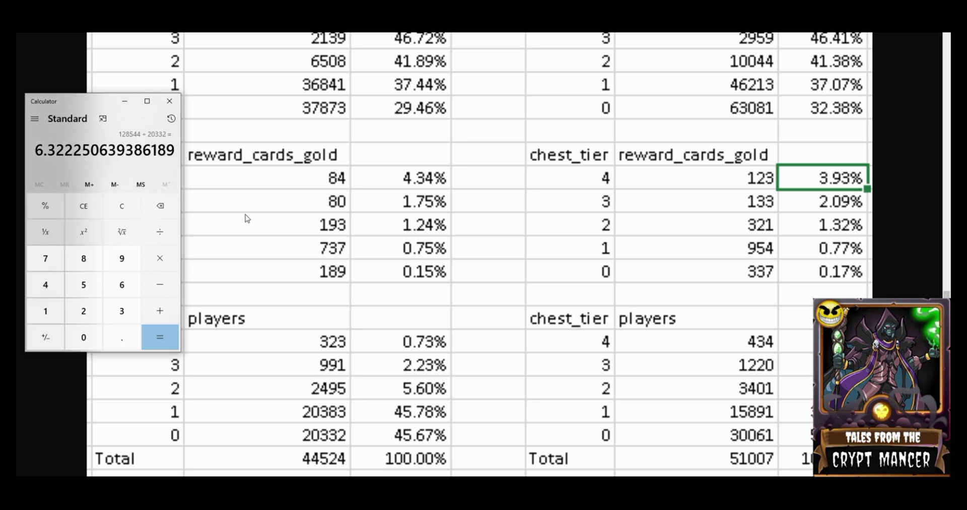
mouse_move(274, 218)
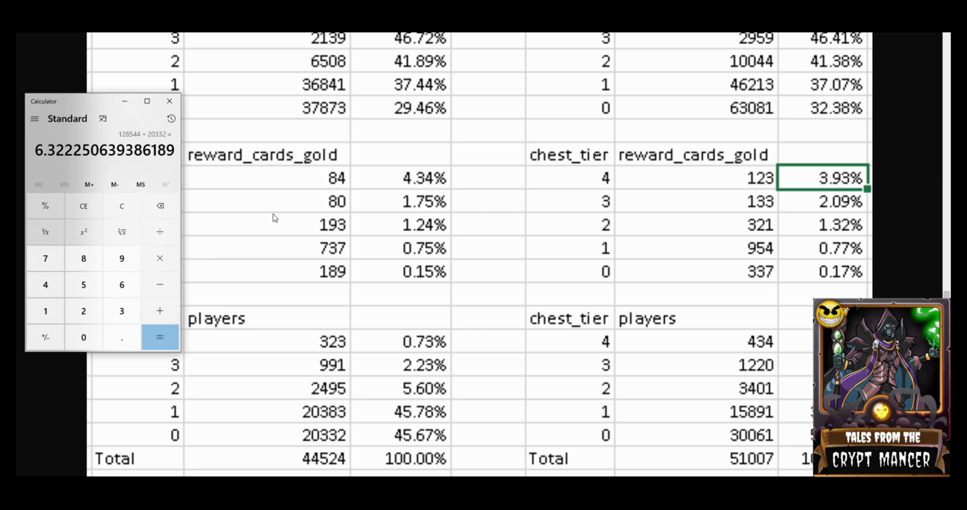
mouse_move(283, 265)
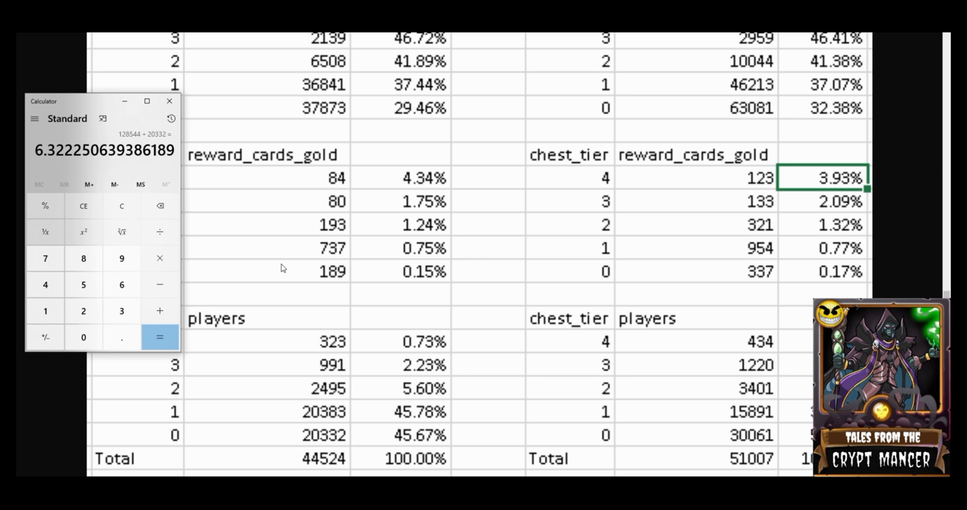
mouse_move(296, 306)
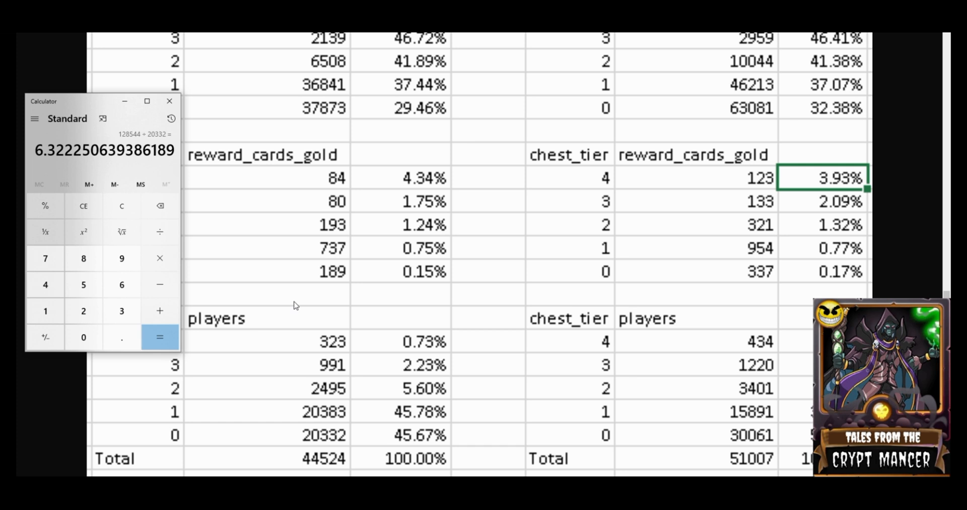
mouse_move(301, 327)
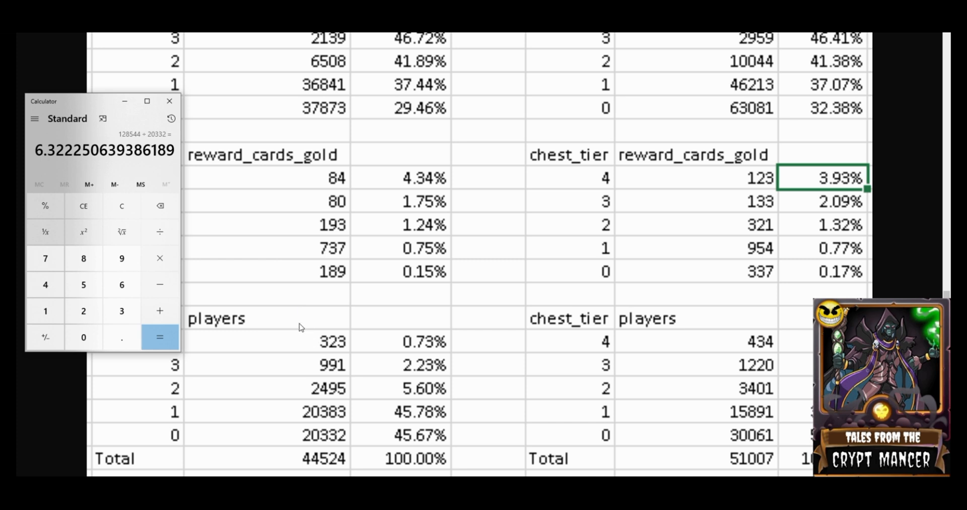
mouse_move(262, 310)
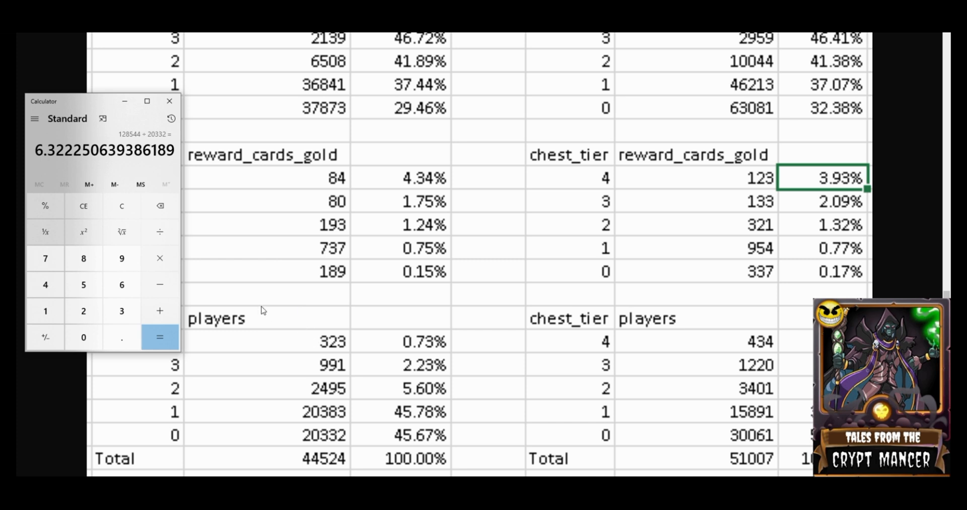
mouse_move(295, 325)
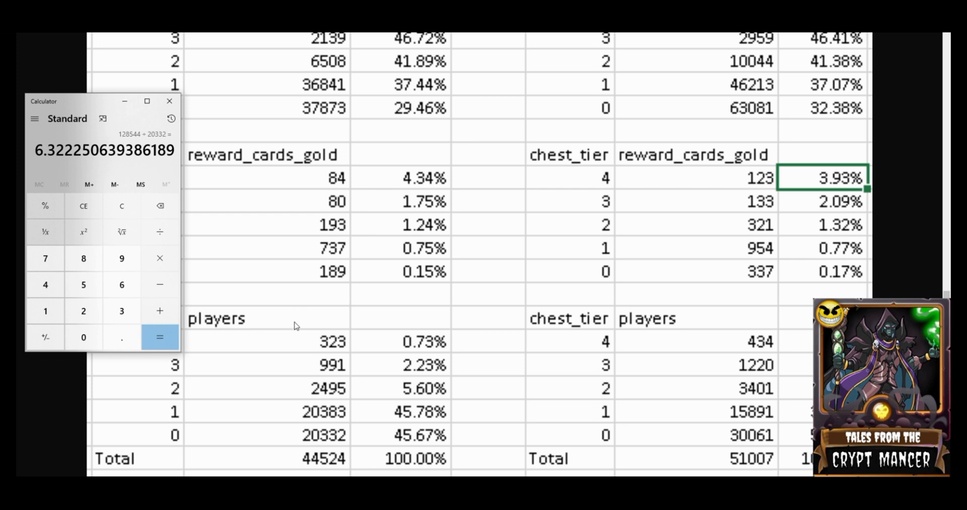
mouse_move(278, 304)
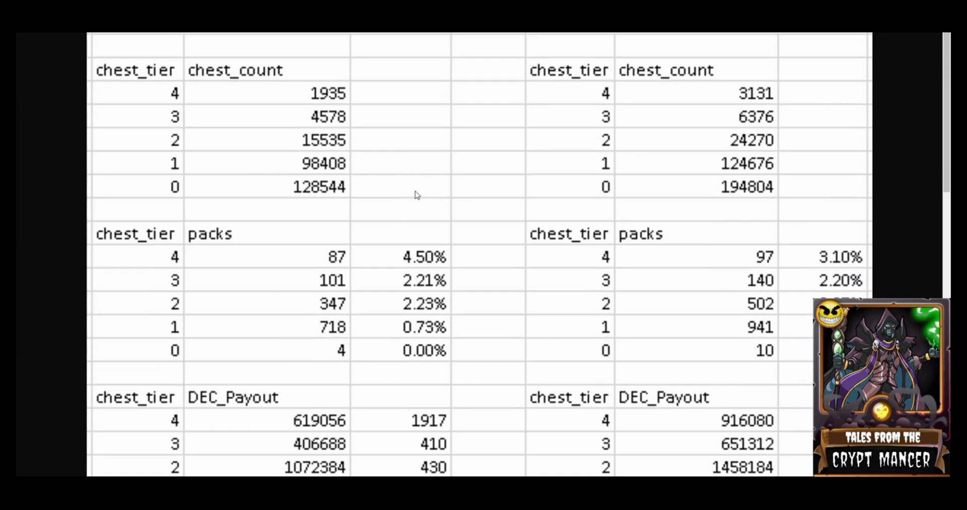
mouse_move(413, 224)
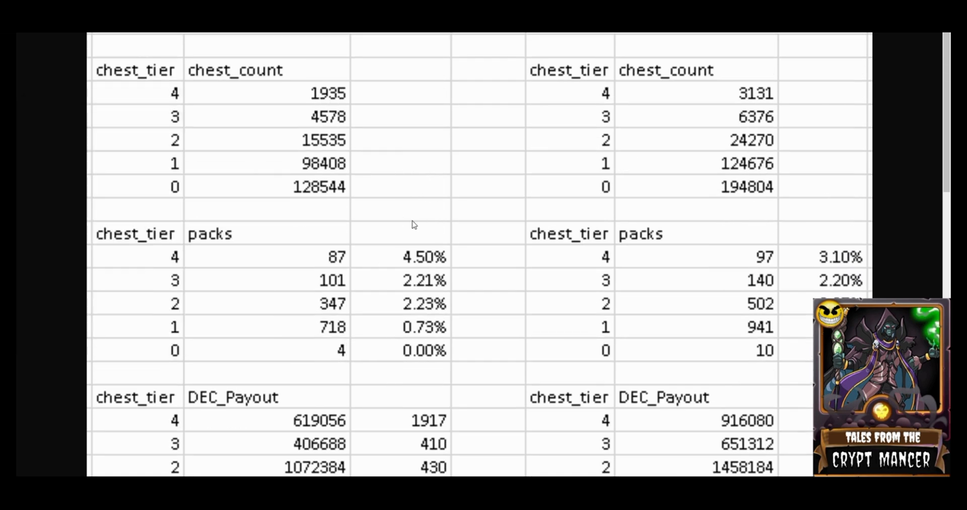
mouse_move(309, 264)
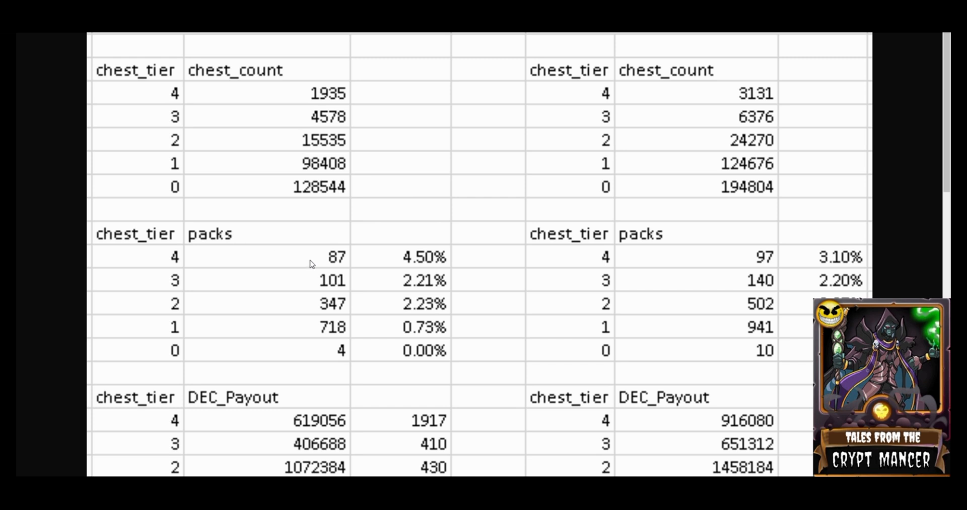
mouse_move(432, 261)
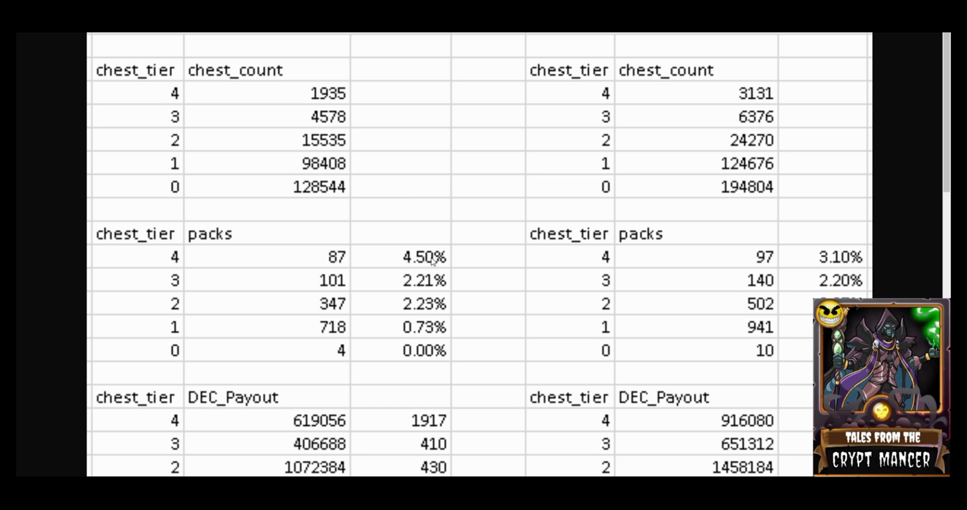
mouse_move(446, 263)
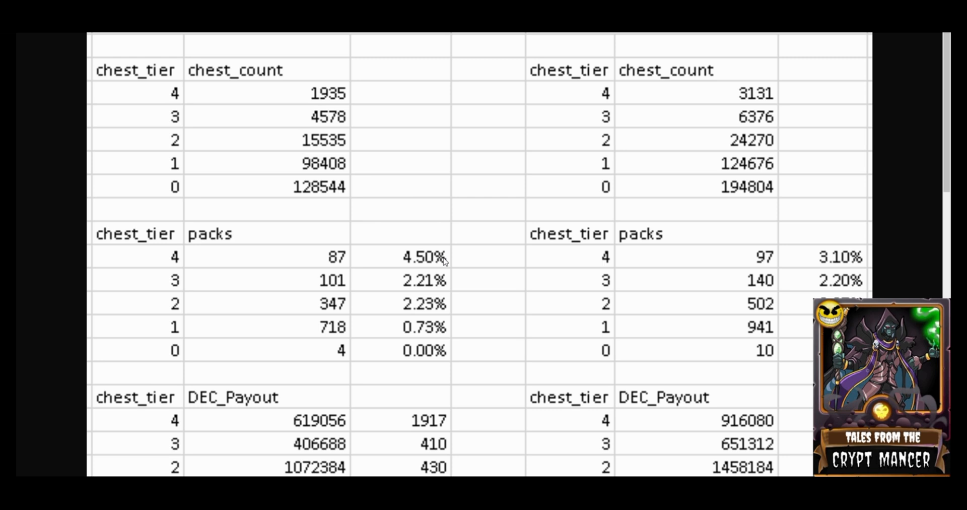
mouse_move(411, 341)
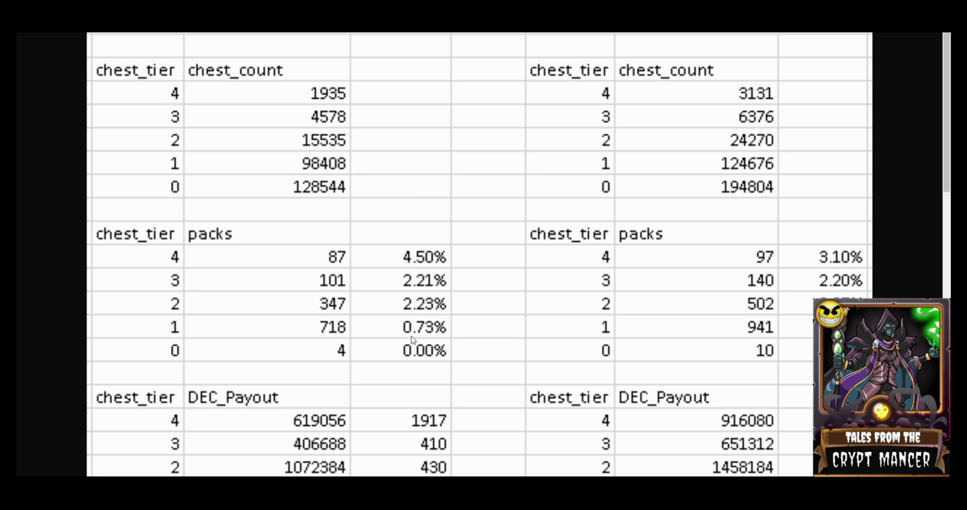
mouse_move(422, 334)
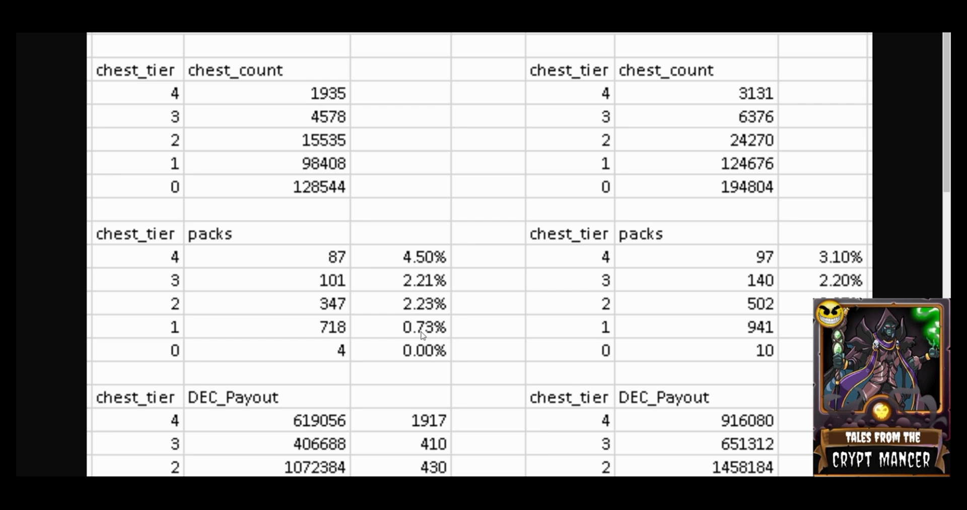
mouse_move(376, 334)
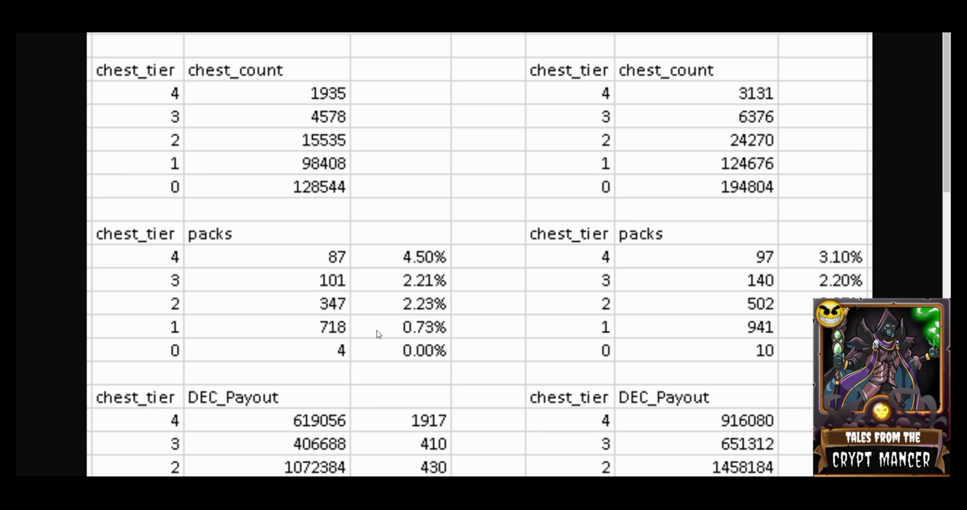
mouse_move(339, 261)
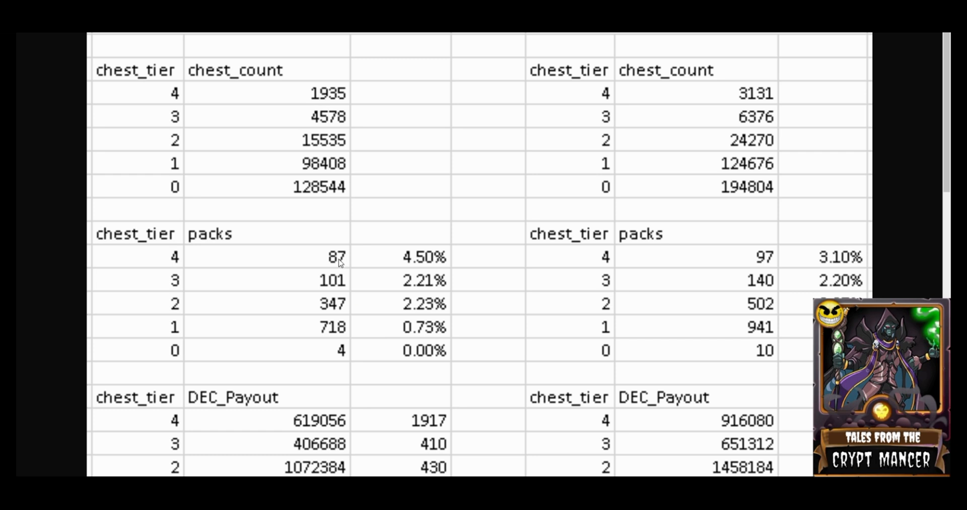
mouse_move(339, 263)
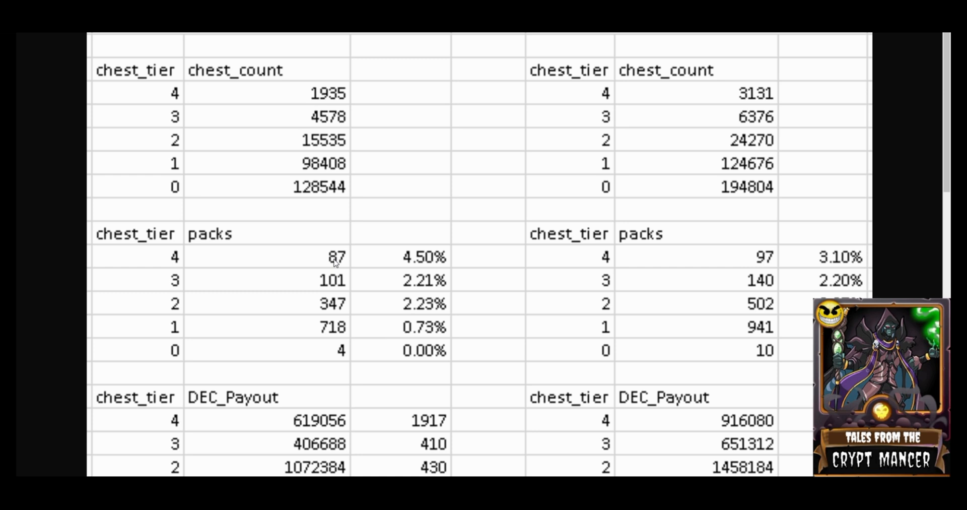
mouse_move(339, 263)
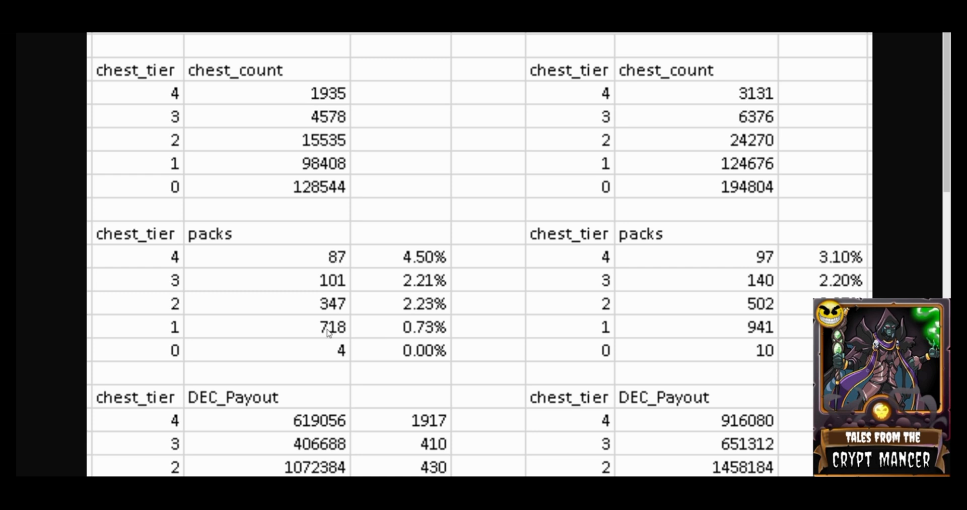
mouse_move(330, 287)
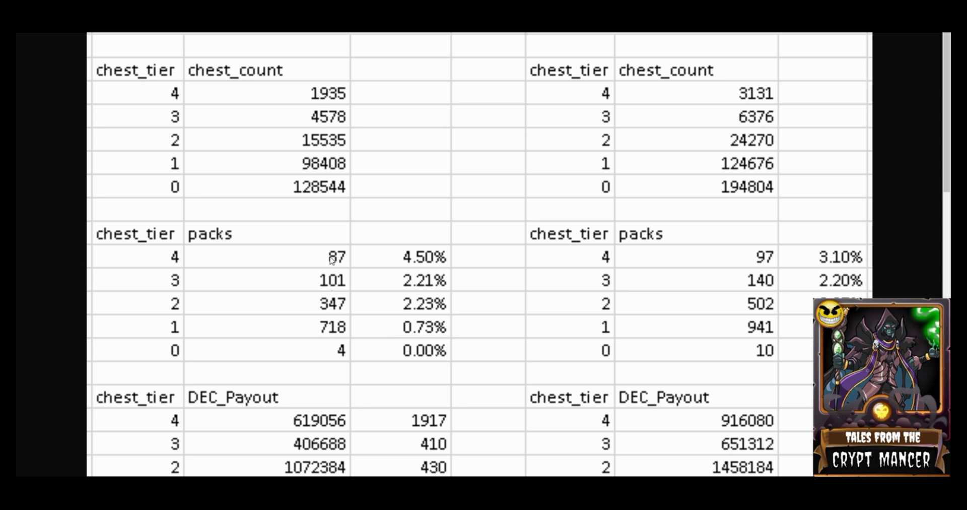
mouse_move(323, 258)
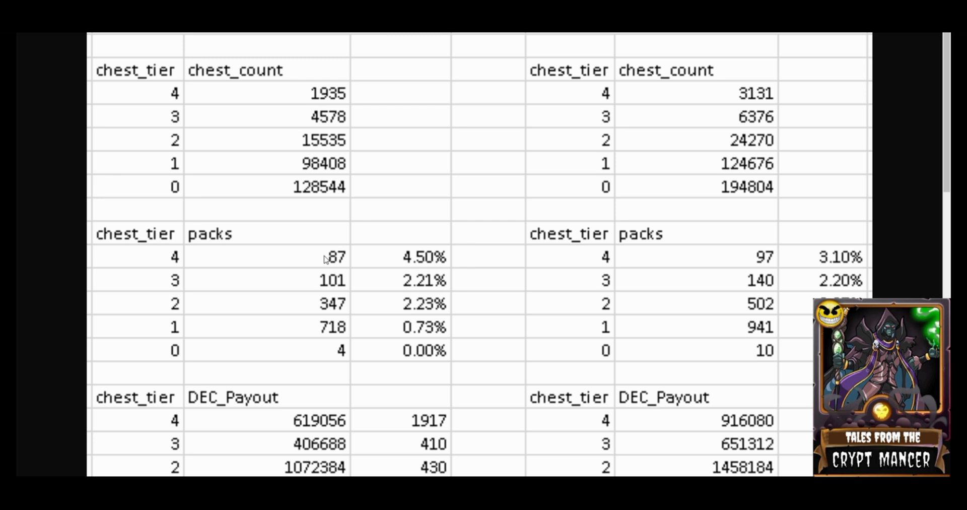
mouse_move(350, 259)
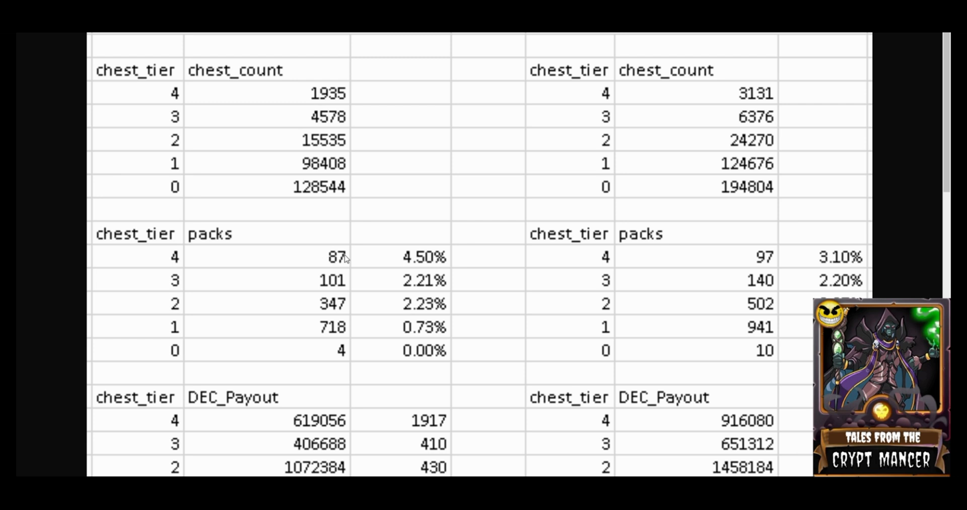
mouse_move(316, 328)
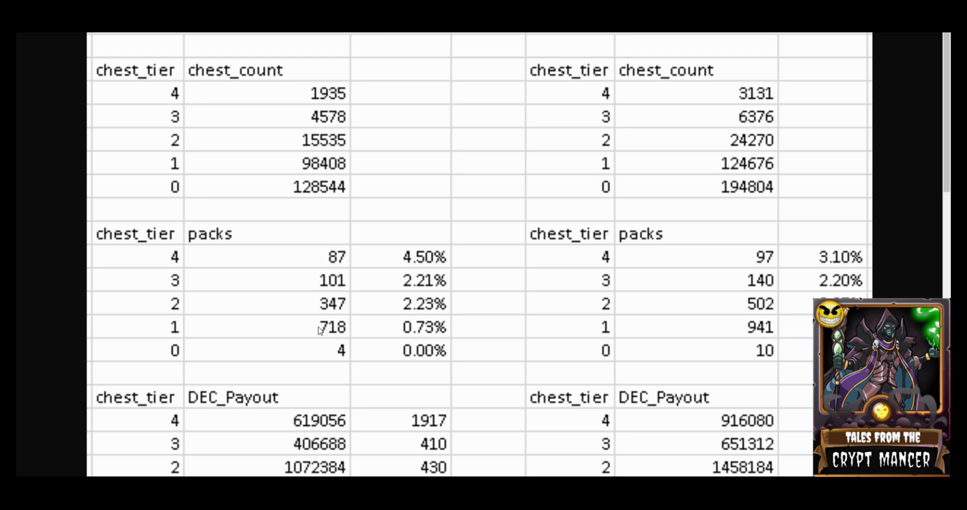
mouse_move(356, 258)
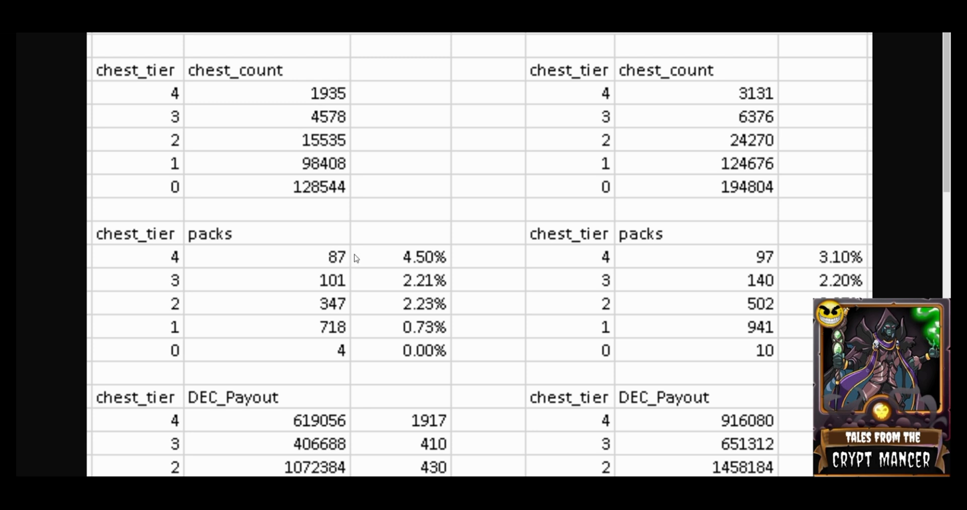
mouse_move(360, 326)
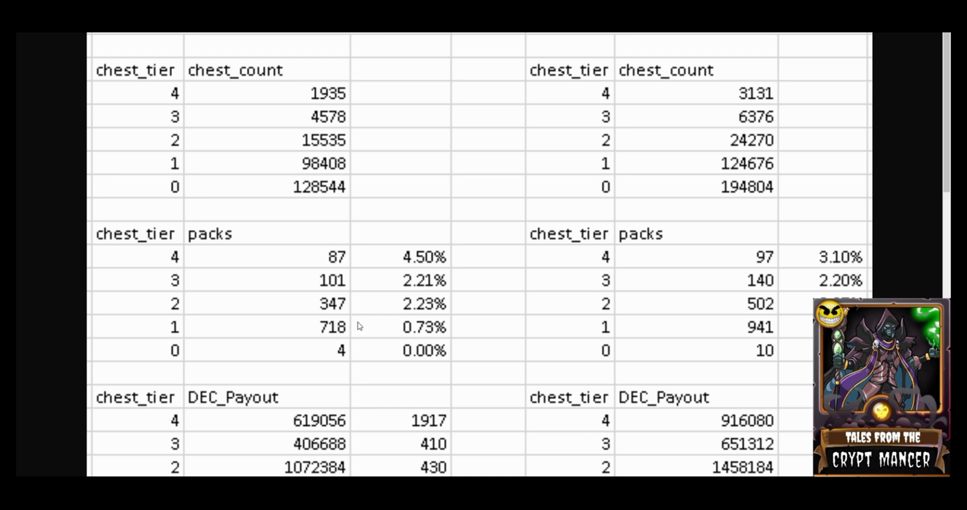
mouse_move(363, 266)
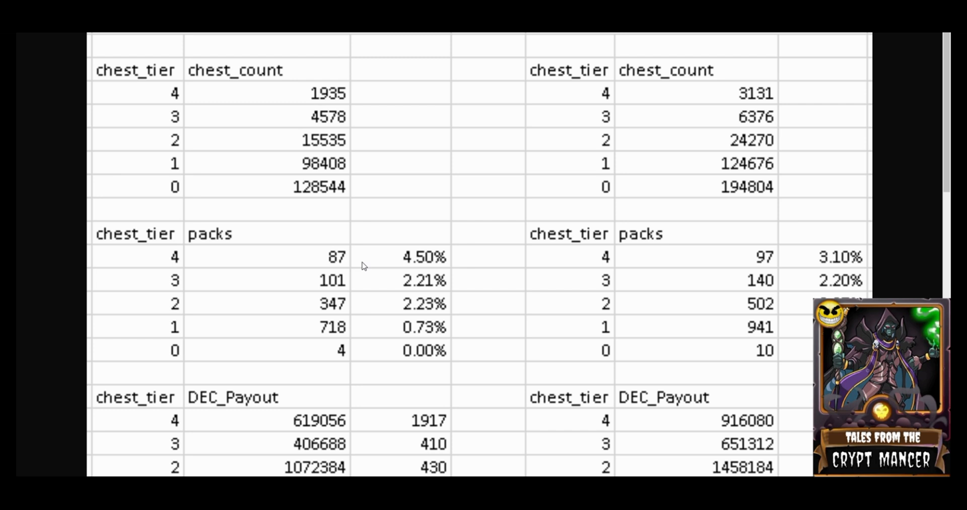
mouse_move(333, 268)
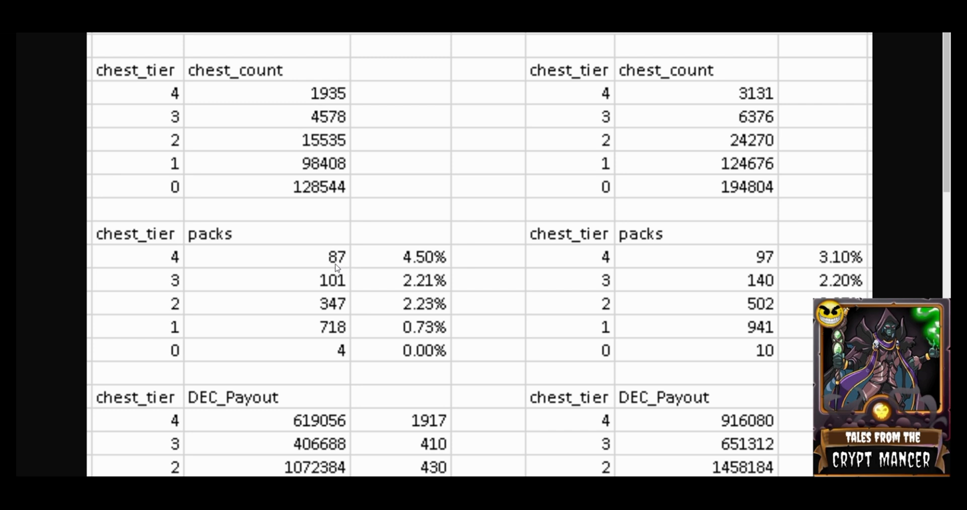
mouse_move(344, 268)
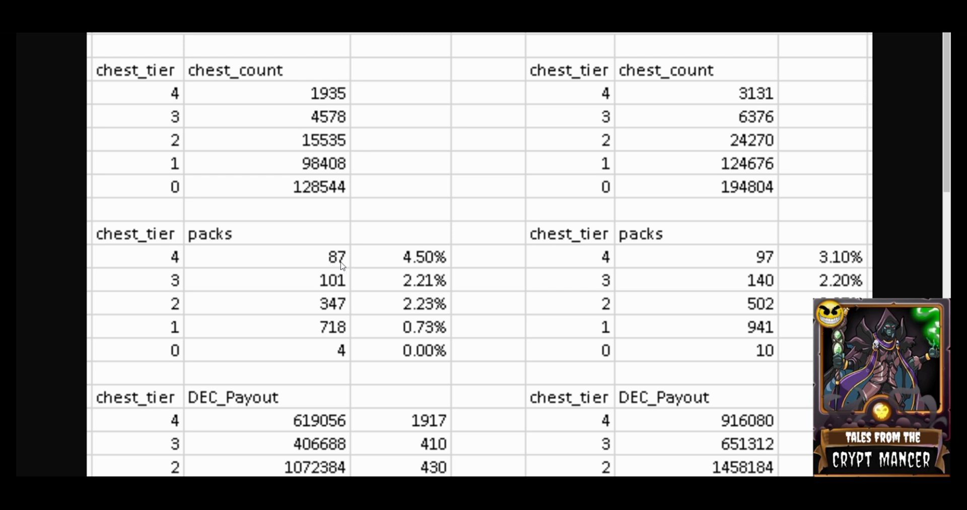
mouse_move(347, 265)
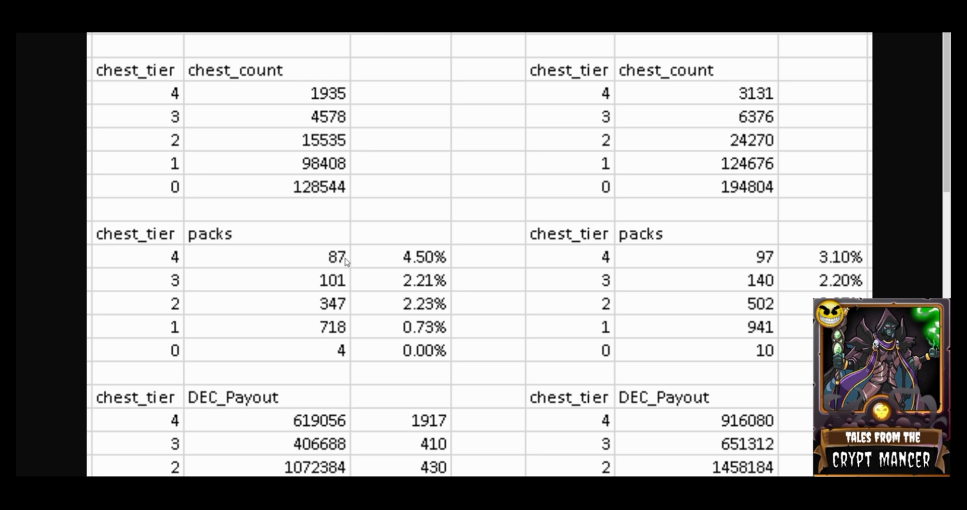
mouse_move(326, 265)
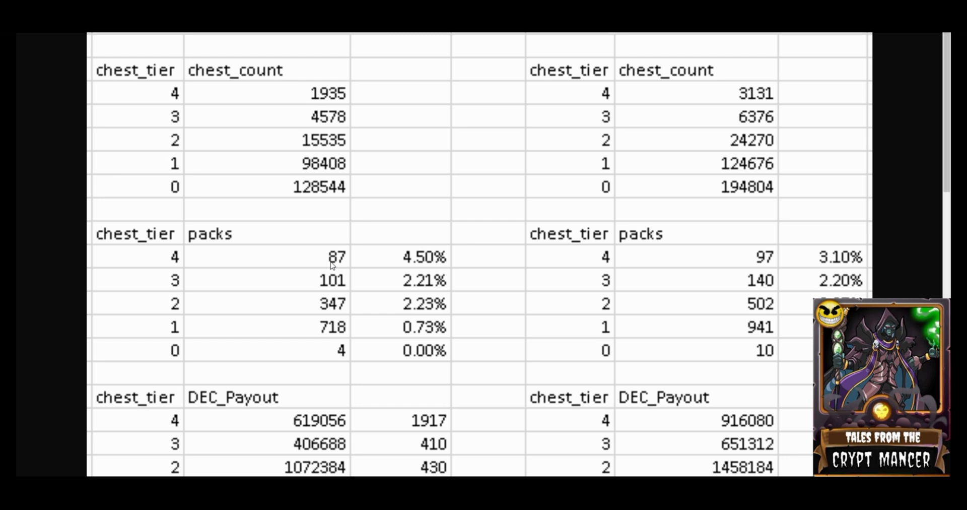
mouse_move(359, 266)
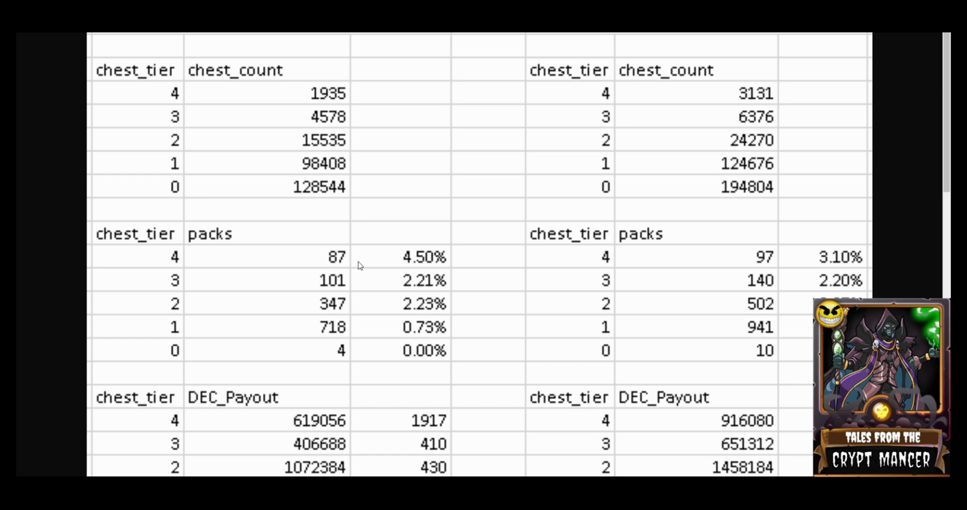
- Scroll past the Potions, reward card and player tables, then back to DEC_Payout
scroll("down", 3)
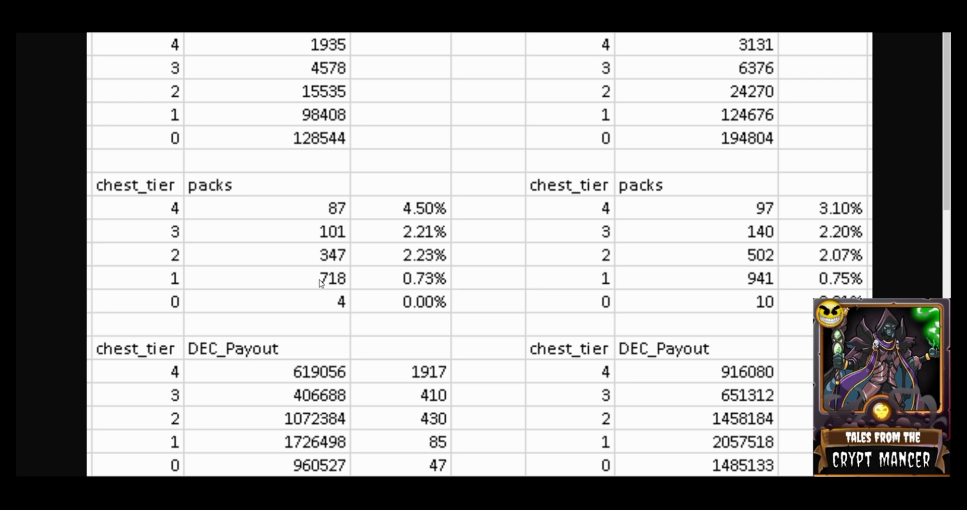
scroll("down", 3)
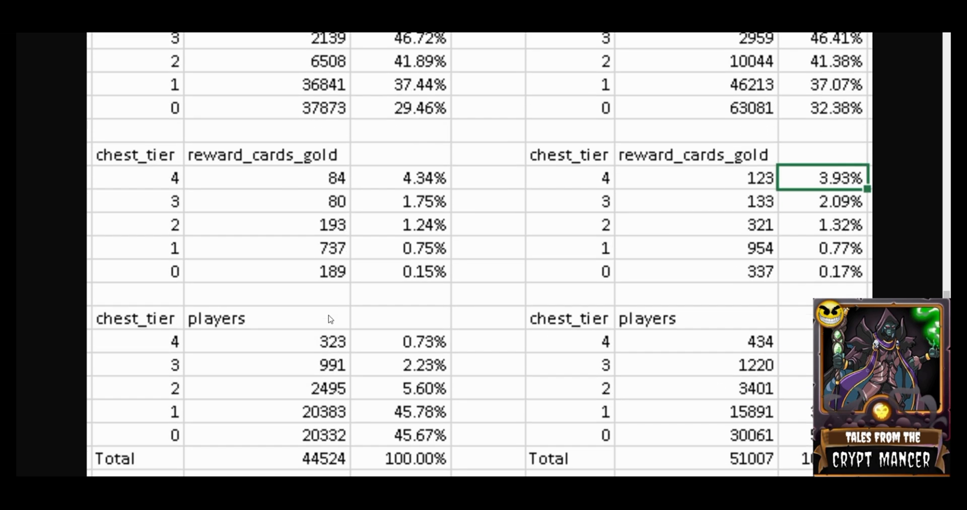
mouse_move(331, 419)
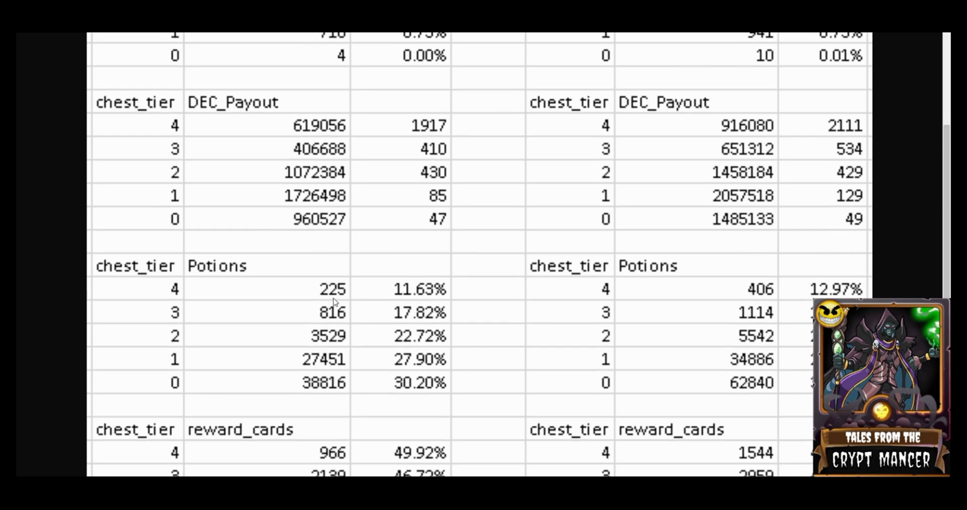
scroll("up", 3)
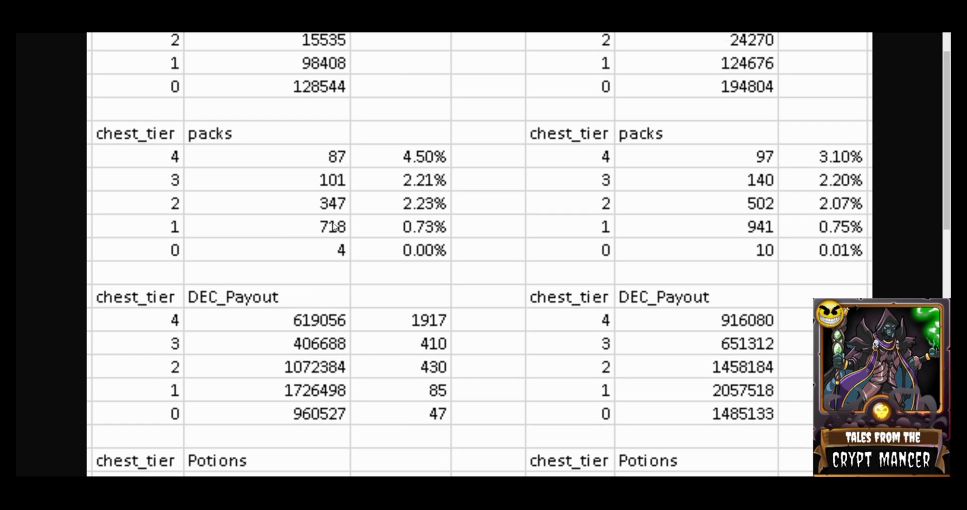
scroll("down", 3)
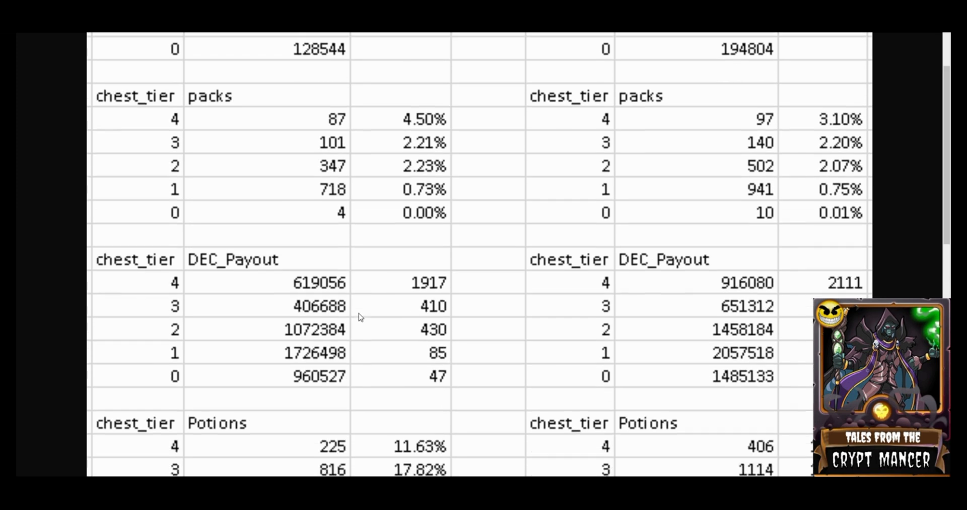
scroll("down", 3)
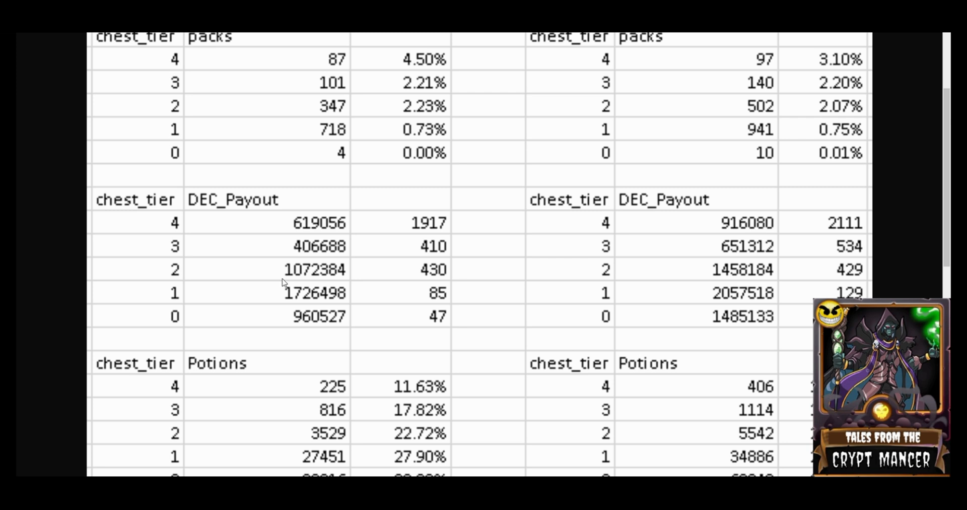
mouse_move(215, 236)
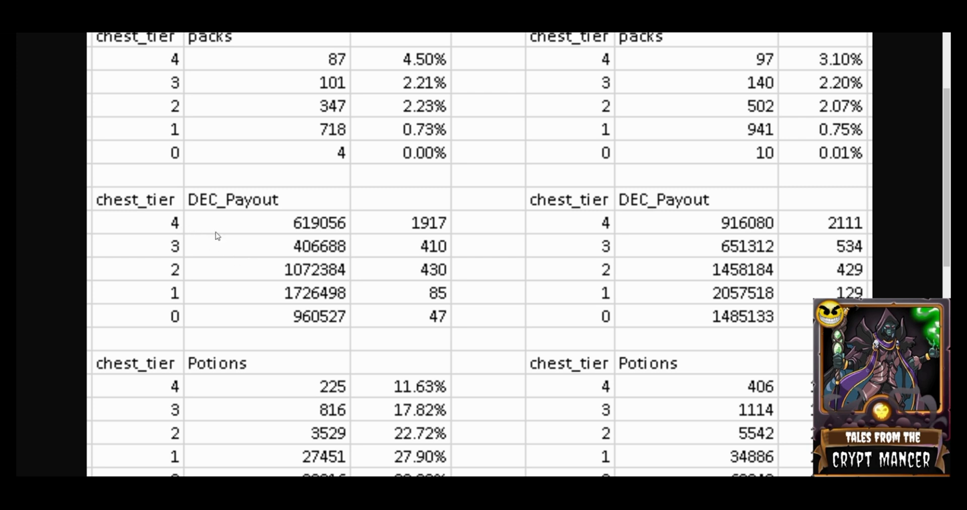
mouse_move(221, 230)
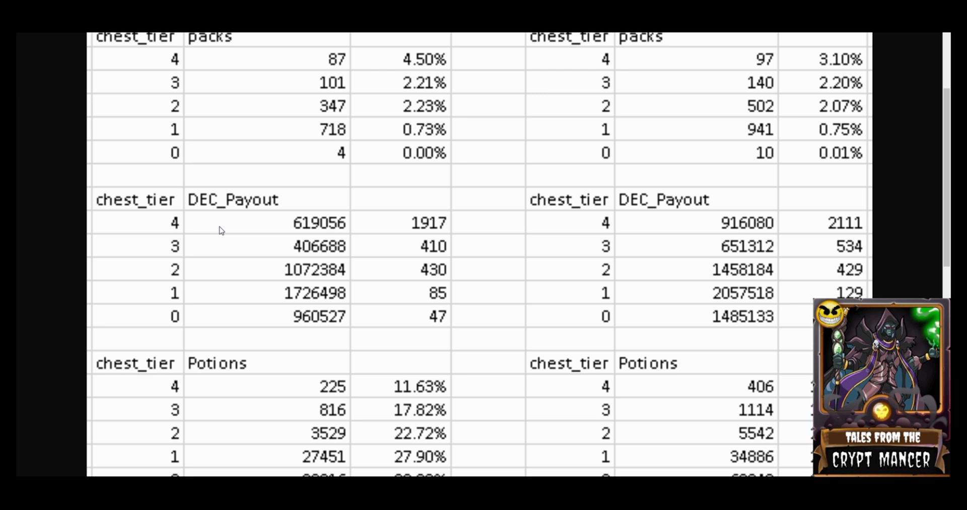
mouse_move(385, 229)
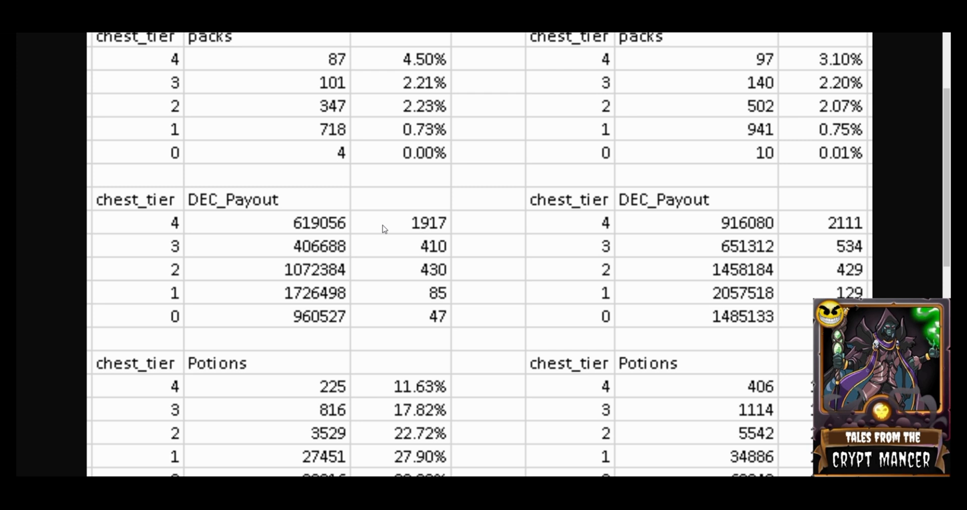
mouse_move(296, 245)
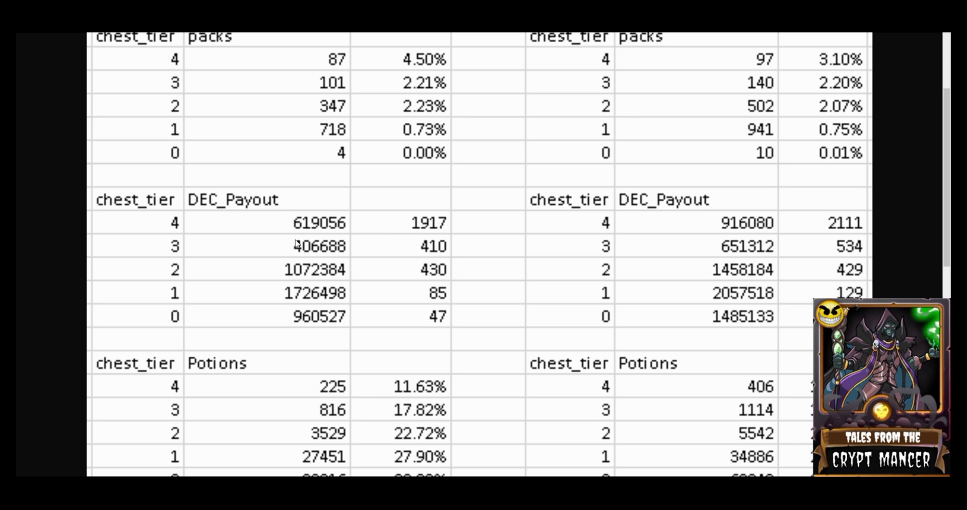
mouse_move(261, 302)
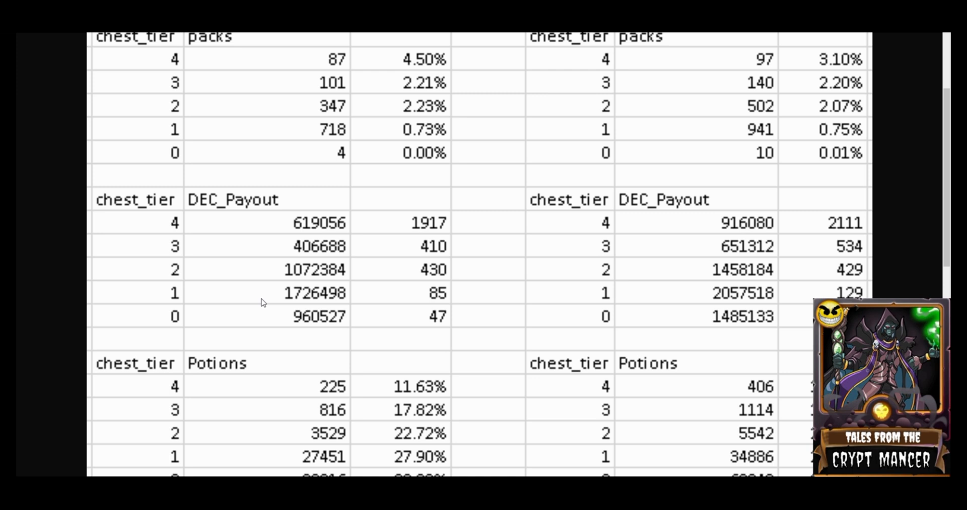
mouse_move(396, 302)
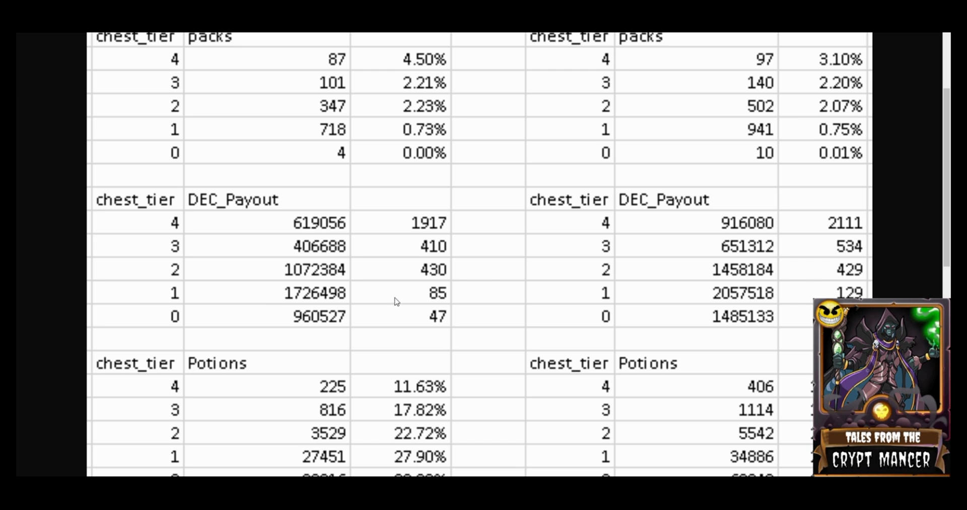
mouse_move(438, 297)
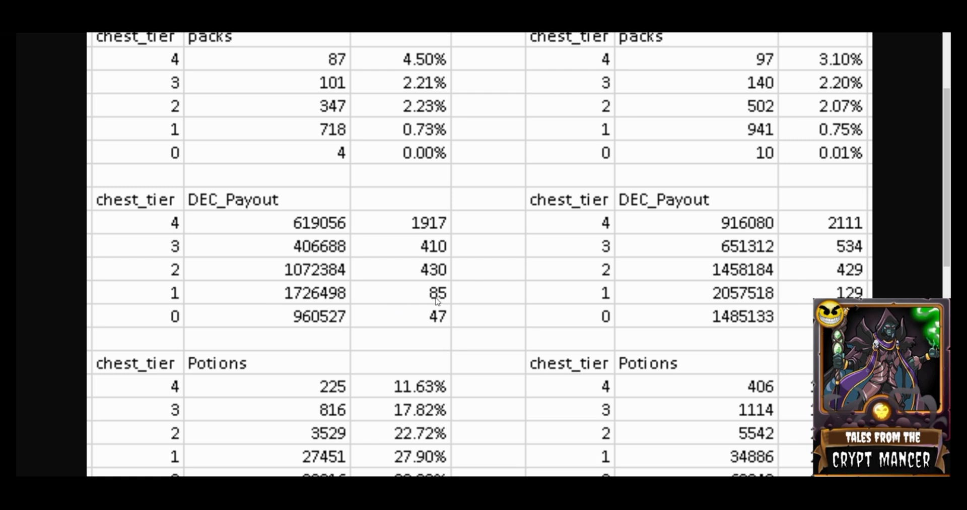
mouse_move(351, 313)
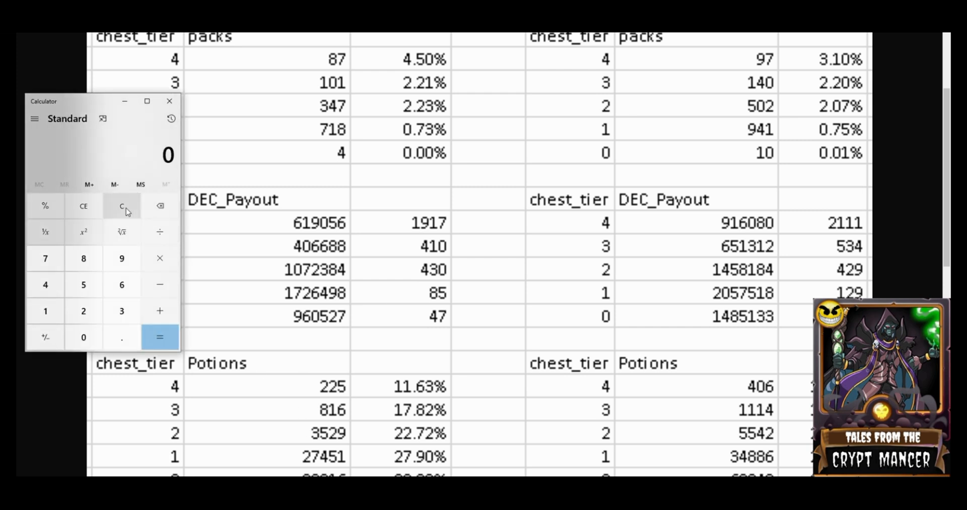
- Compute the tier-4 DEC payout 0.0007 × 1,917 = 1.3419, then close Calculator
left_click(122, 337)
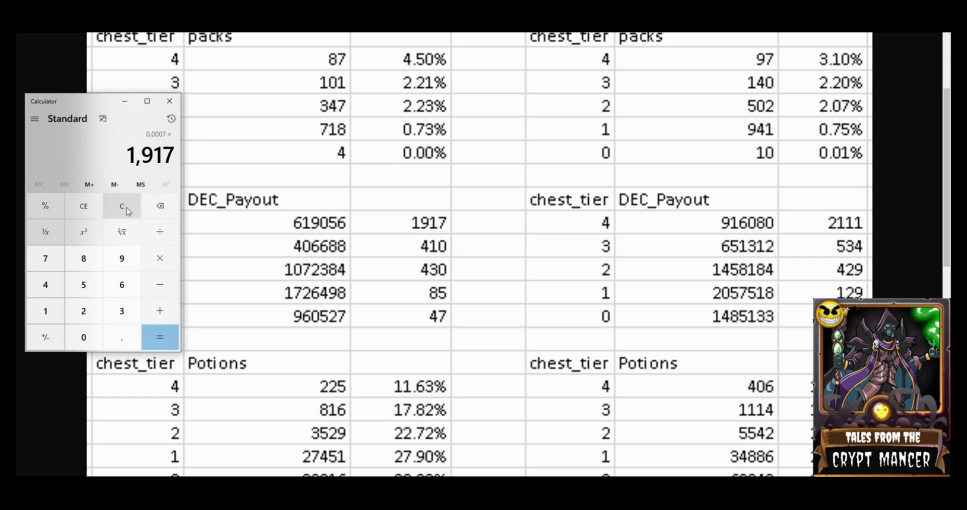
left_click(159, 337)
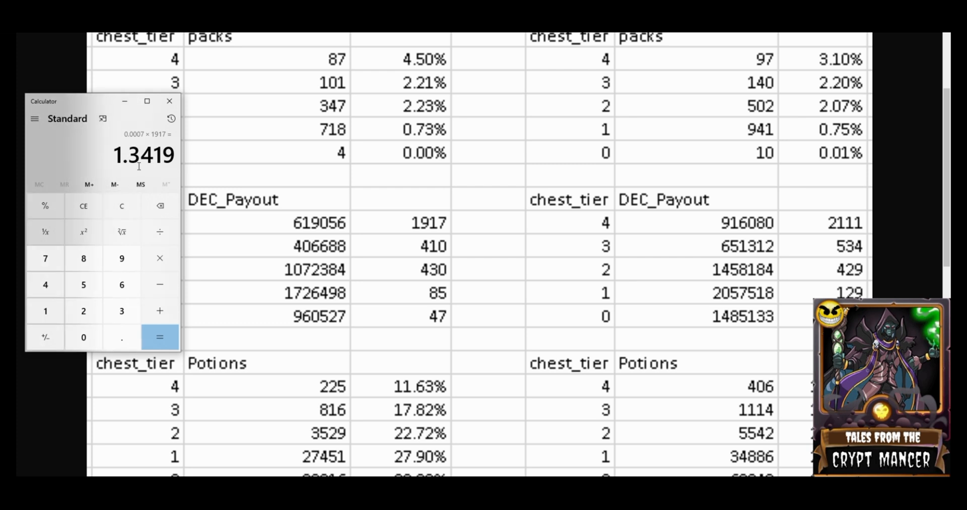
mouse_move(245, 235)
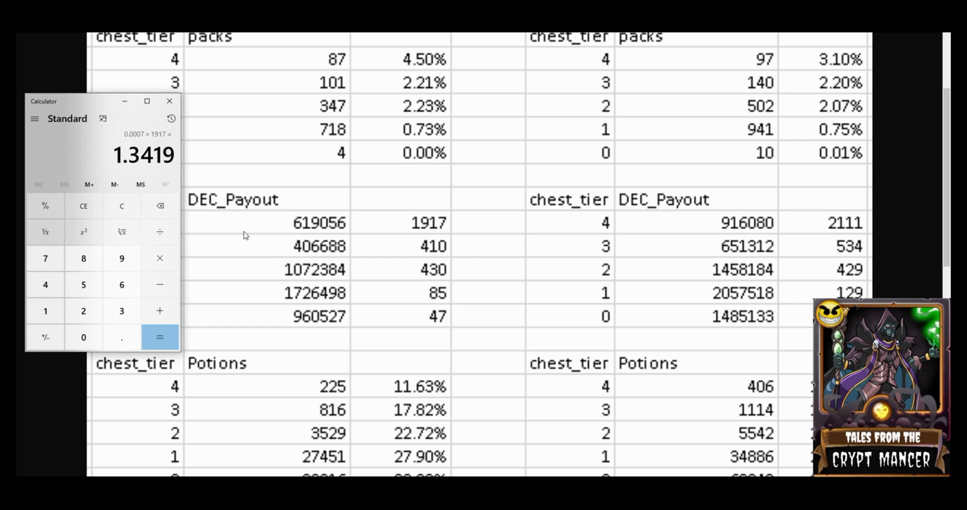
left_click(170, 102)
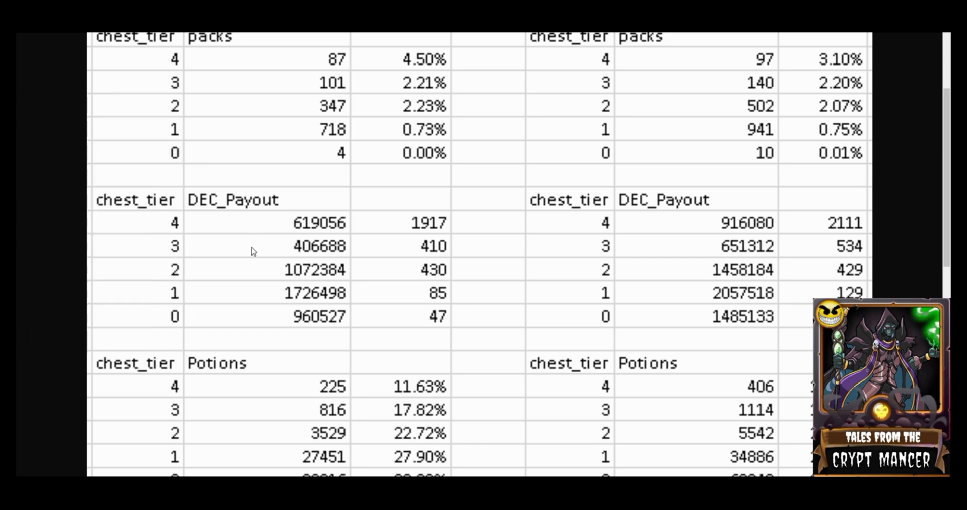
mouse_move(124, 209)
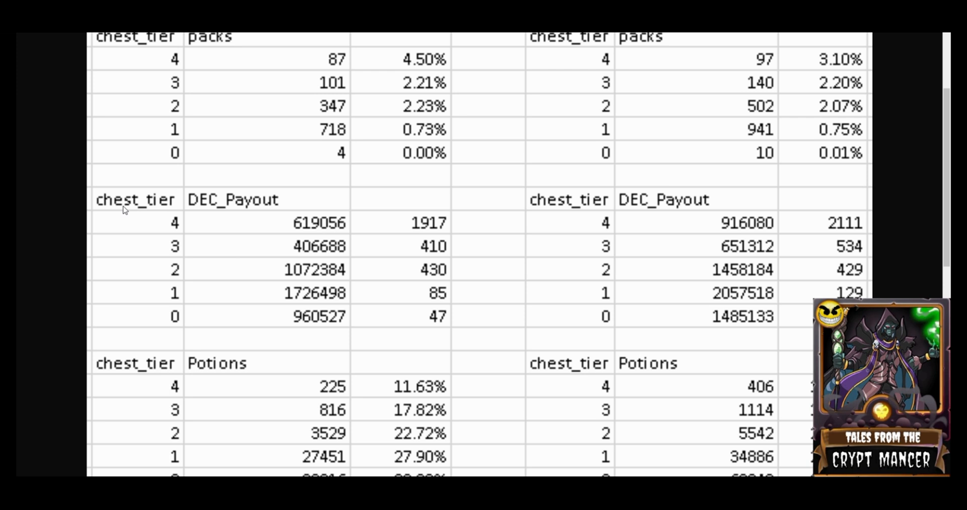
mouse_move(169, 237)
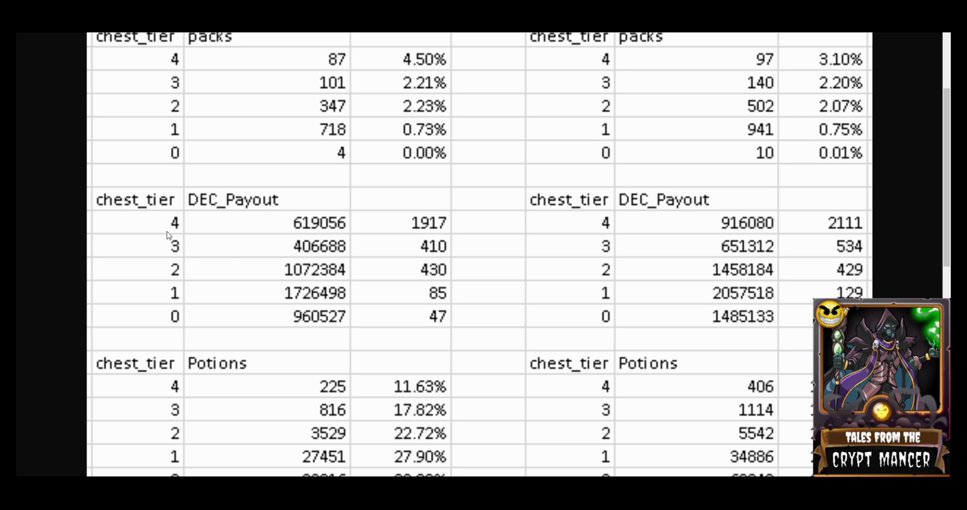
scroll("down", 3)
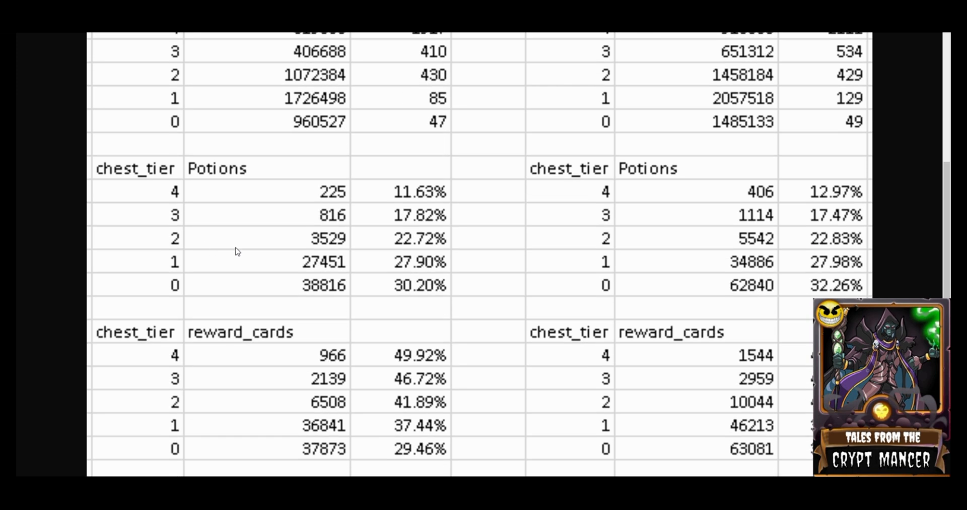
mouse_move(282, 252)
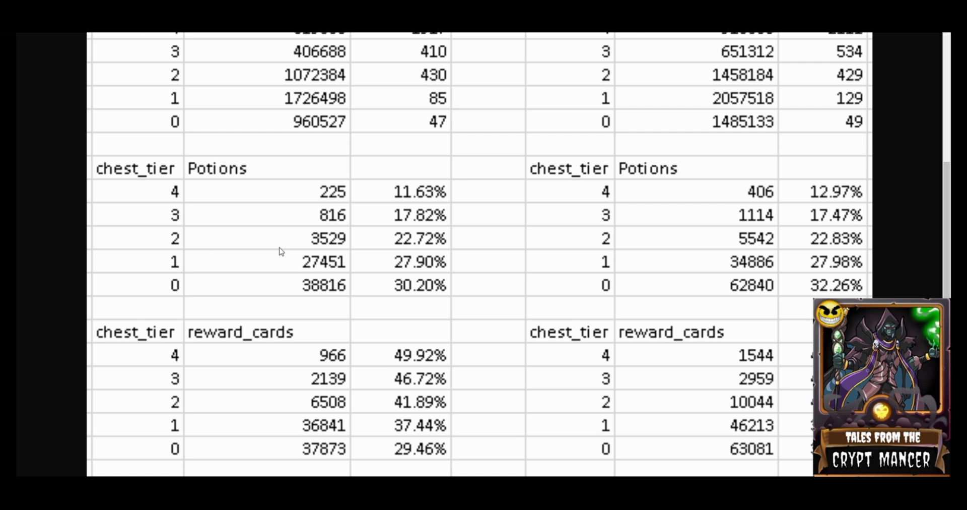
mouse_move(394, 291)
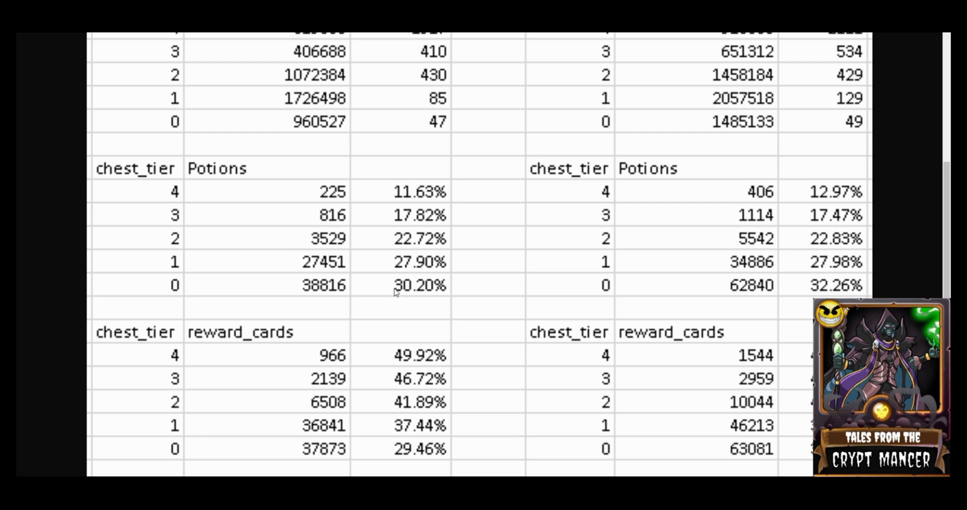
mouse_move(391, 192)
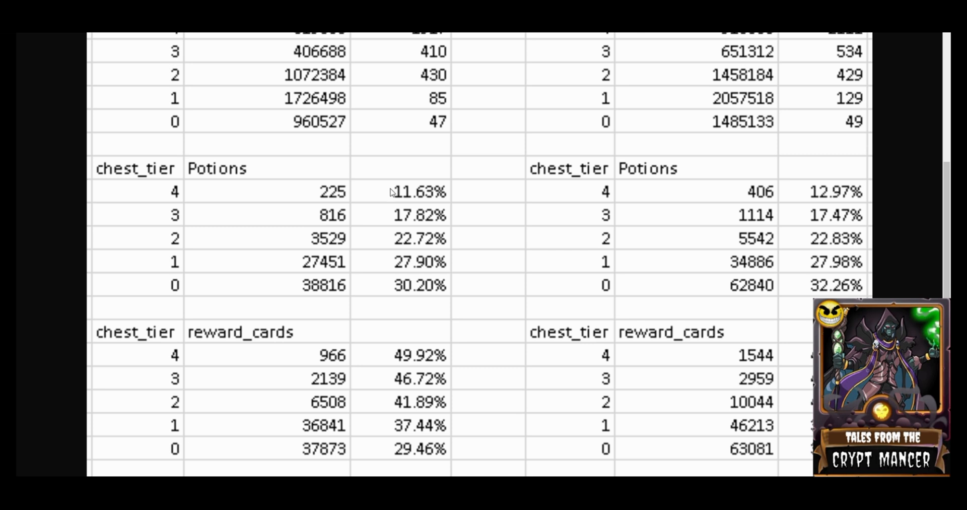
- Scroll down to show both leagues' reward_cards_gold tables below reward_cards
scroll("down", 3)
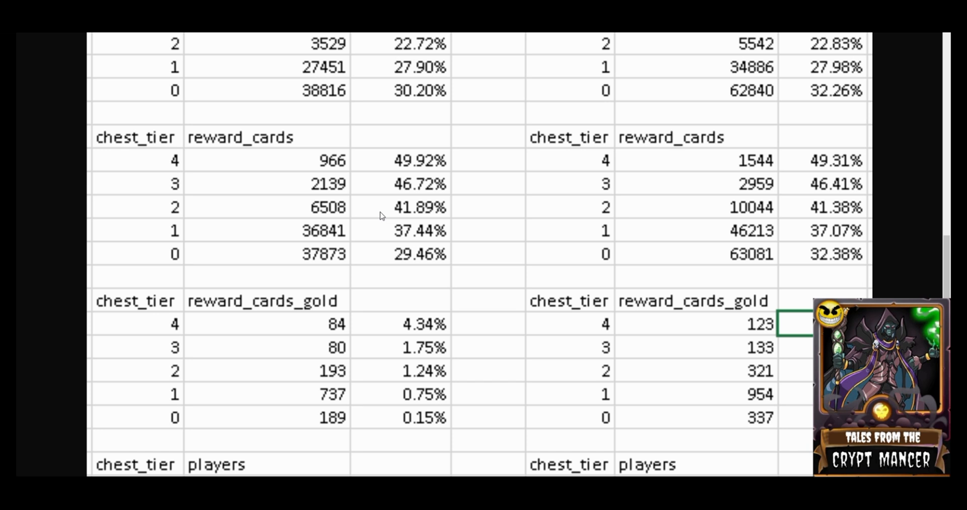
mouse_move(328, 166)
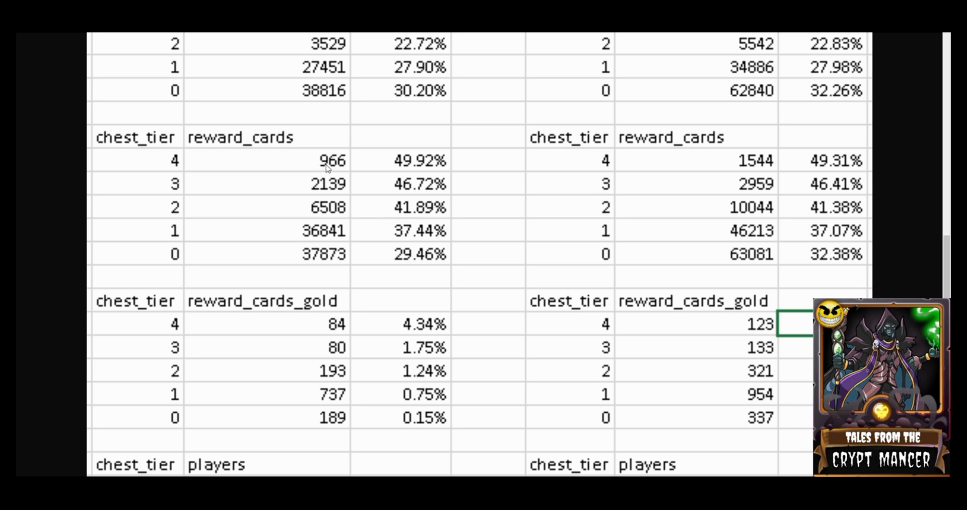
mouse_move(392, 169)
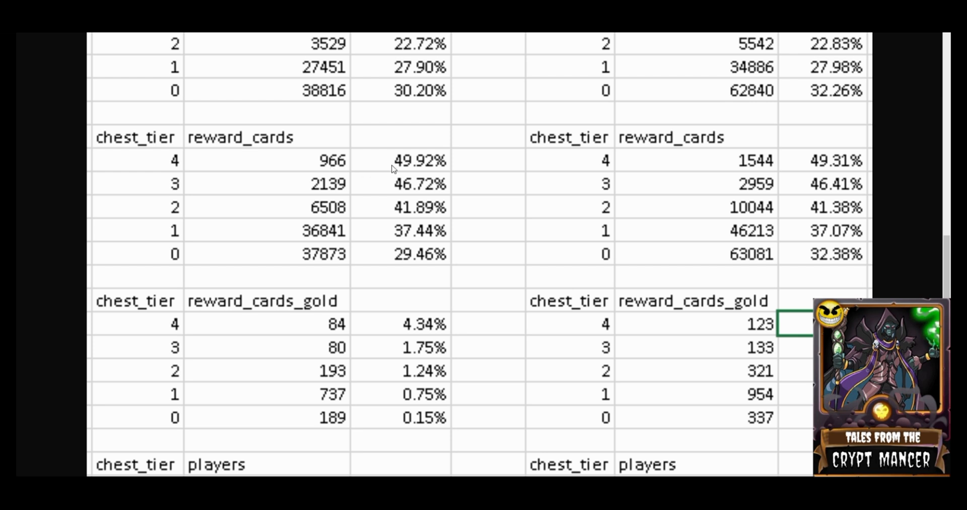
mouse_move(265, 196)
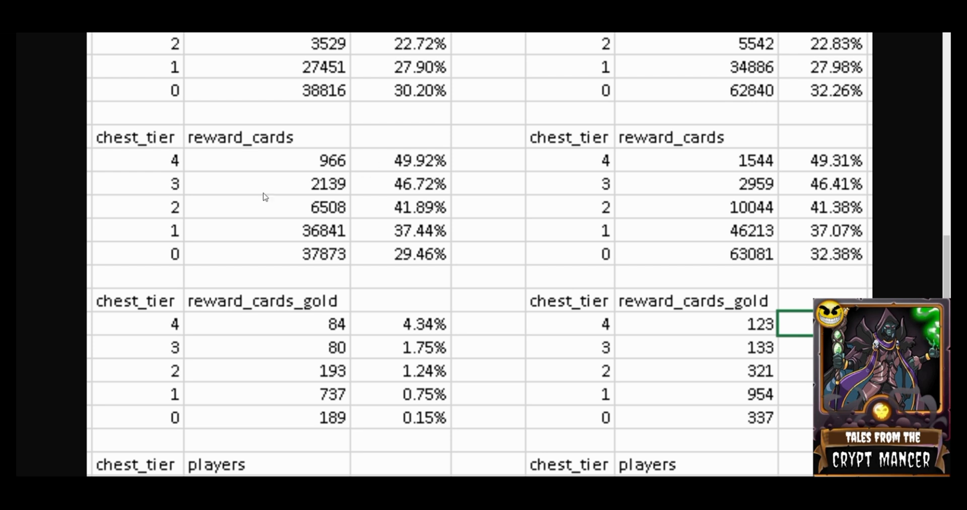
mouse_move(296, 239)
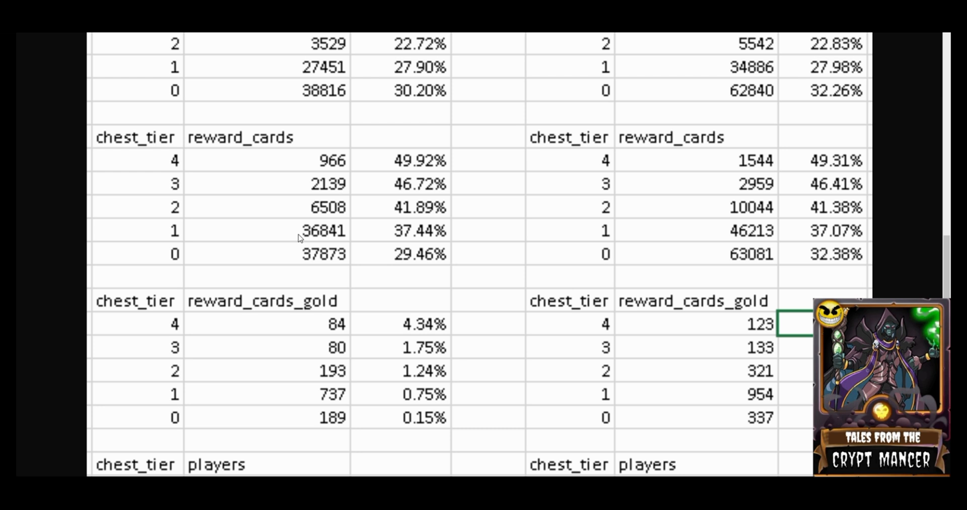
mouse_move(319, 243)
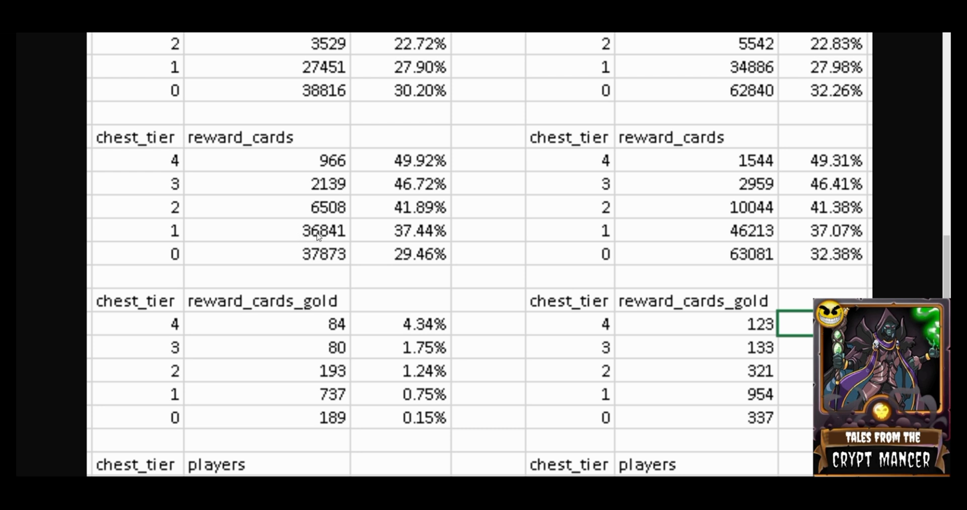
mouse_move(378, 237)
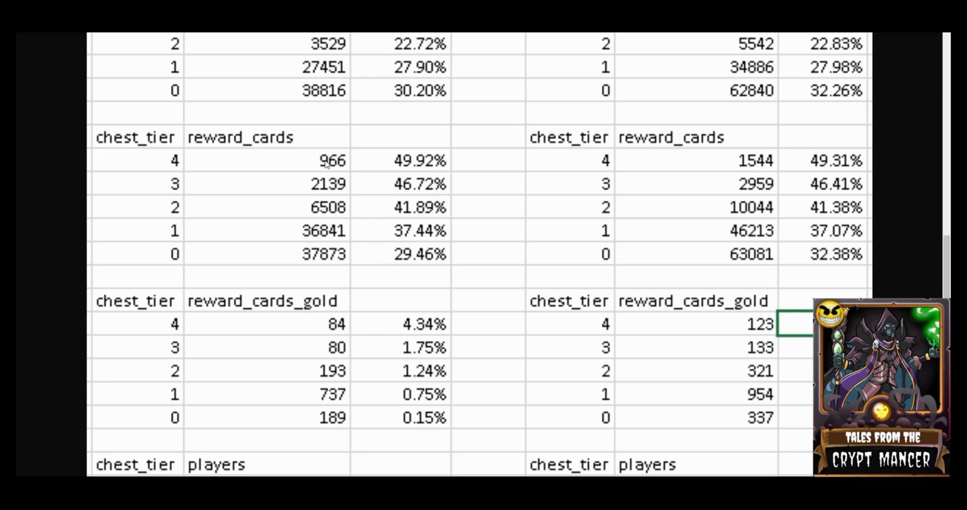
mouse_move(319, 237)
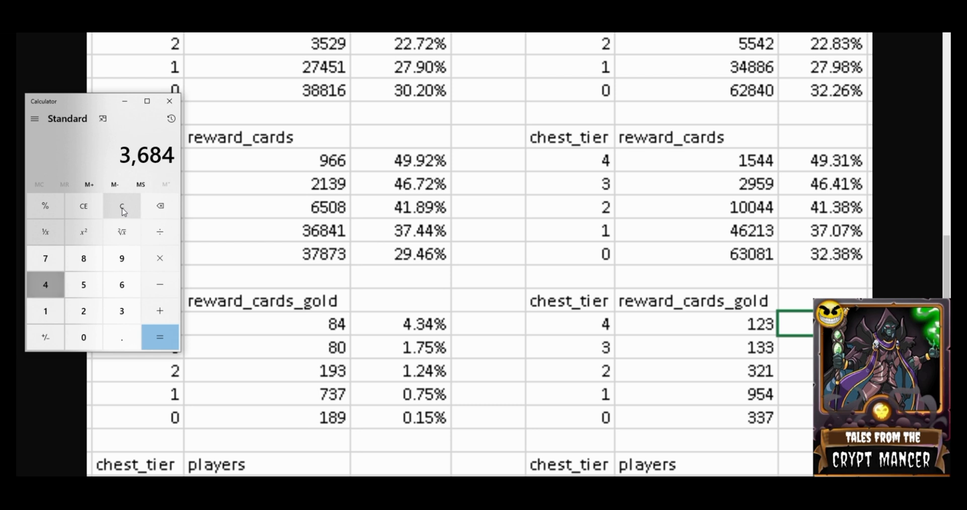
- Divide tier-1's 36,841 reward cards by tier-4's 966, giving about 38.14
left_click(121, 258)
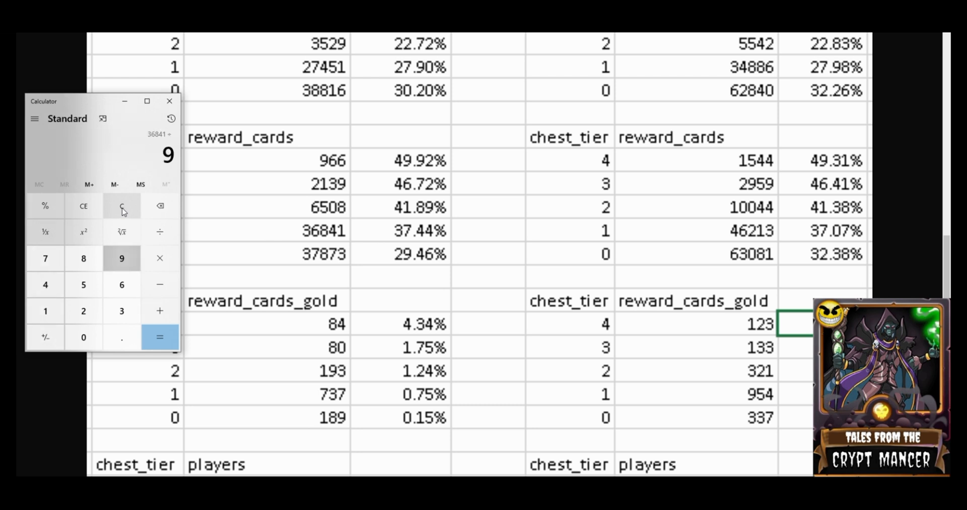
left_click(159, 337)
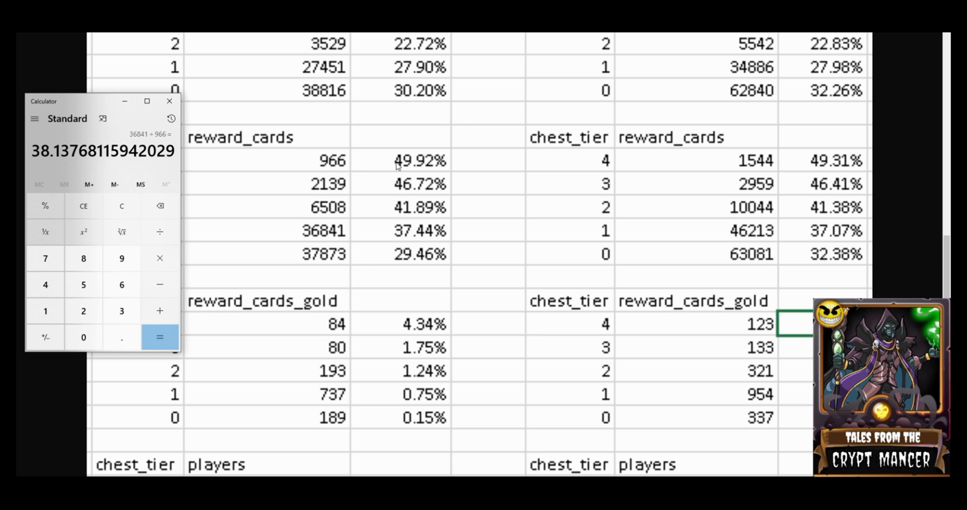
mouse_move(412, 169)
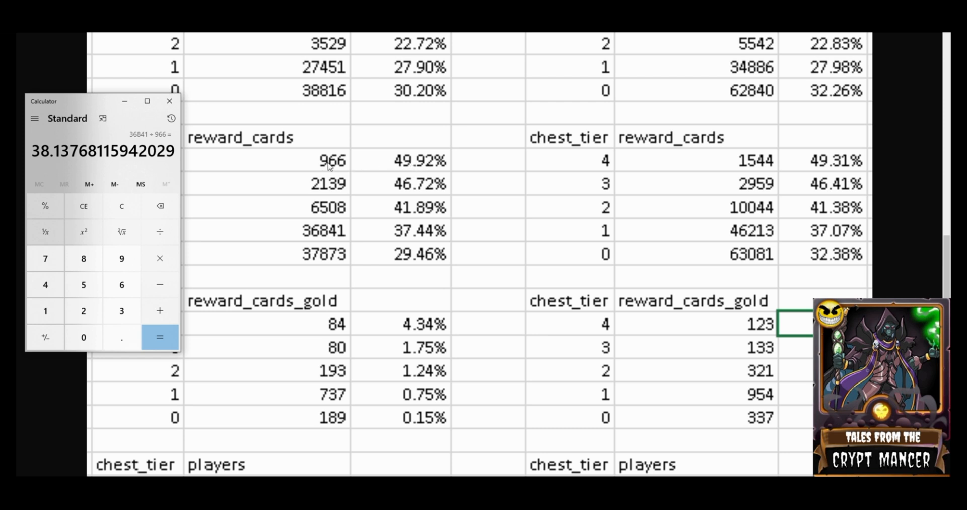
mouse_move(314, 162)
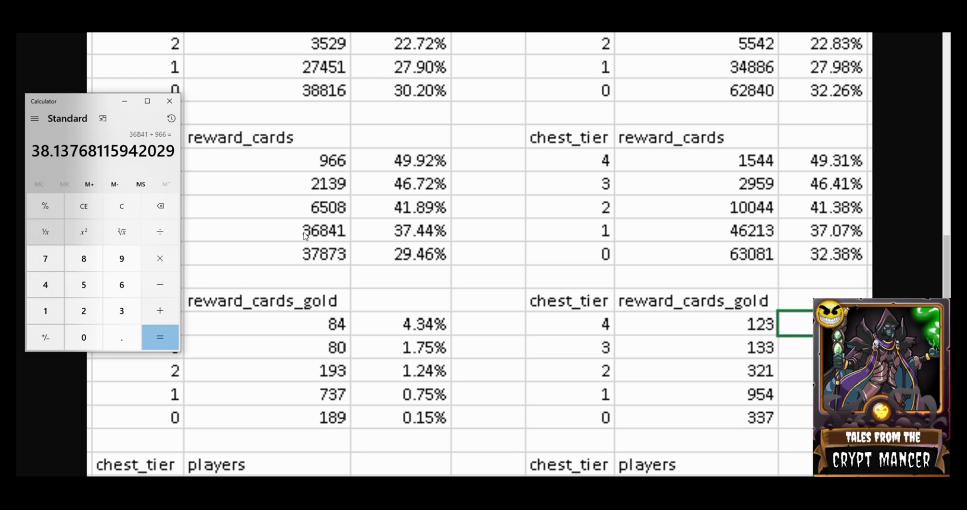
mouse_move(312, 165)
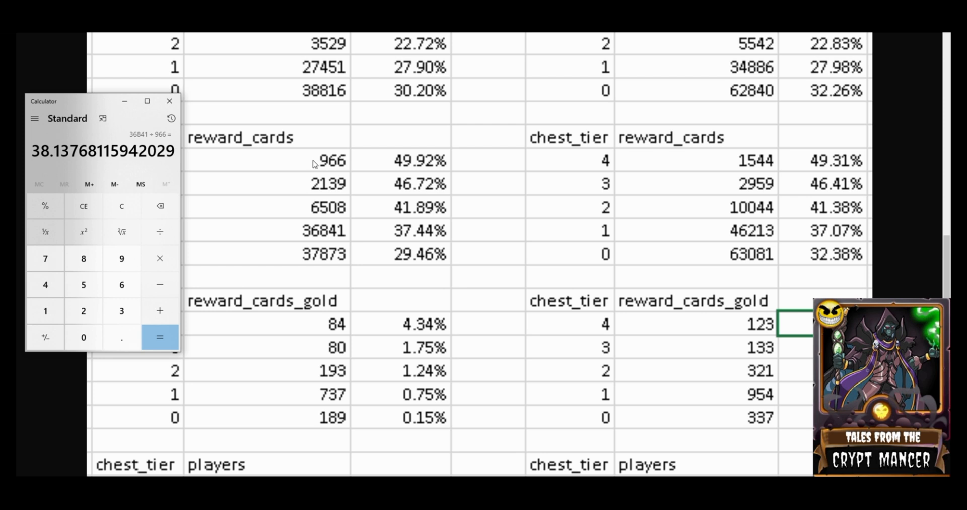
mouse_move(394, 164)
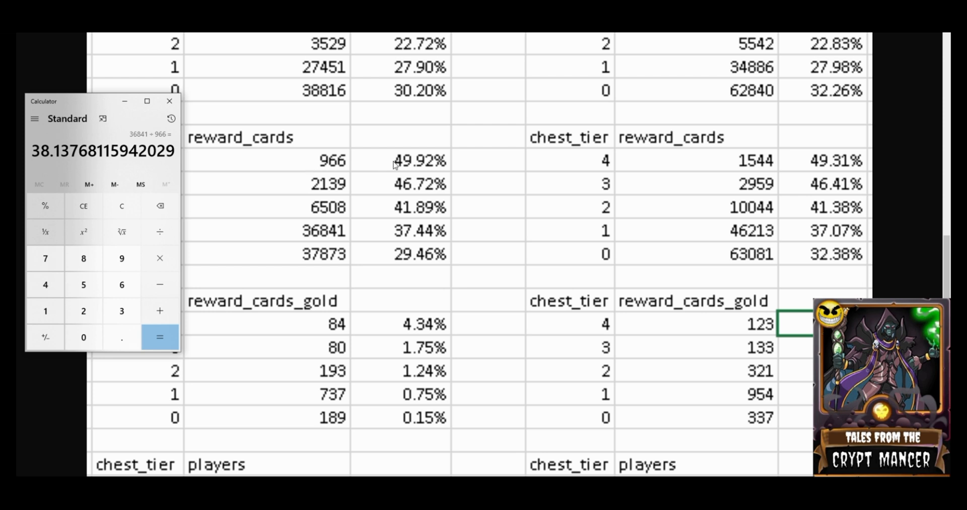
mouse_move(430, 184)
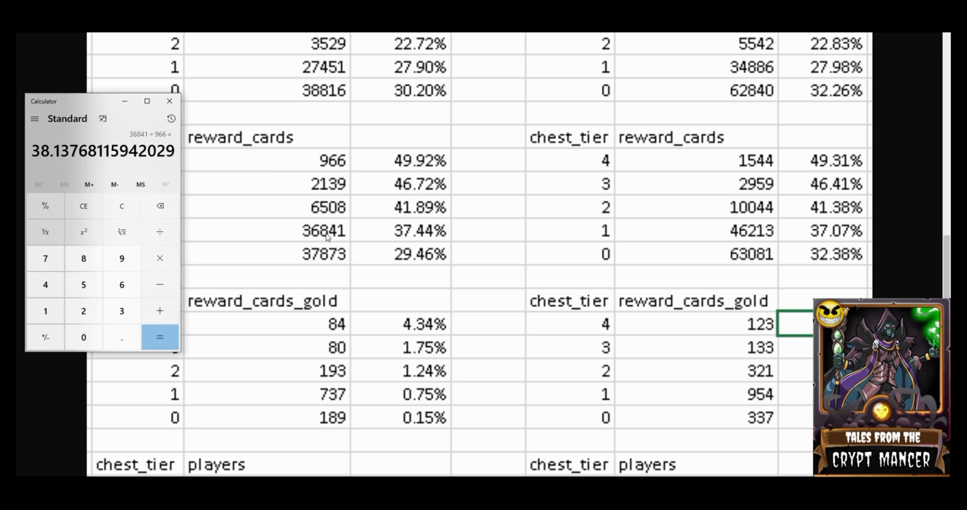
scroll("up", 3)
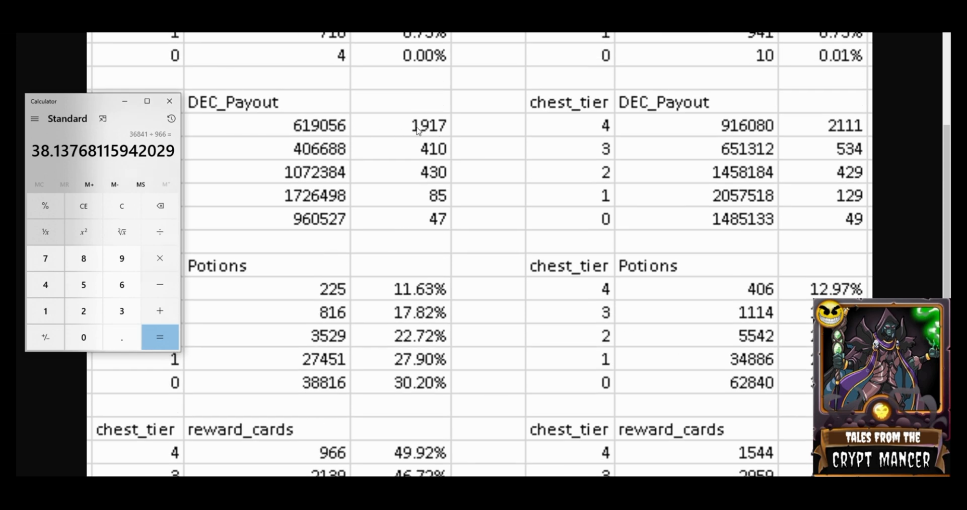
mouse_move(409, 139)
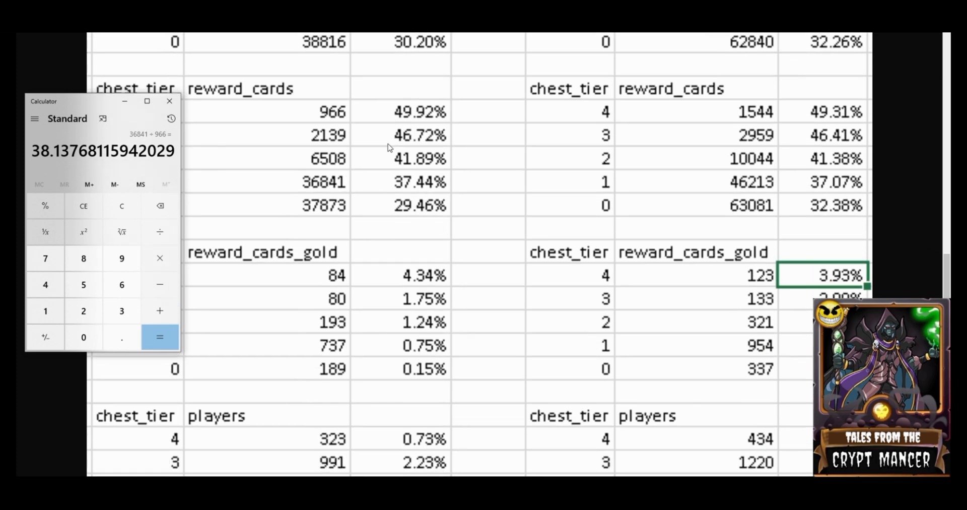
- Scroll to the reward_cards_gold and players tables and close Calculator
scroll("down", 3)
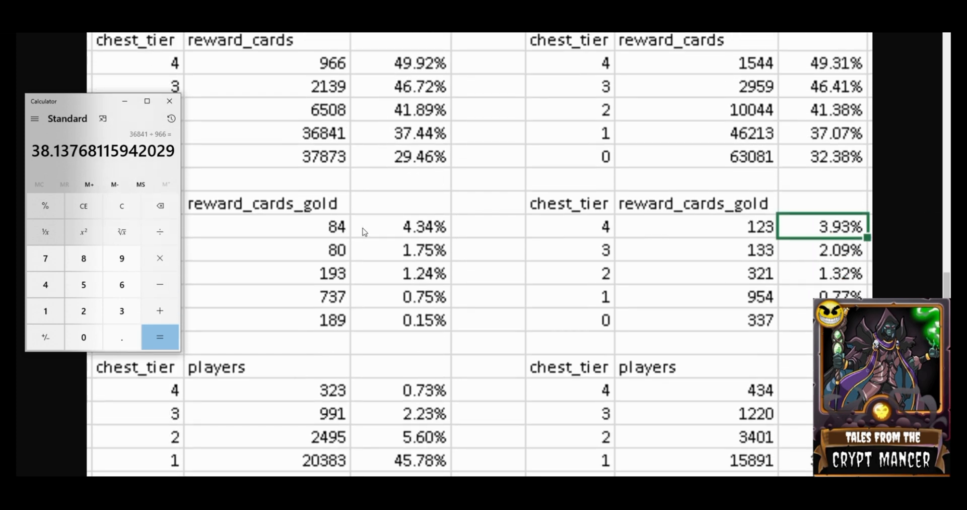
mouse_move(408, 308)
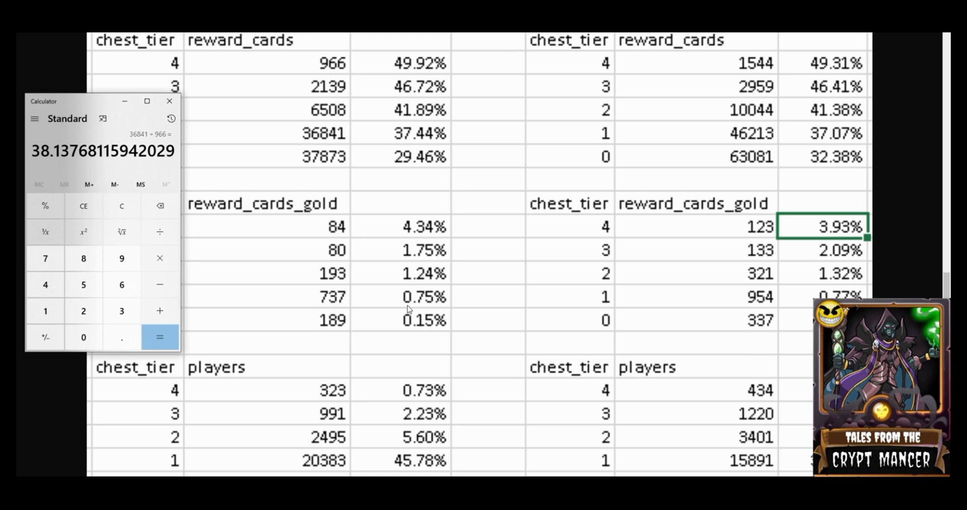
left_click(168, 102)
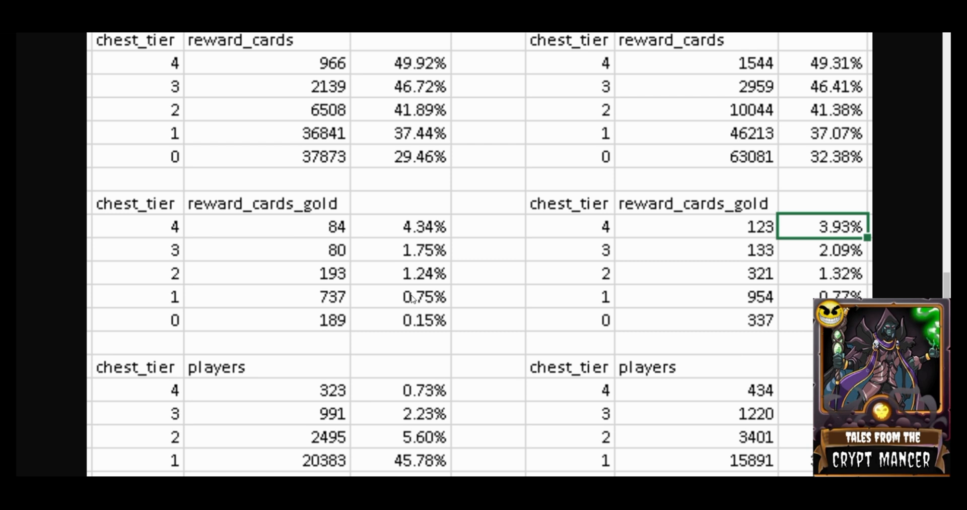
mouse_move(417, 229)
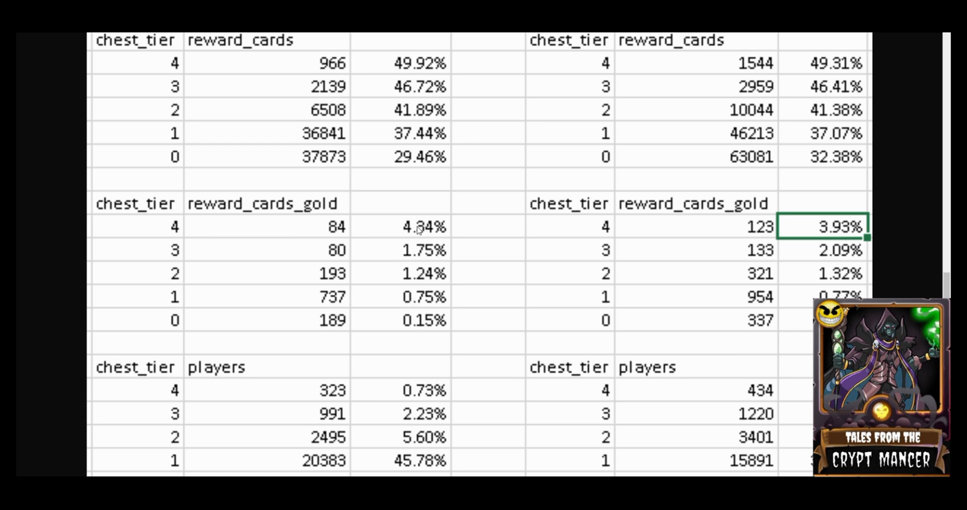
mouse_move(345, 315)
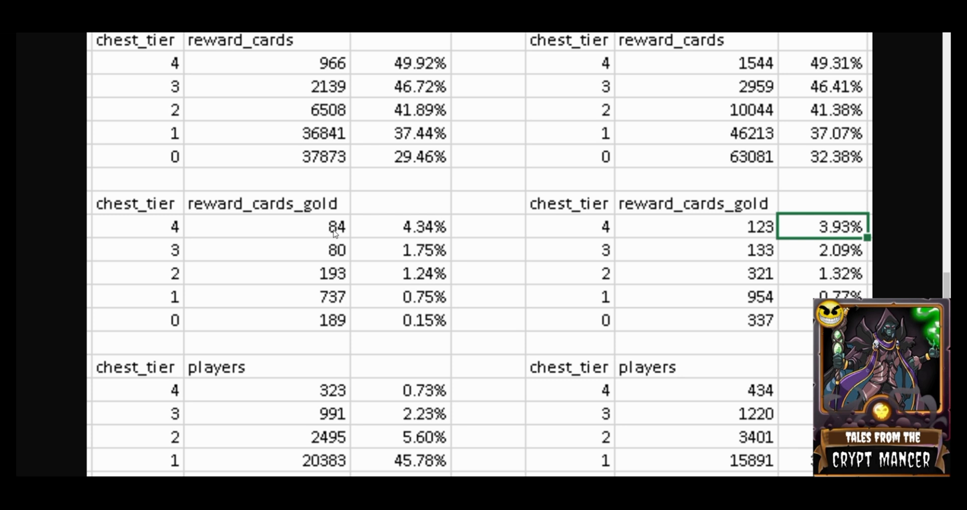
scroll("down", 3)
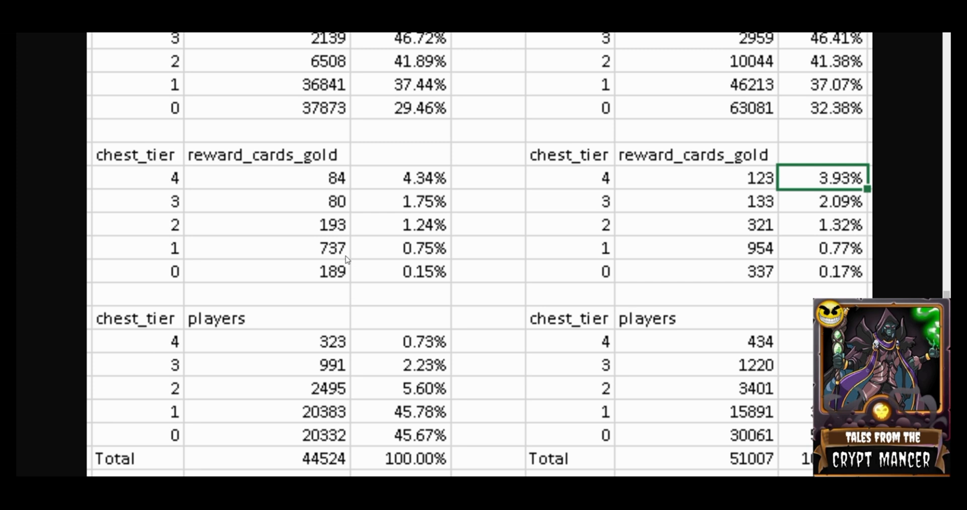
mouse_move(425, 251)
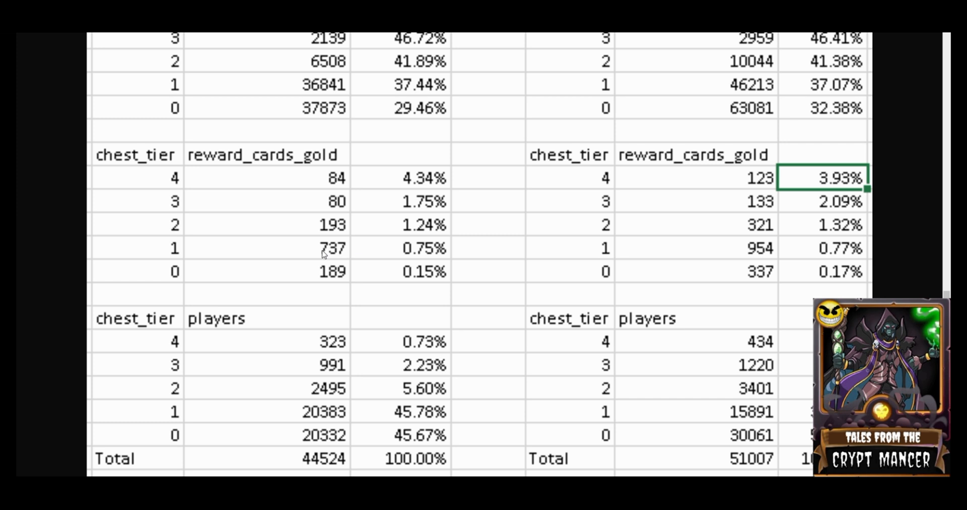
mouse_move(332, 253)
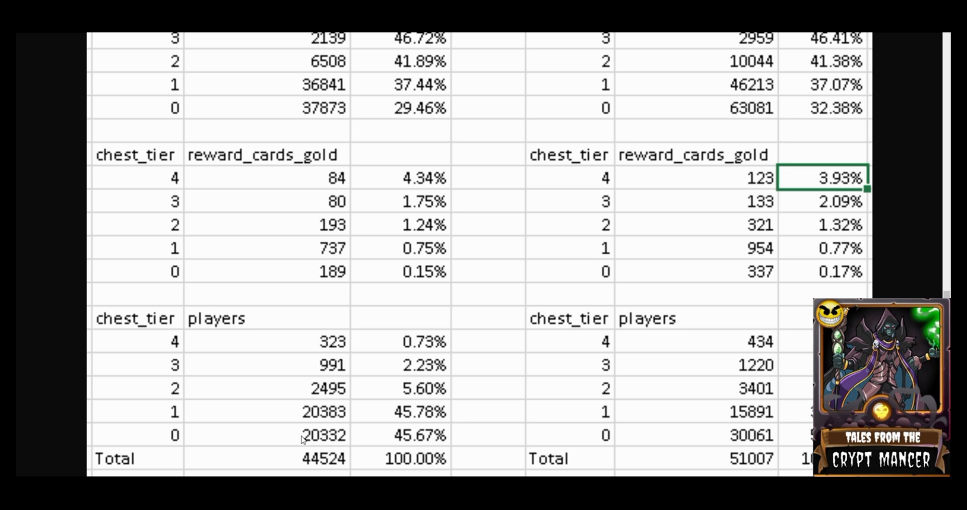
mouse_move(404, 286)
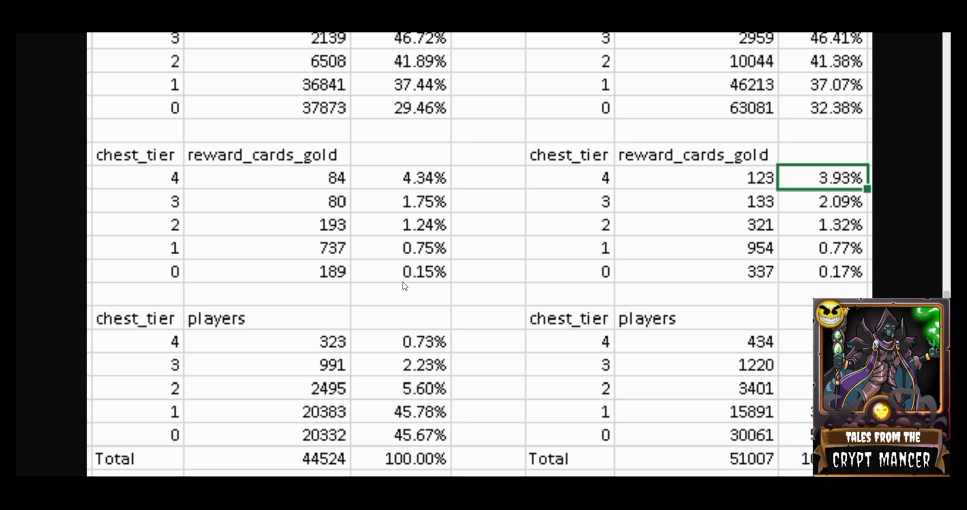
mouse_move(404, 277)
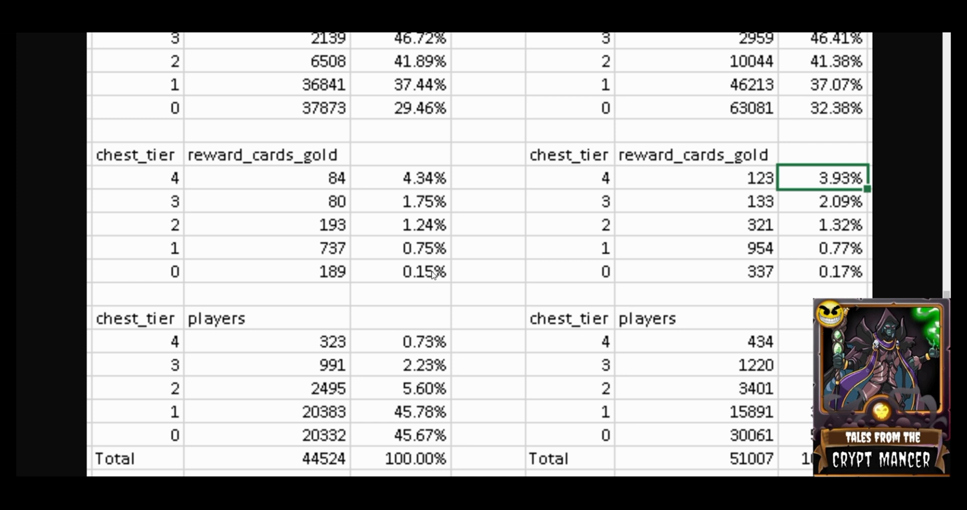
mouse_move(326, 276)
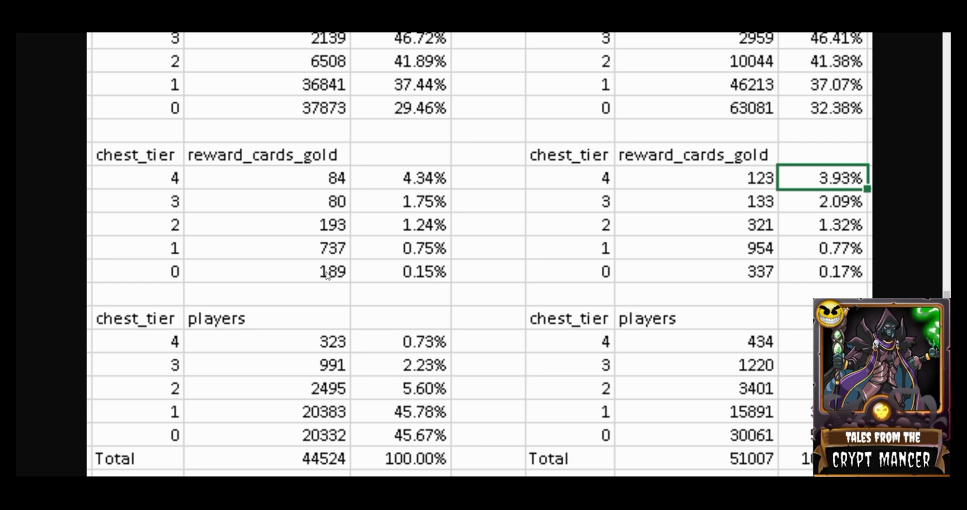
mouse_move(350, 276)
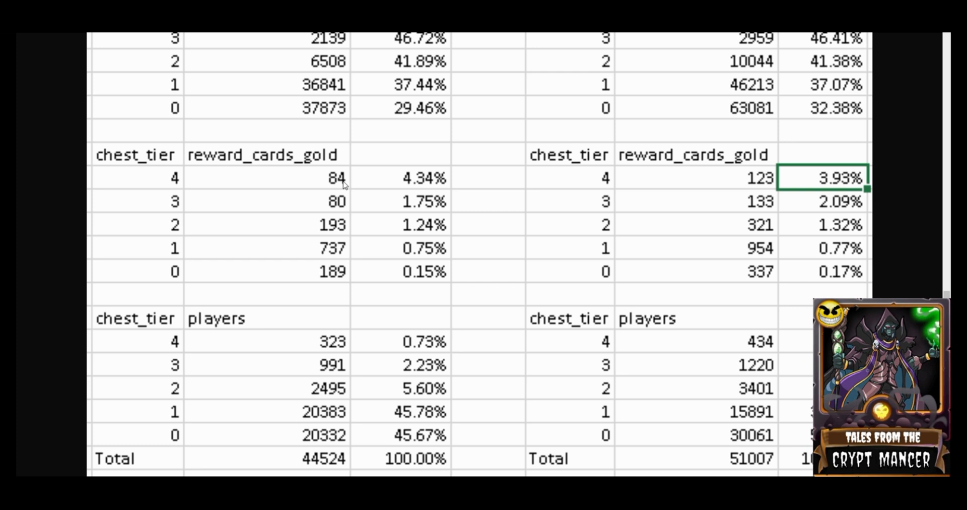
mouse_move(296, 470)
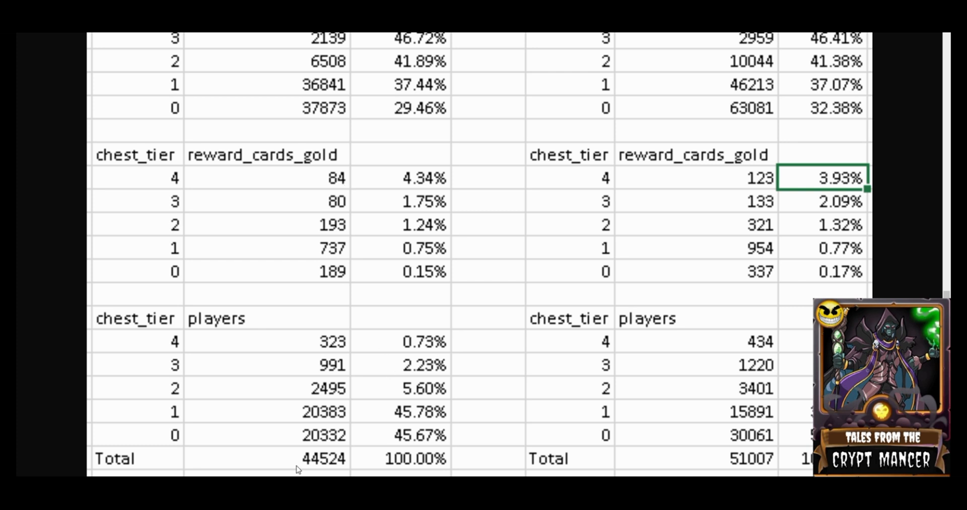
mouse_move(479, 452)
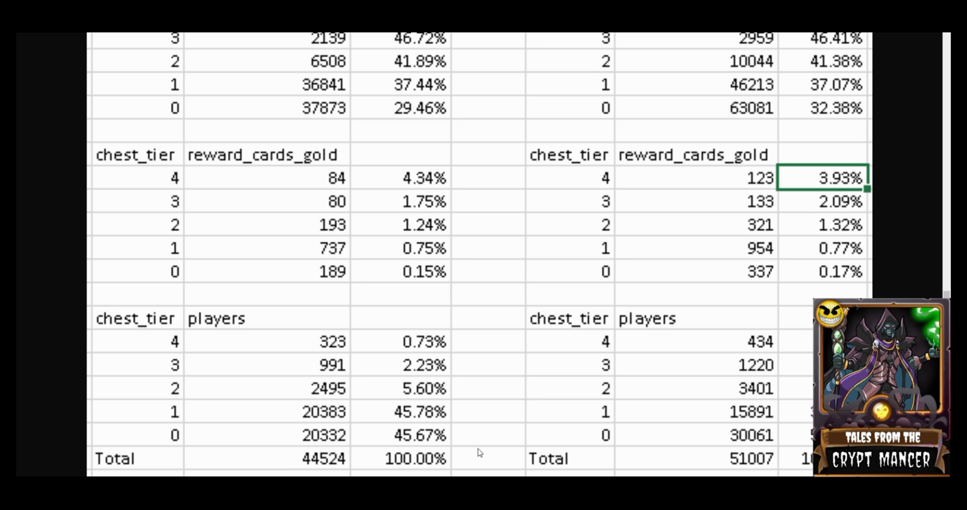
mouse_move(489, 463)
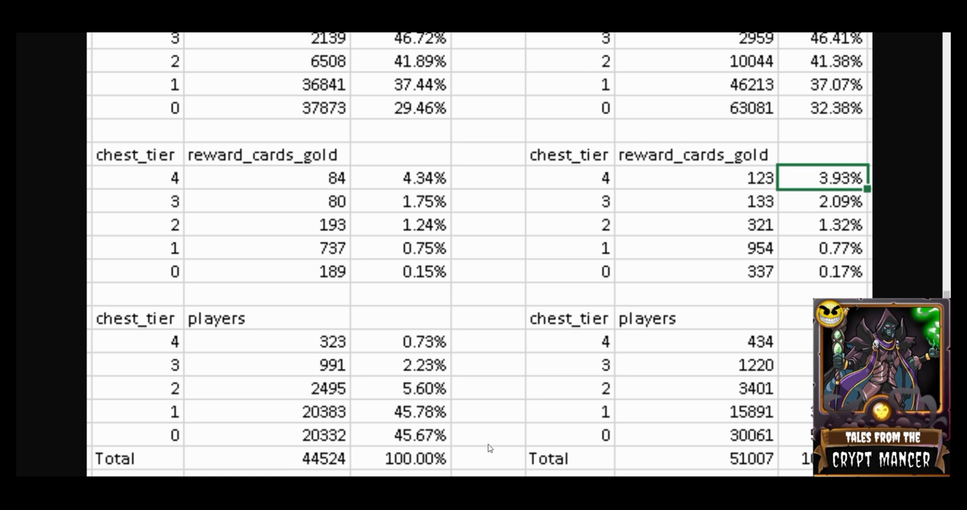
mouse_move(484, 466)
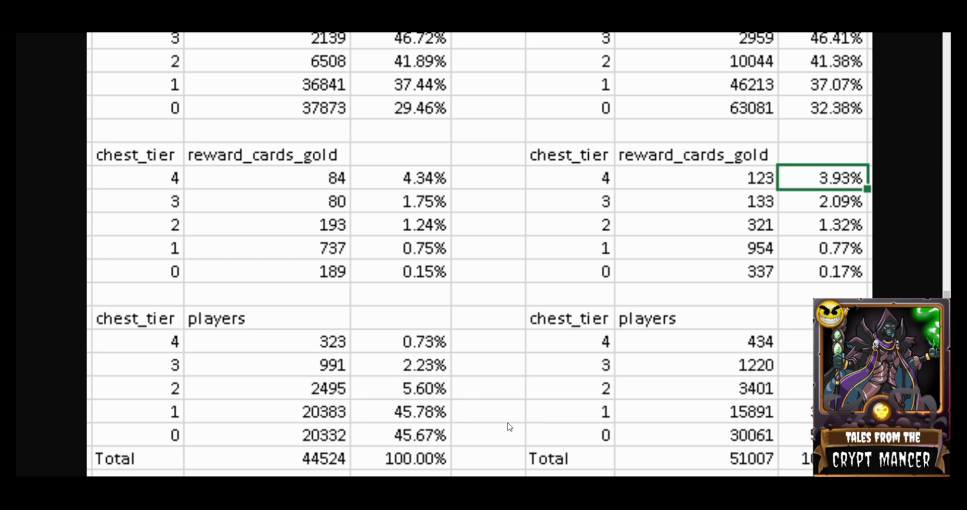
mouse_move(492, 443)
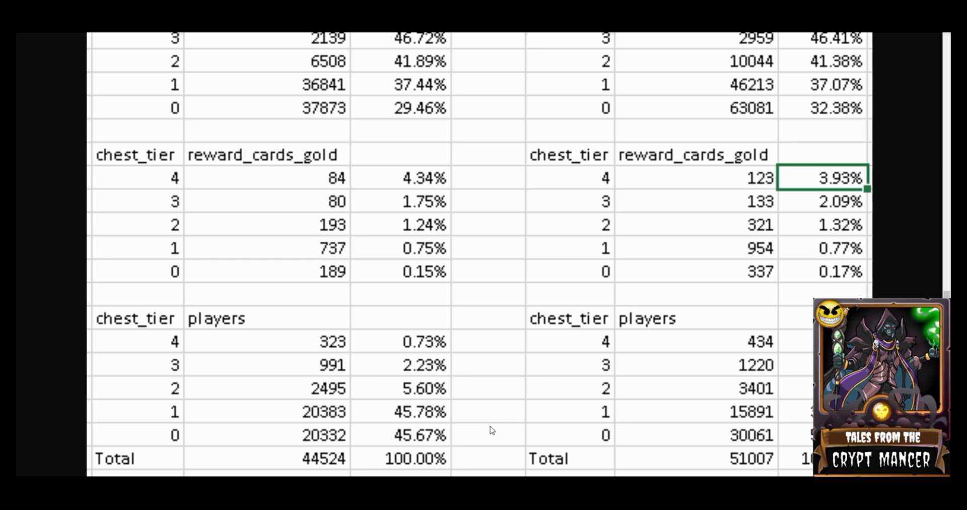
mouse_move(473, 436)
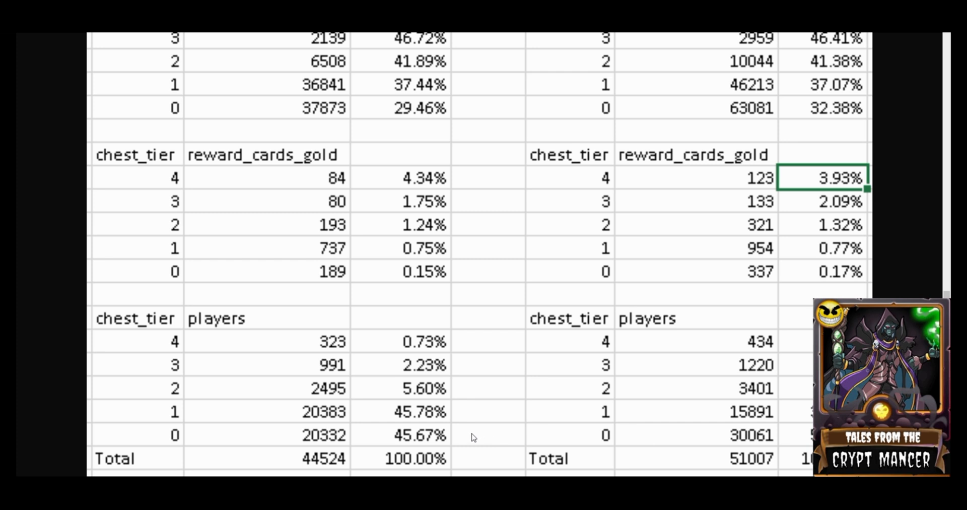
mouse_move(471, 404)
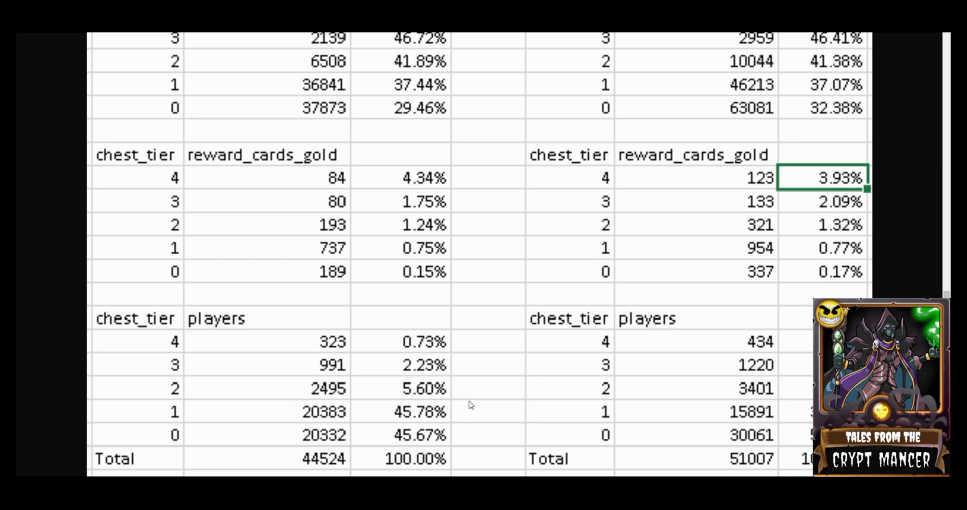
mouse_move(514, 423)
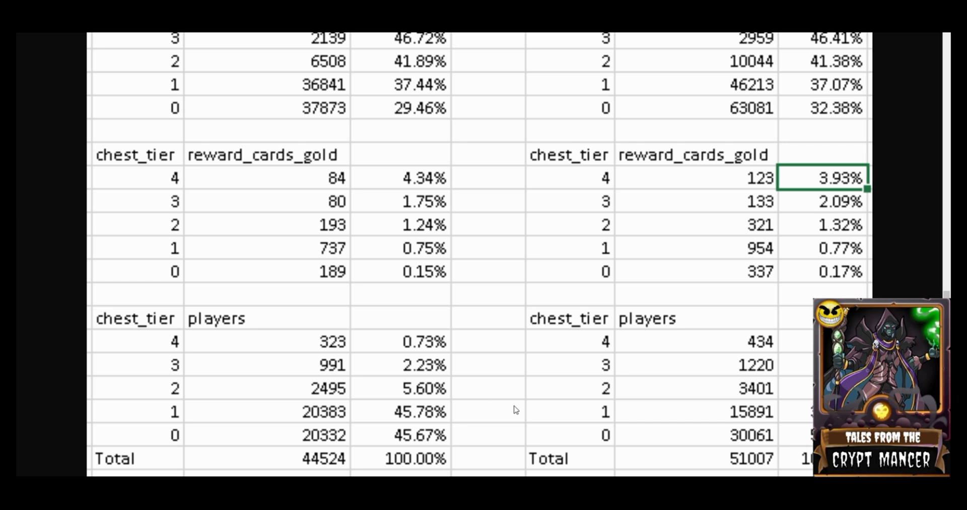
mouse_move(323, 485)
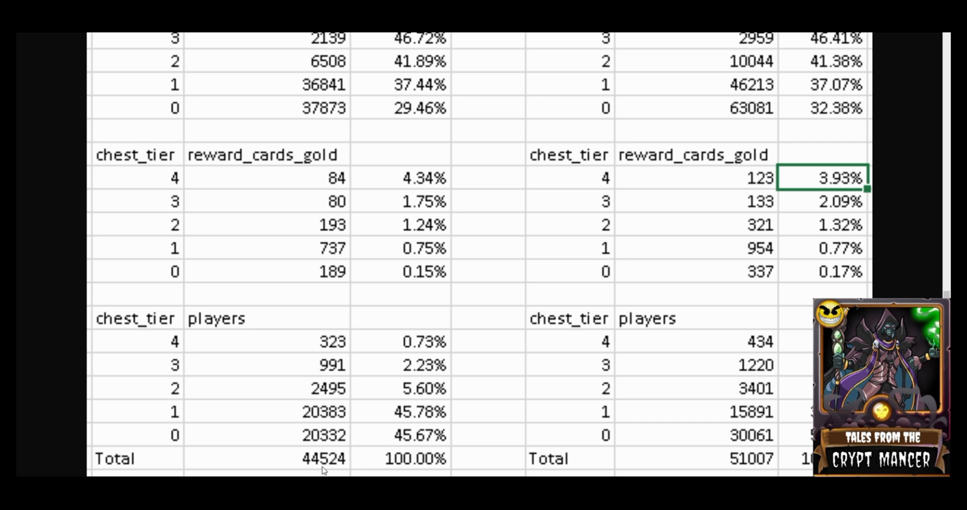
mouse_move(723, 470)
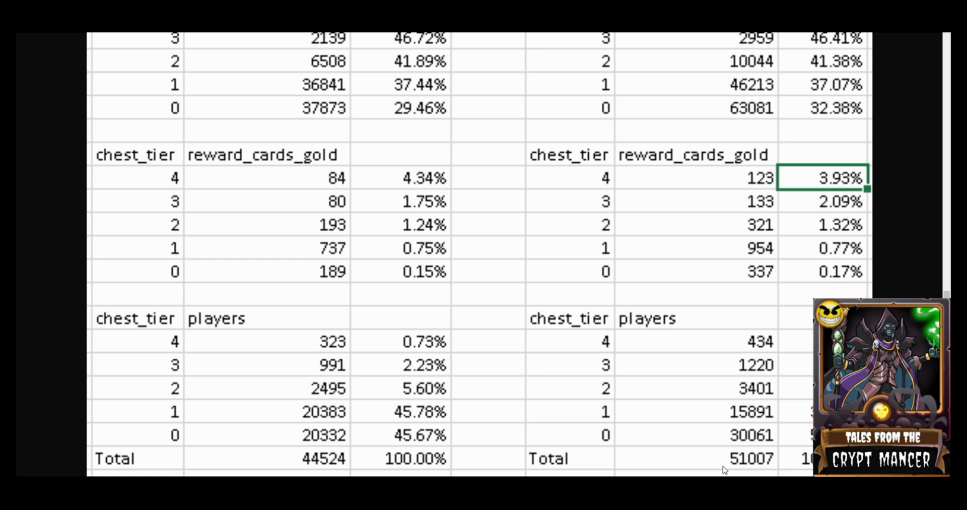
mouse_move(485, 462)
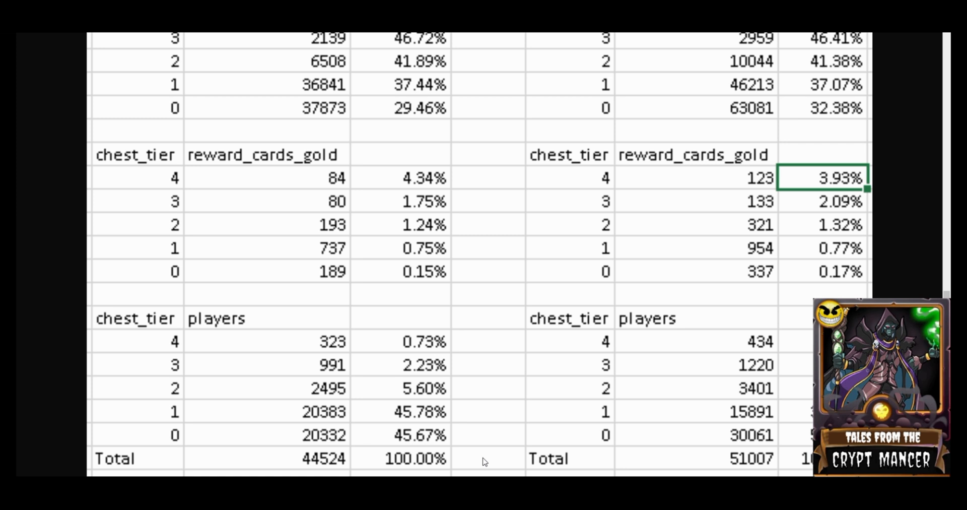
- Scroll through the single-league tables to the 143,552 players total
scroll("down", 3)
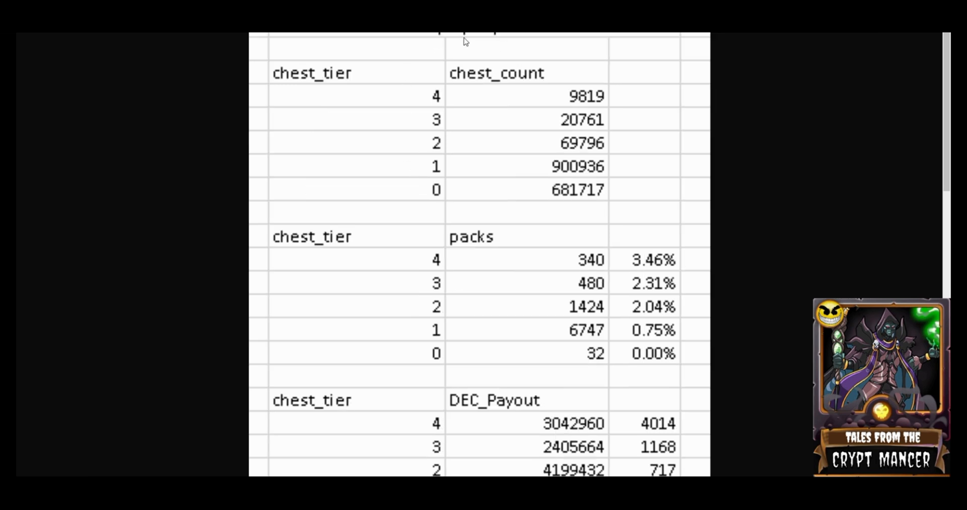
mouse_move(454, 109)
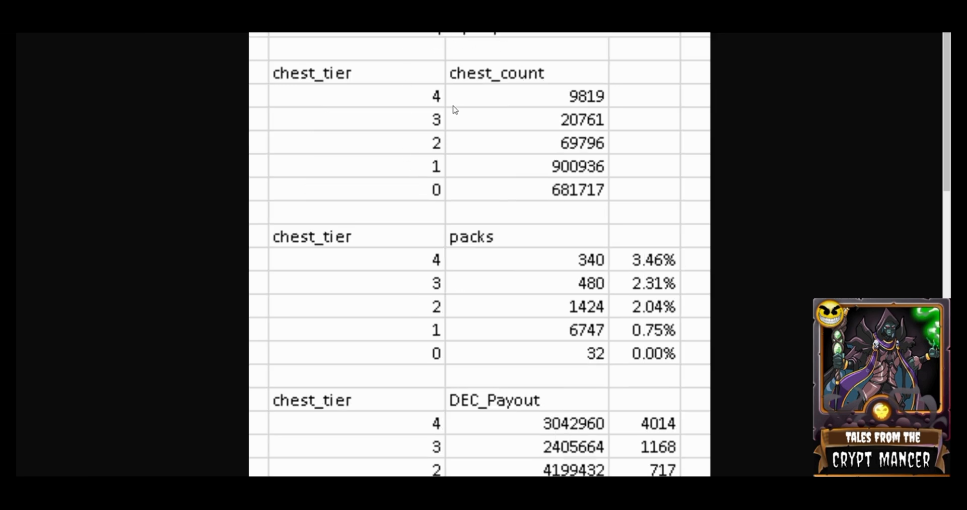
scroll("down", 3)
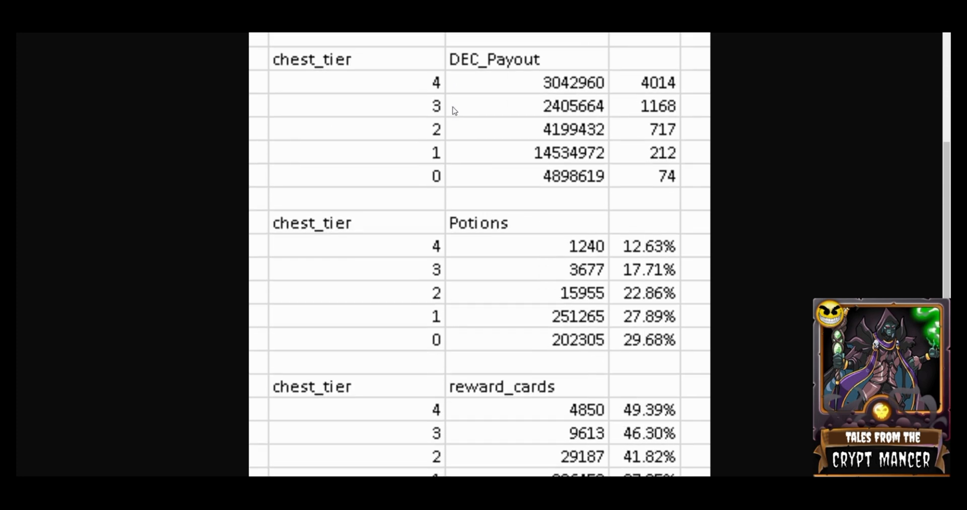
scroll("down", 3)
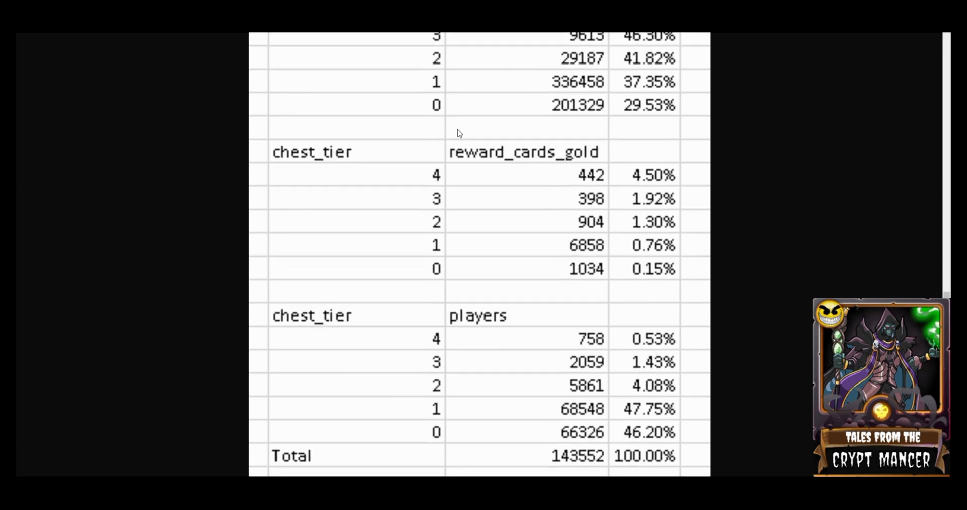
mouse_move(477, 297)
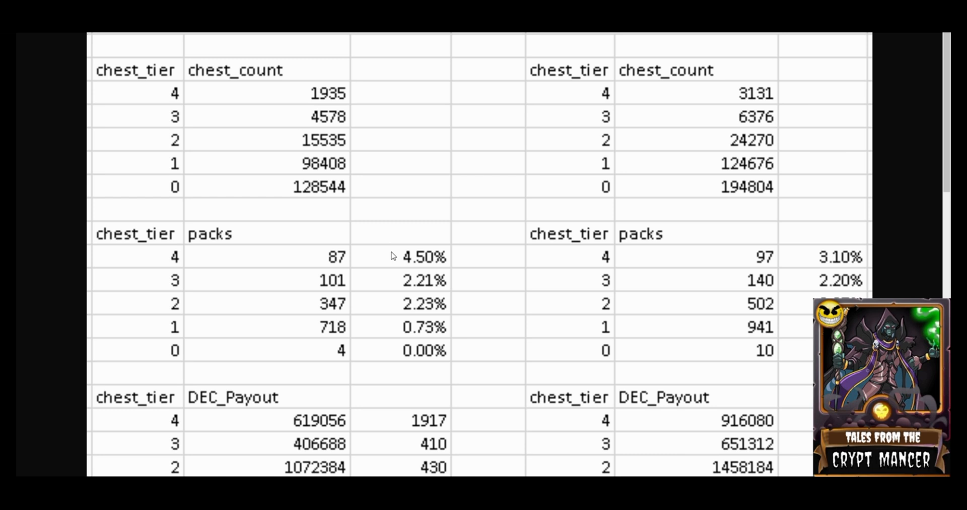
mouse_move(399, 263)
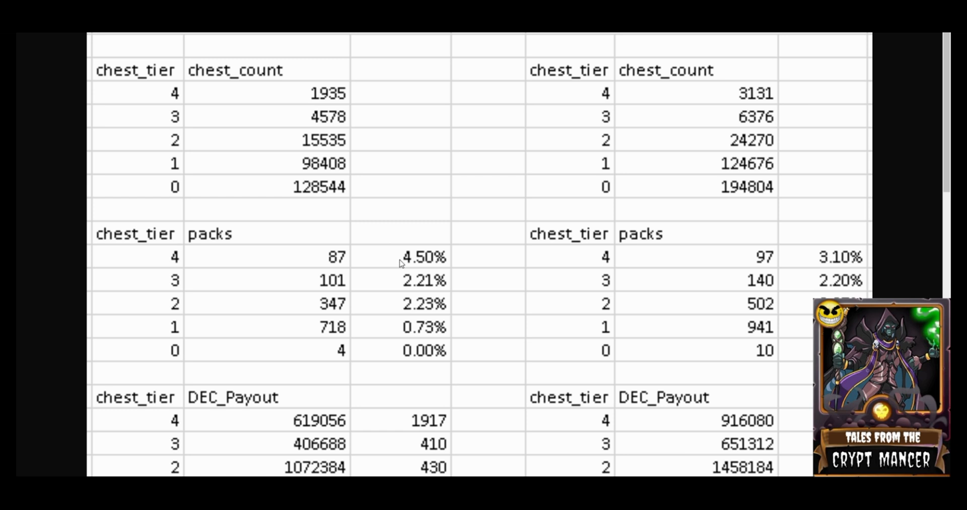
- Scroll down to the reward_cards_gold and players tables, totals 44,524 and 51,007
scroll("down", 3)
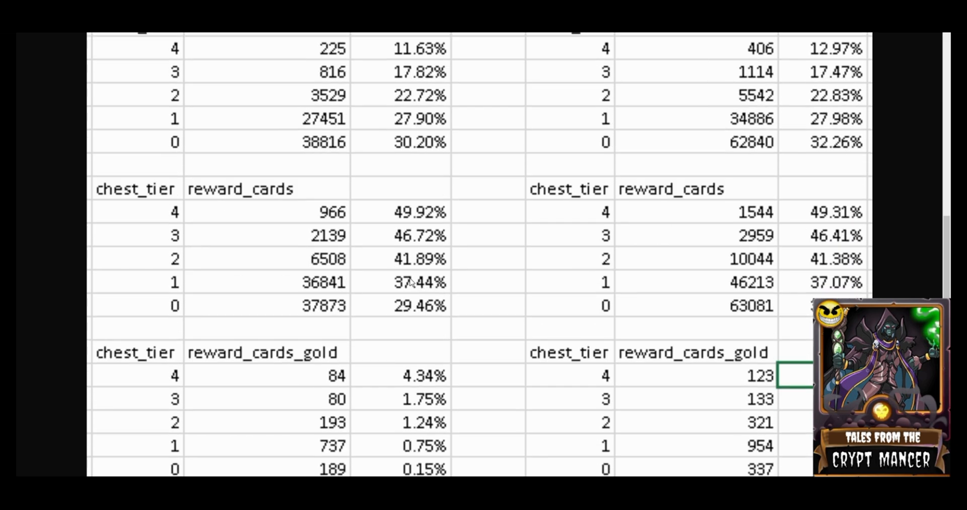
scroll("down", 3)
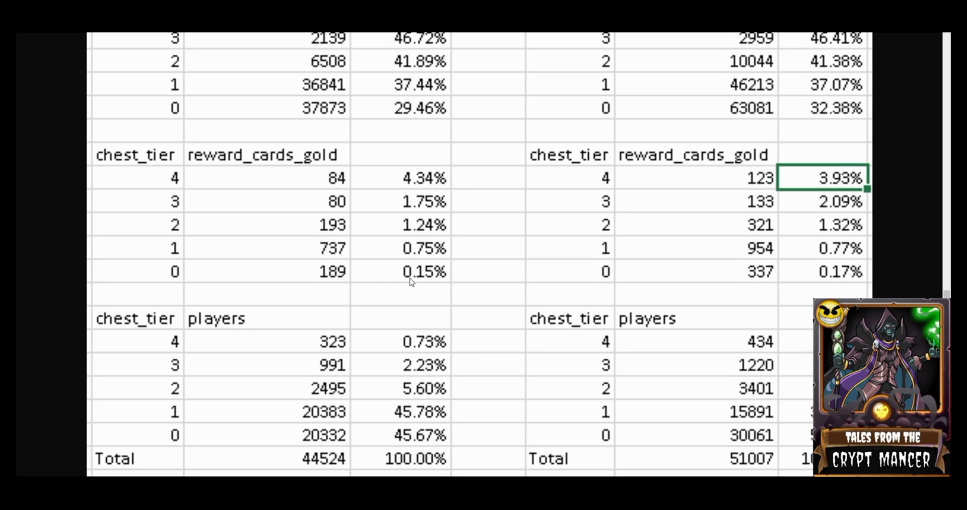